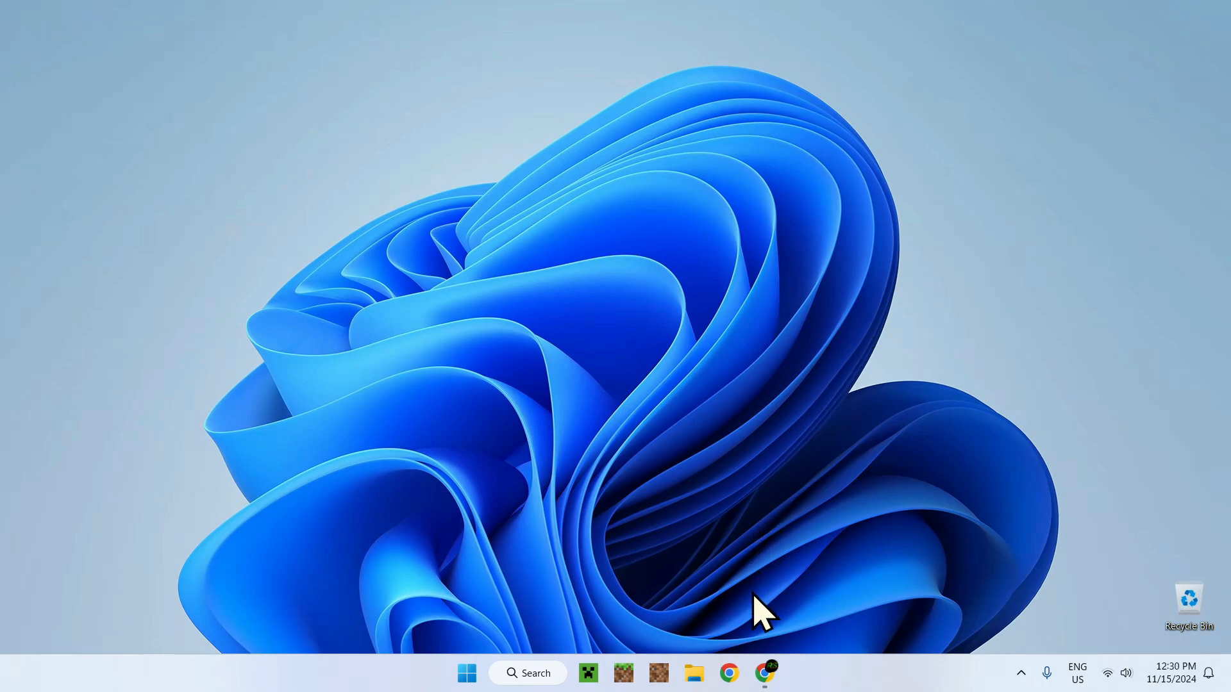
Open the Reverse Steve server in Modrinth and show its Files tab listing.
left_click(765, 673)
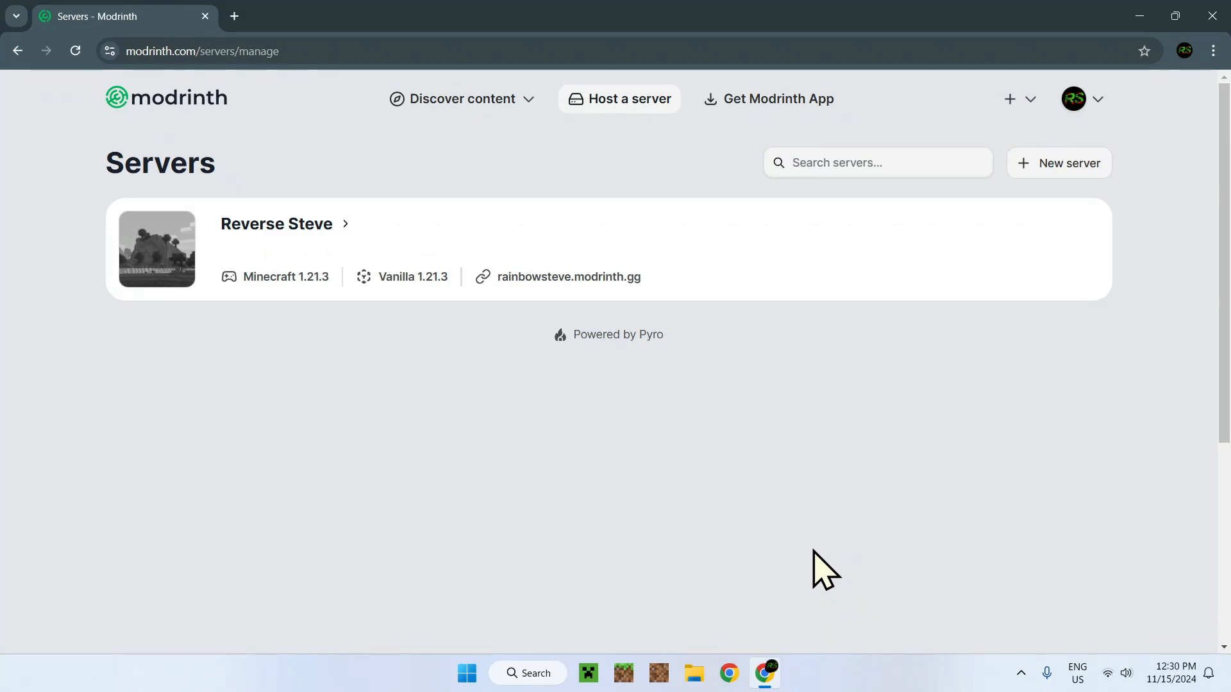
mouse_move(668, 326)
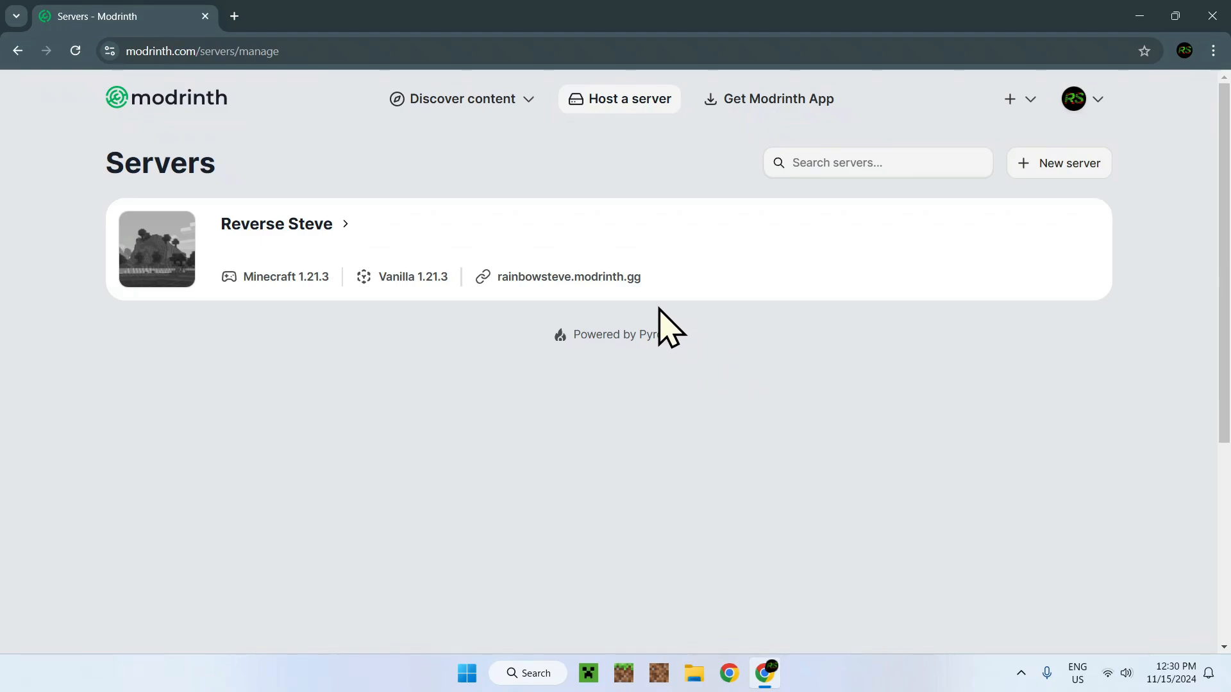
left_click(276, 224)
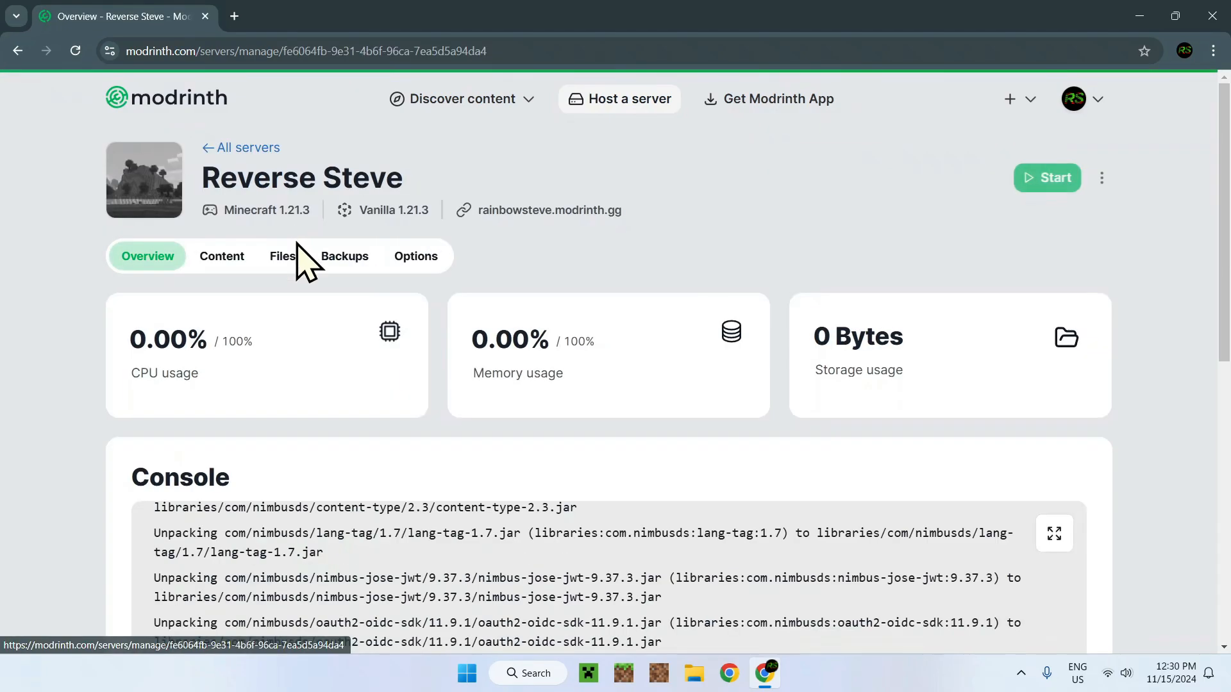
left_click(282, 256)
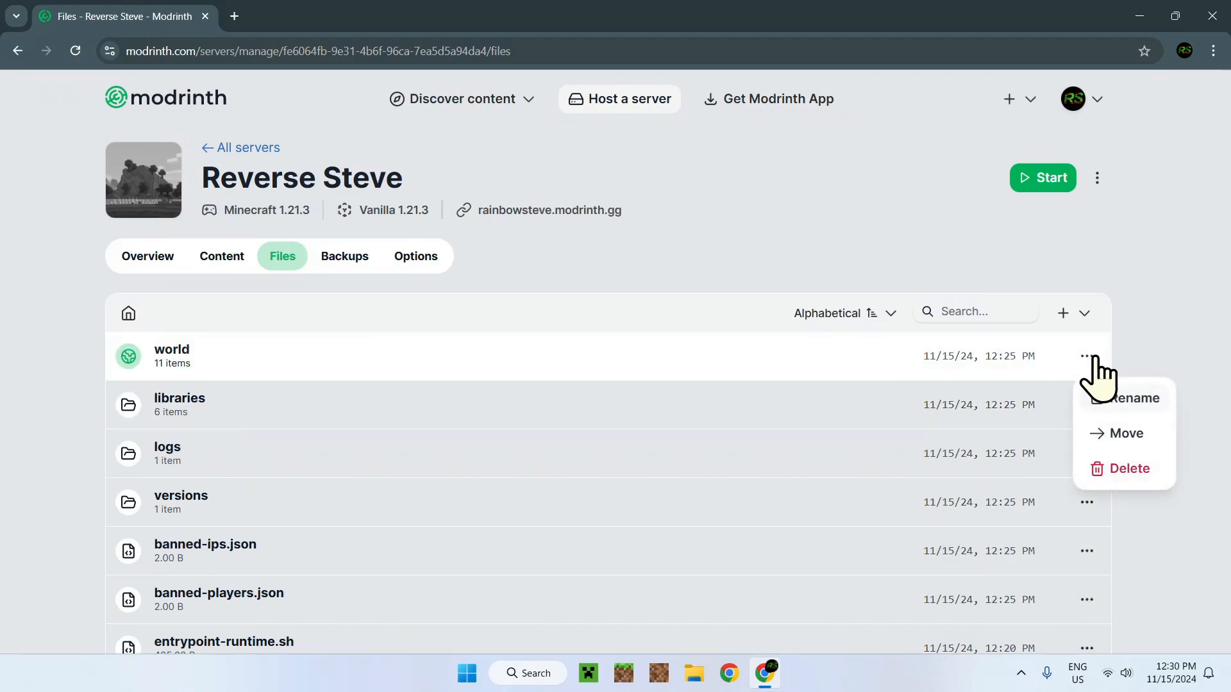
left_click(1063, 312)
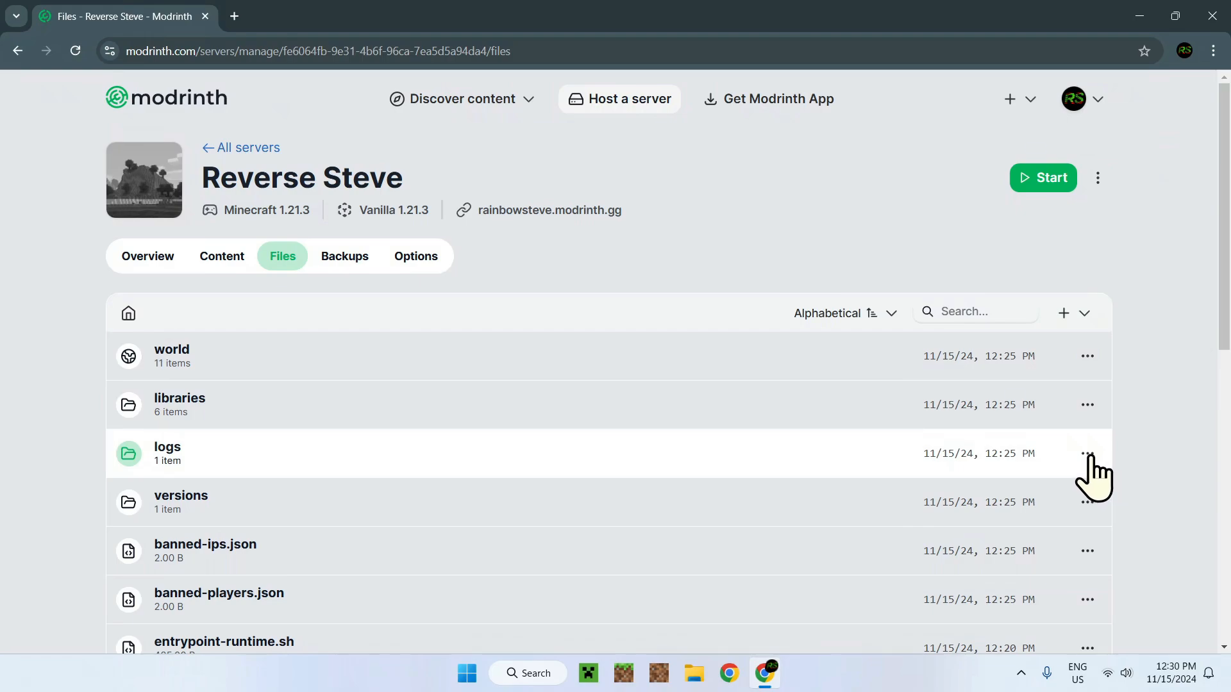
mouse_move(1182, 455)
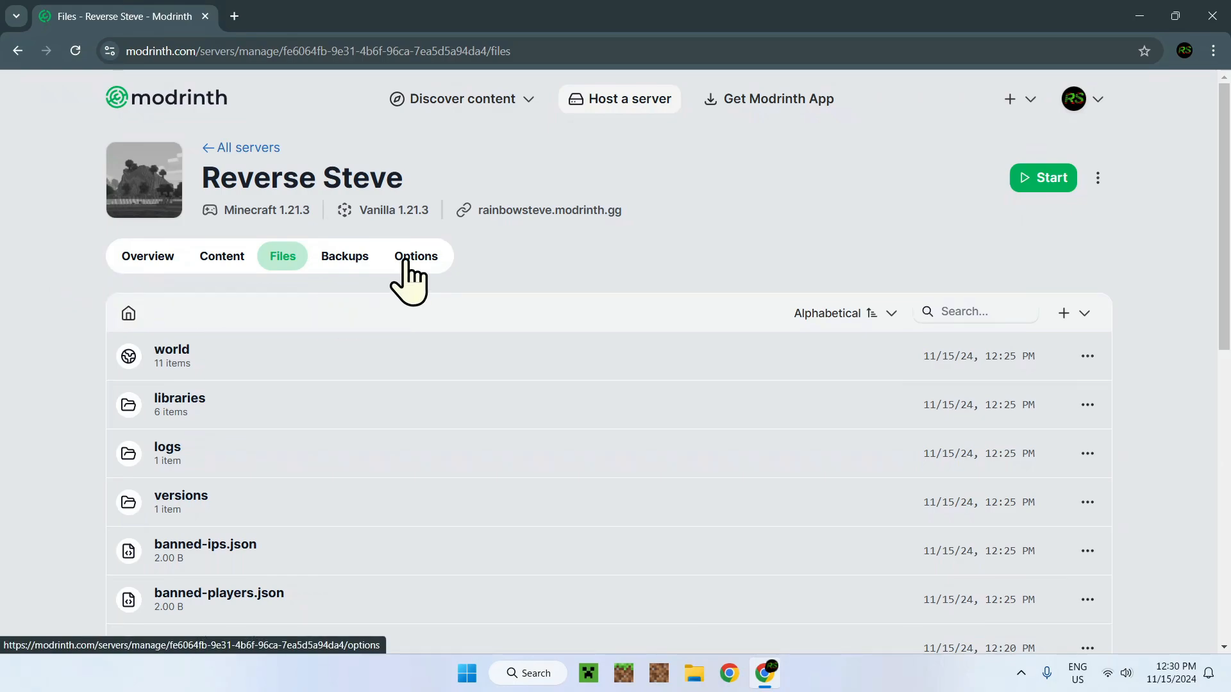
Open the server's Options Info section to reveal the SFTP address and username.
left_click(416, 255)
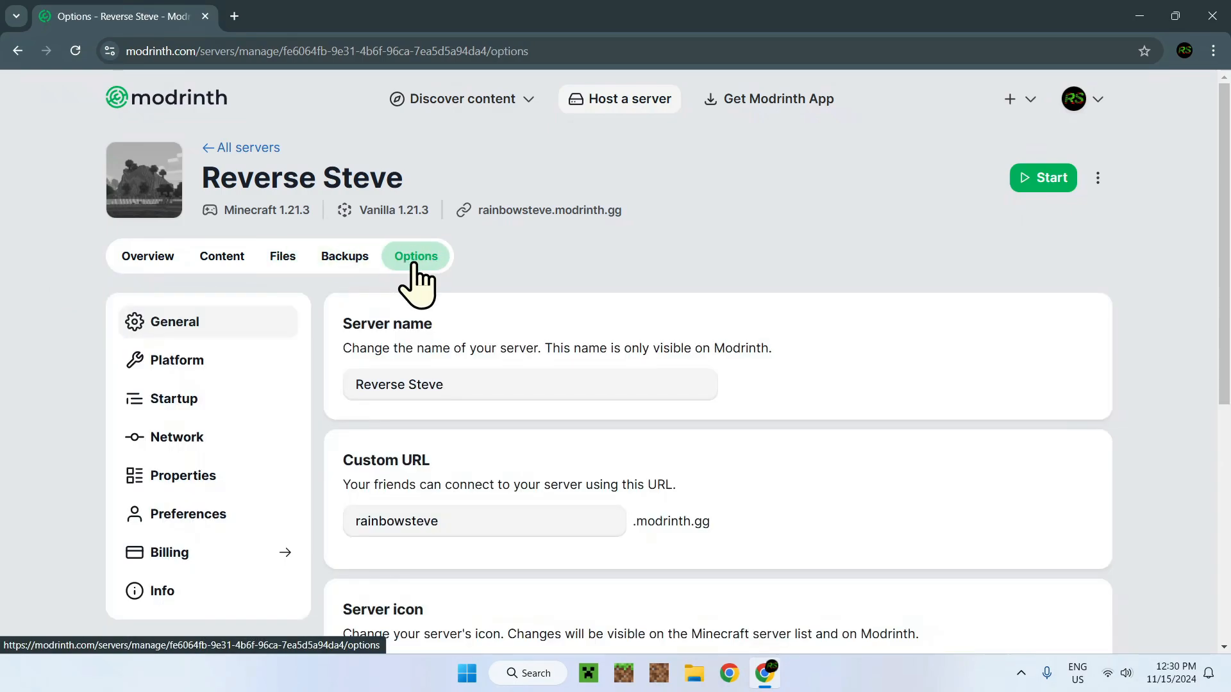
mouse_move(289, 400)
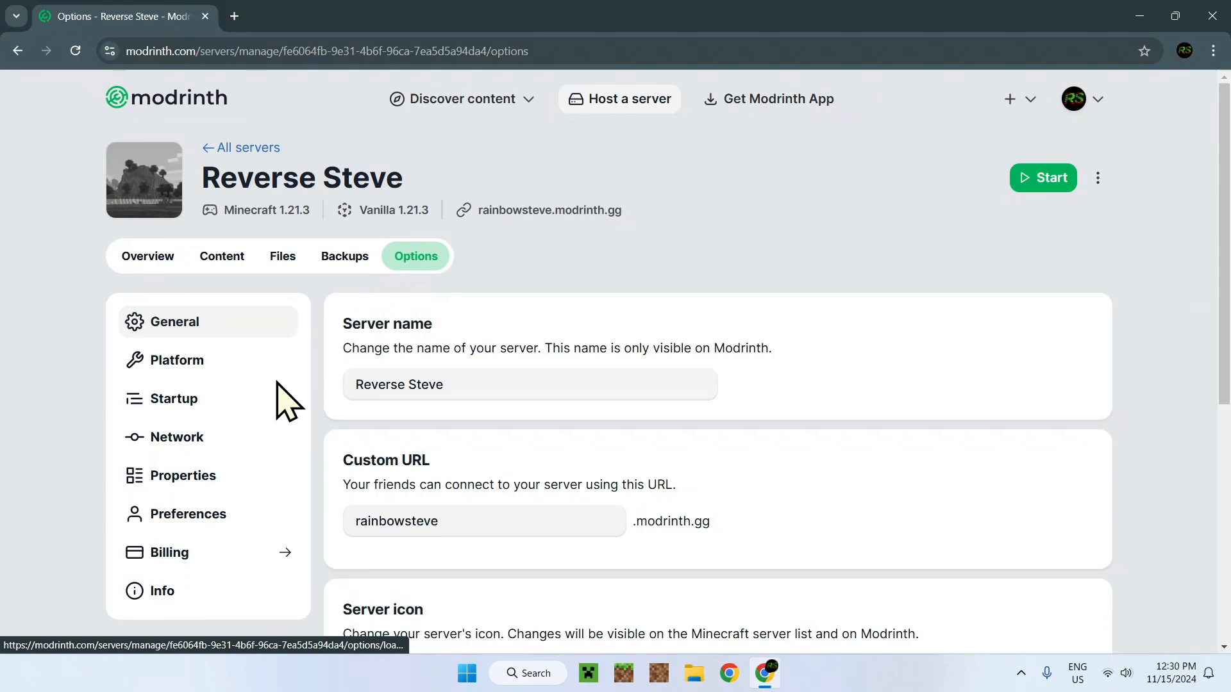
mouse_move(161, 590)
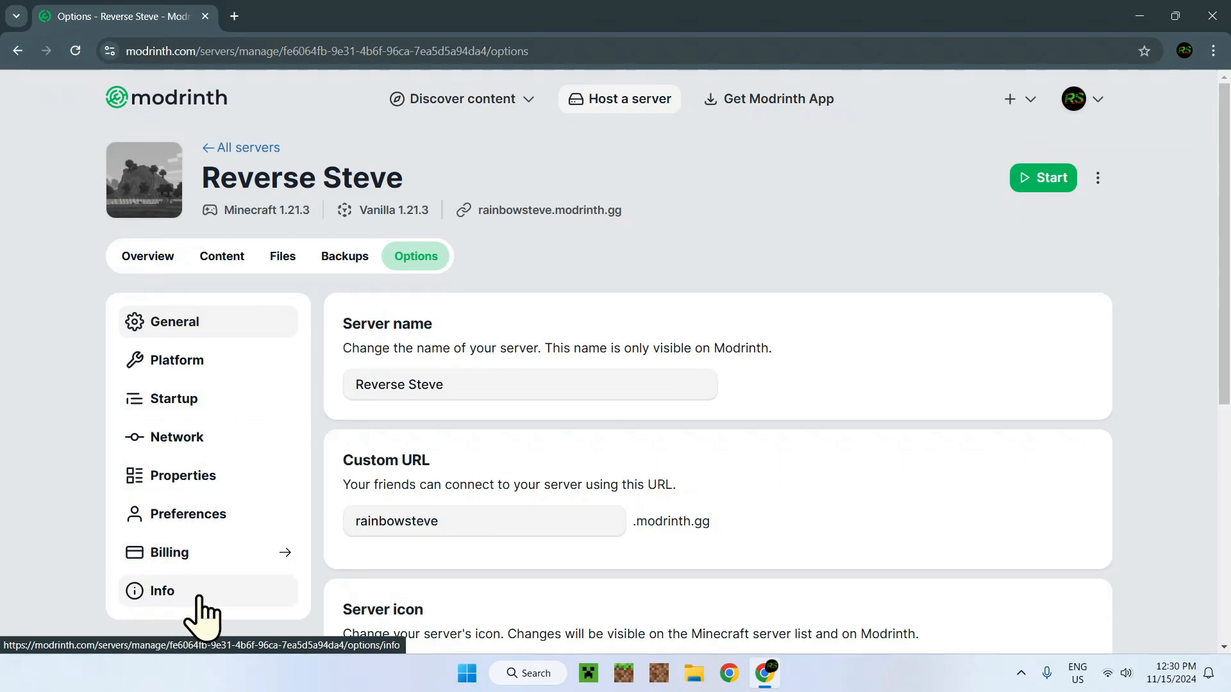
left_click(162, 591)
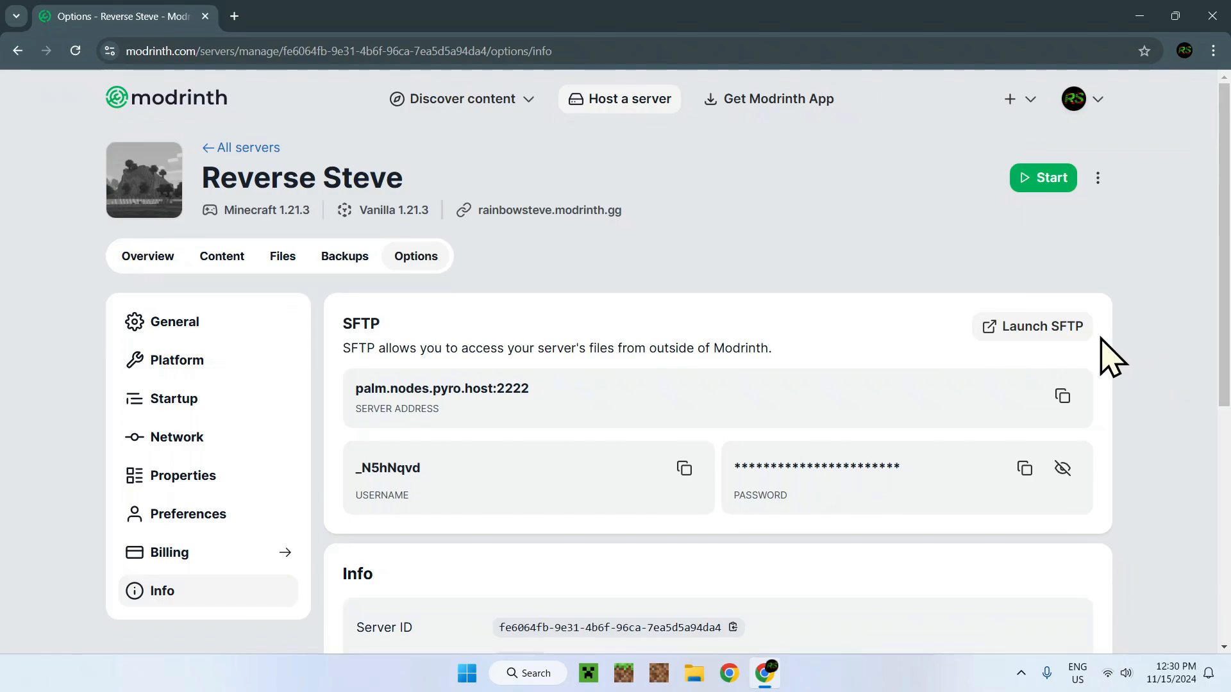
mouse_move(1041, 345)
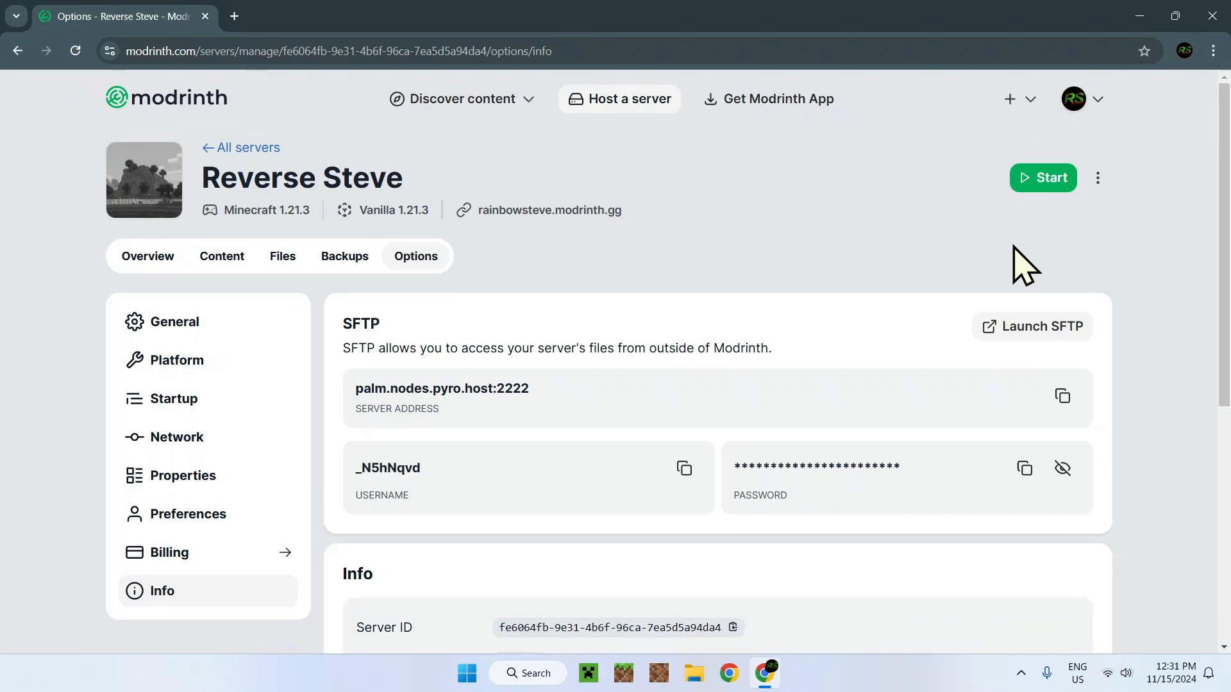
Search Google for WinSCP in a new browser tab.
left_click(424, 15)
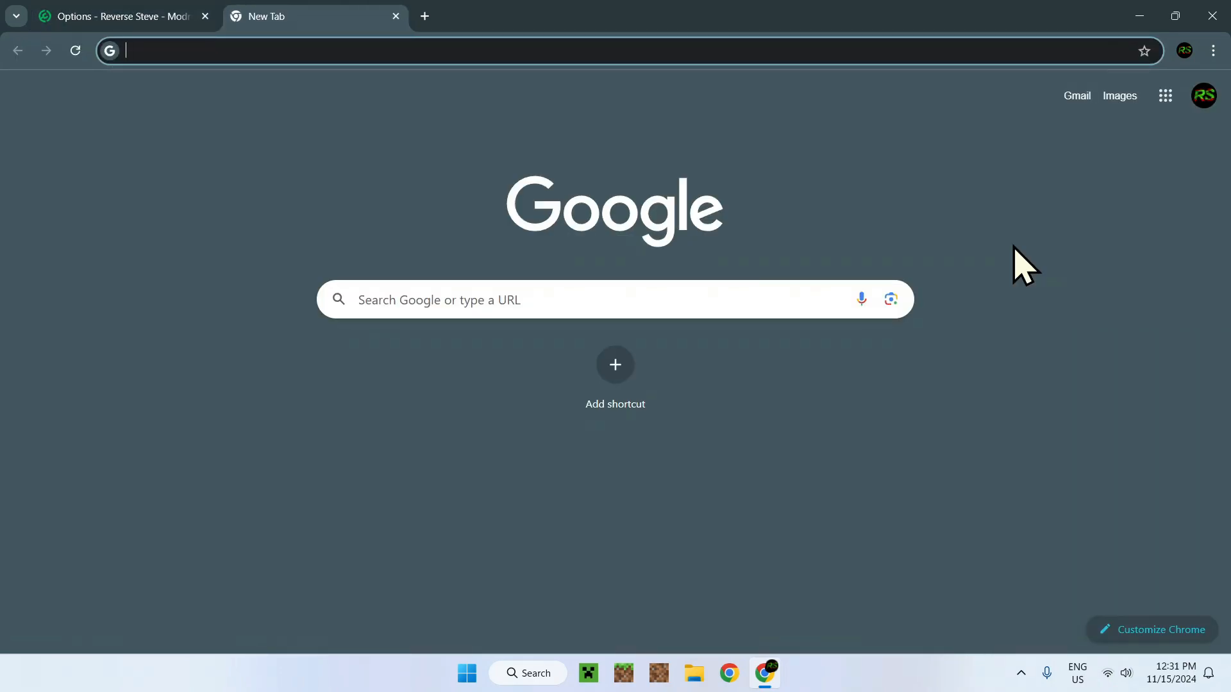
type("W")
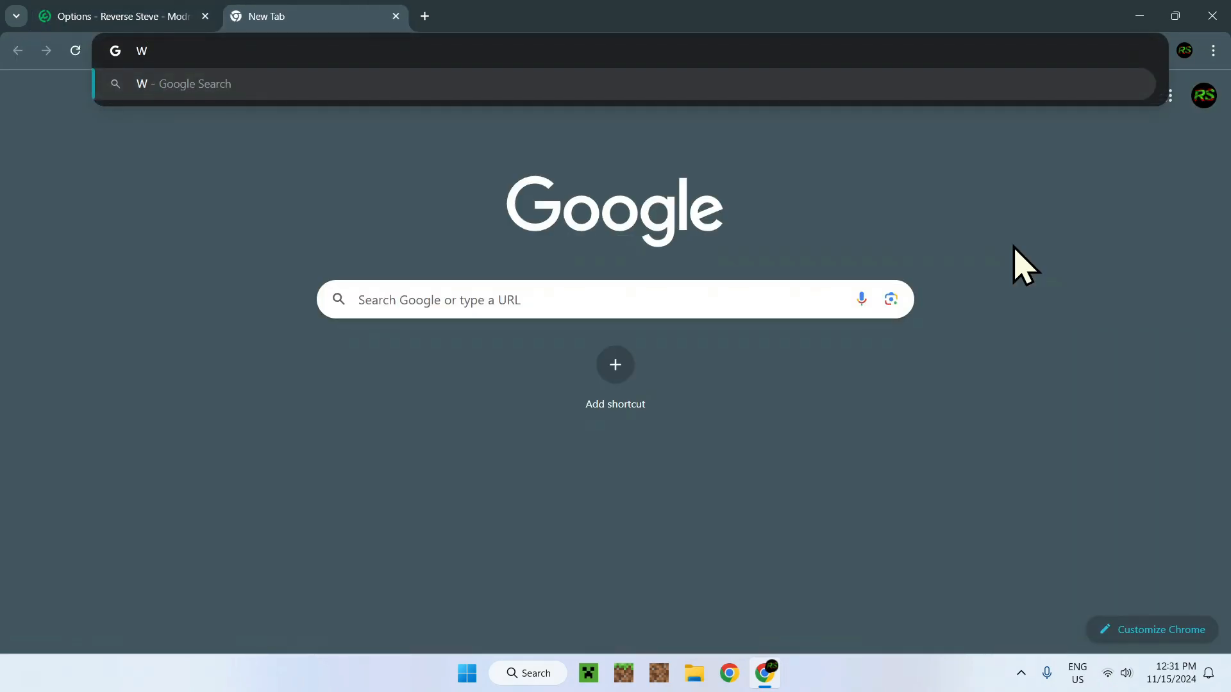
type("inSC")
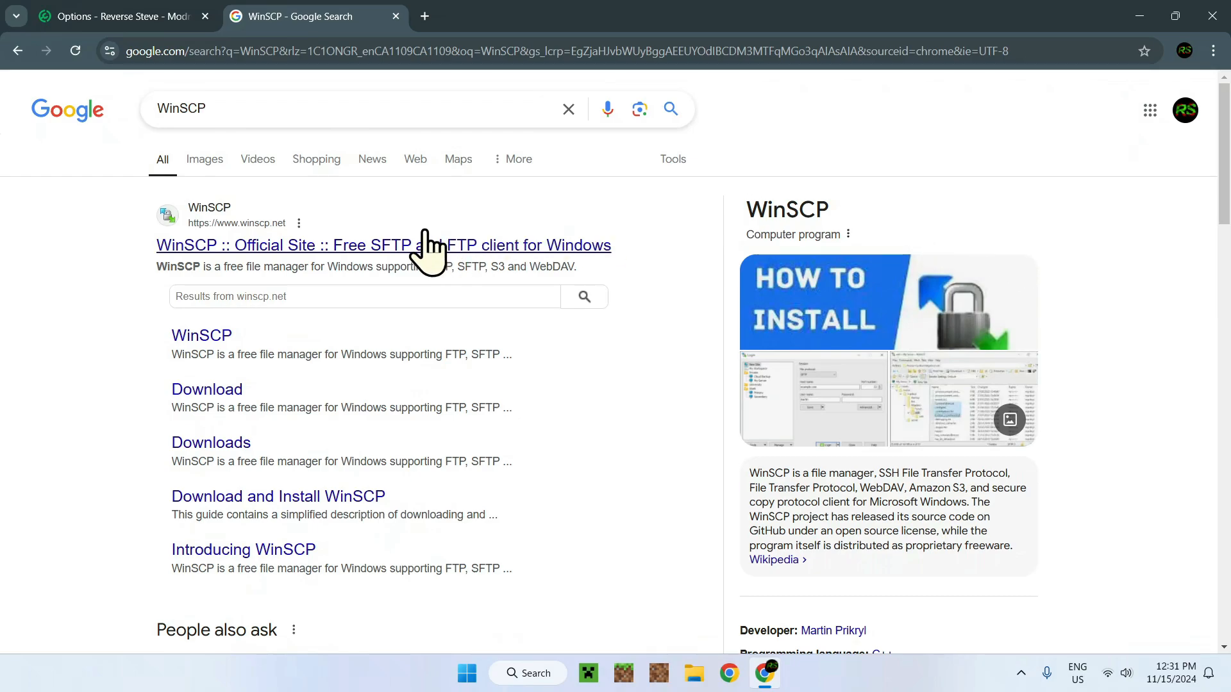
mouse_move(409, 255)
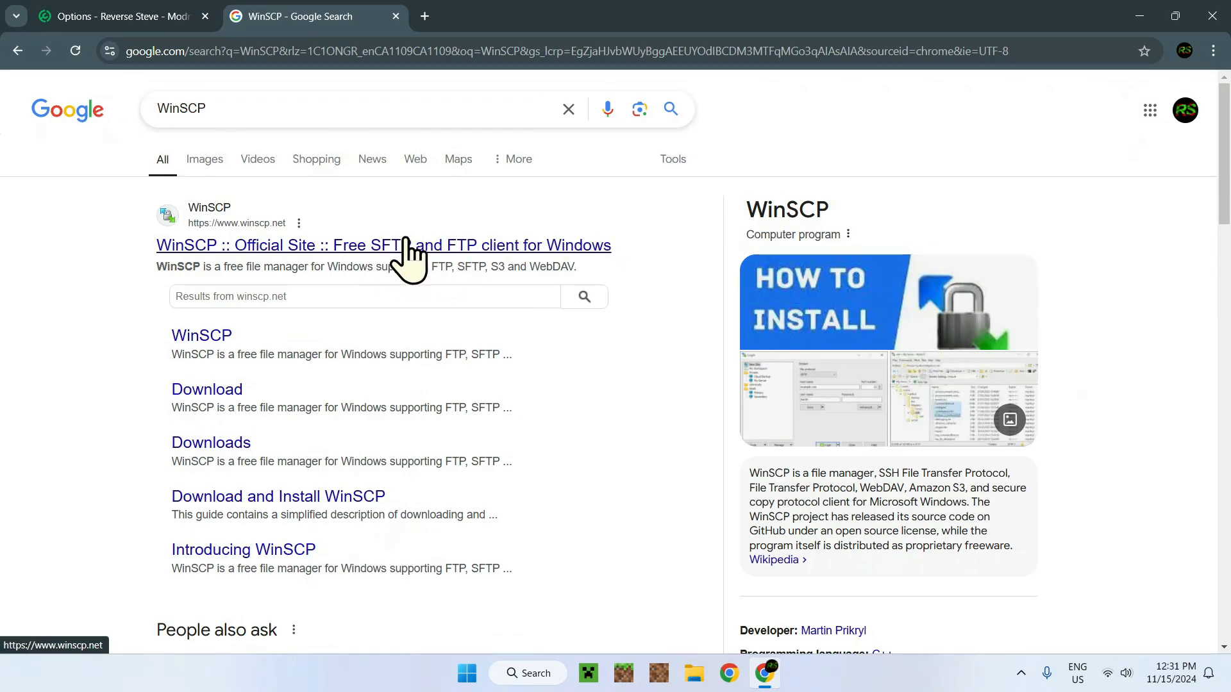
left_click(118, 16)
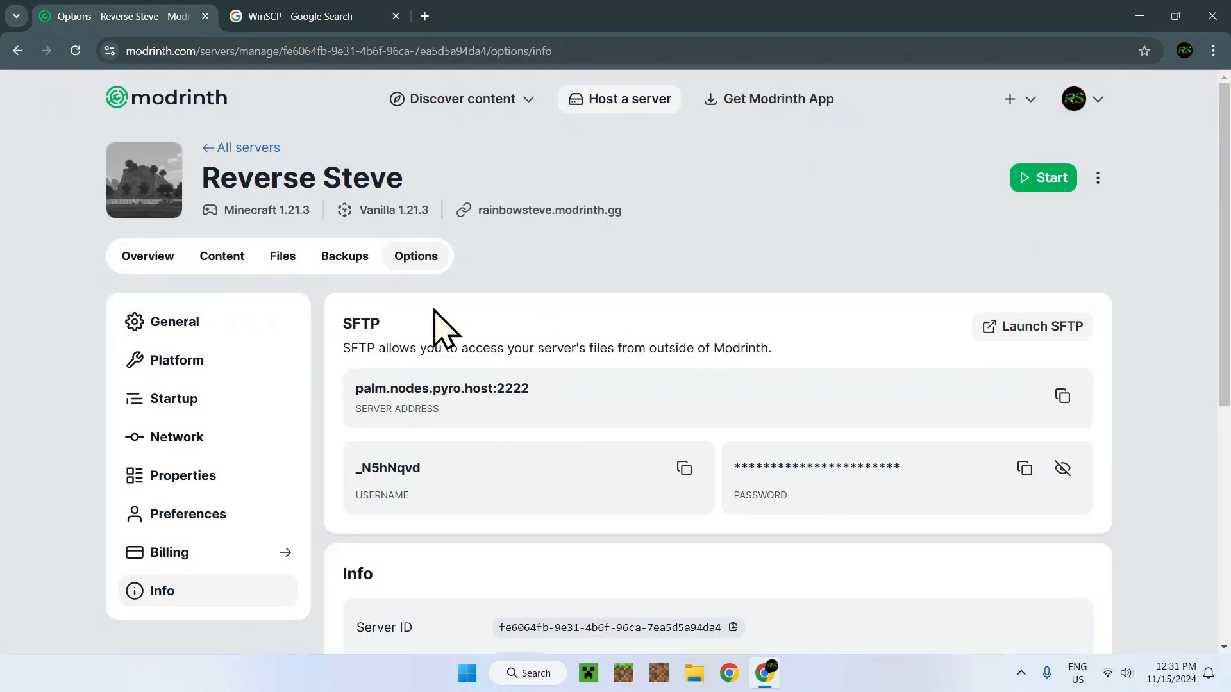
left_click(306, 15)
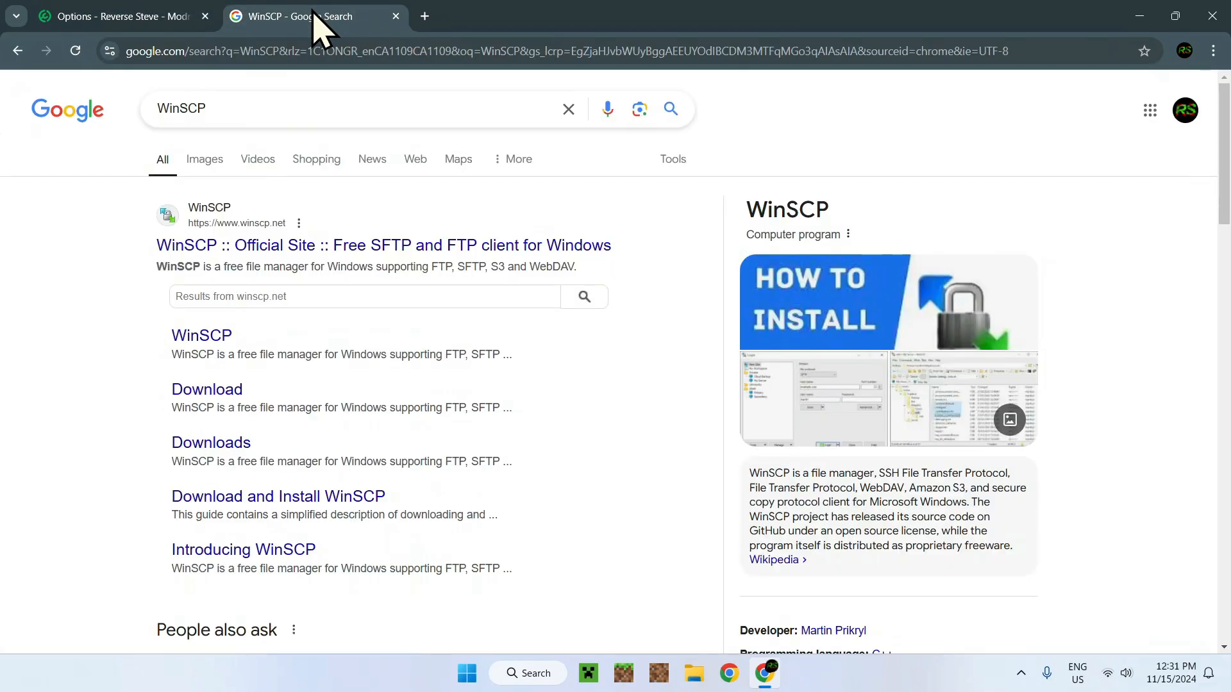
mouse_move(67, 235)
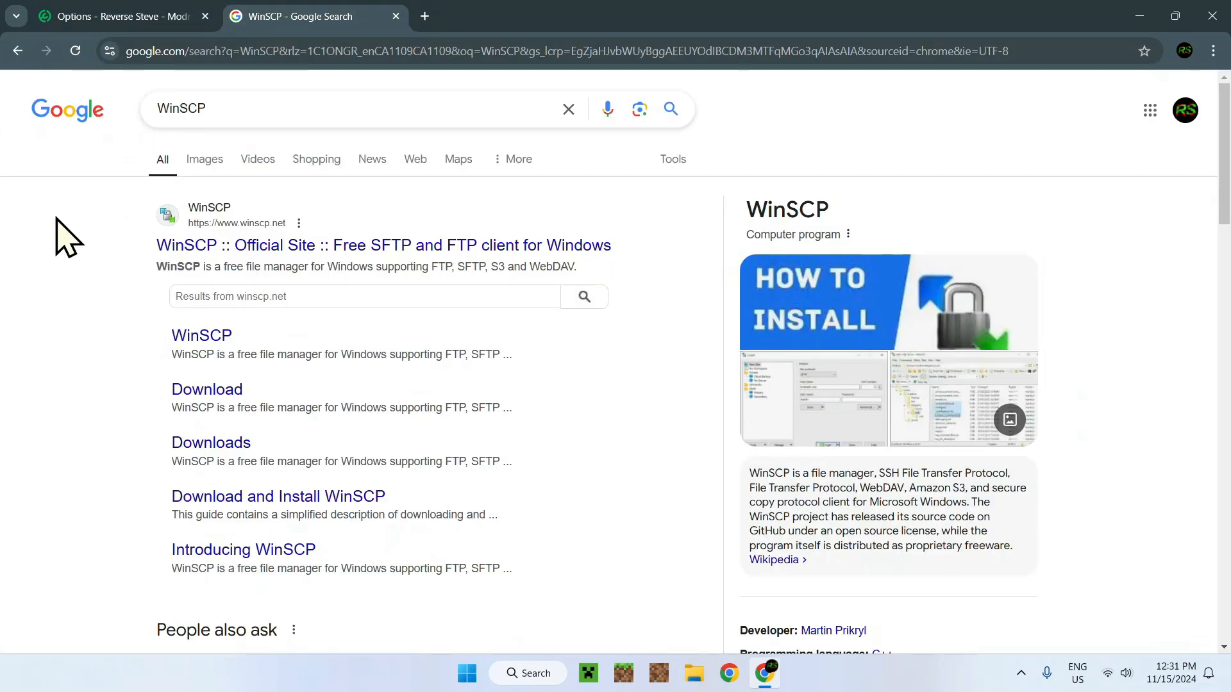
mouse_move(369, 267)
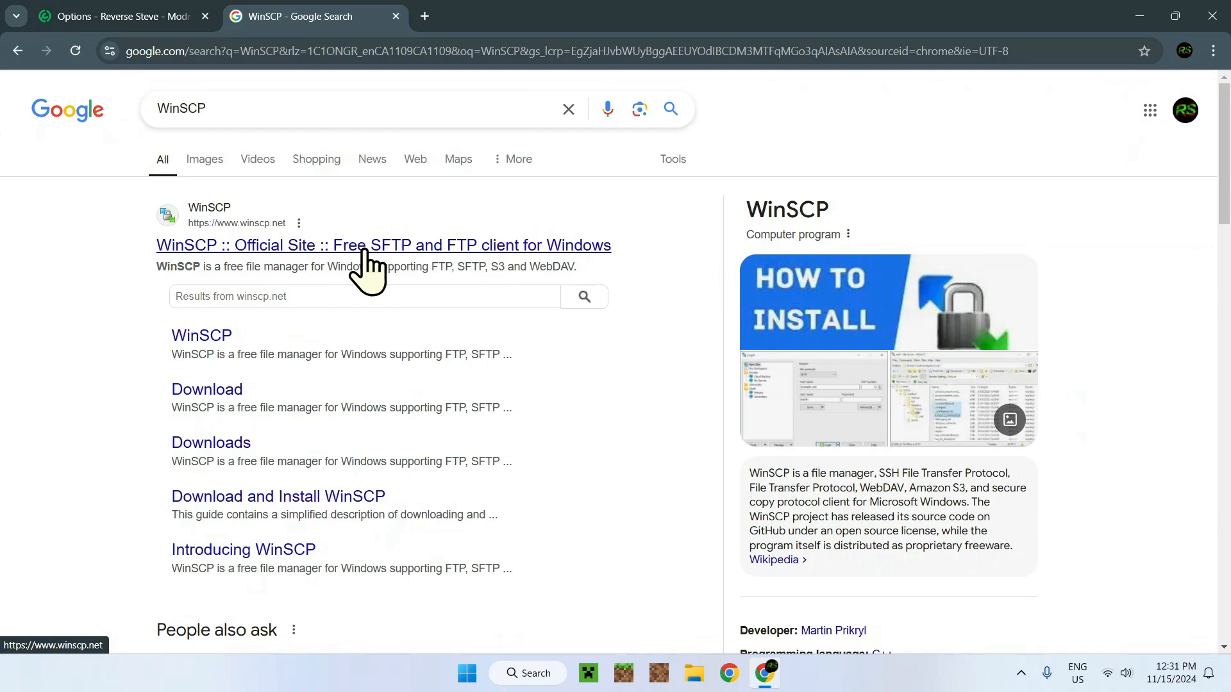
Go to winscp.net and reach the WinSCP 6.3.5 download page.
left_click(383, 245)
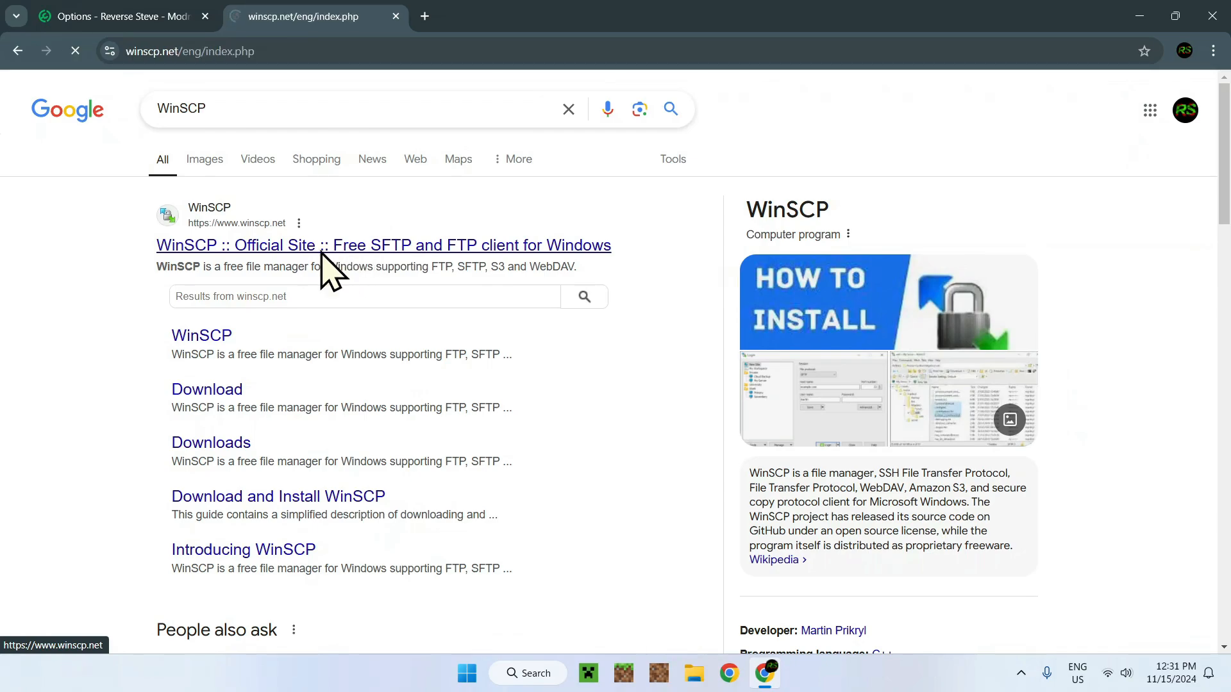
left_click(383, 245)
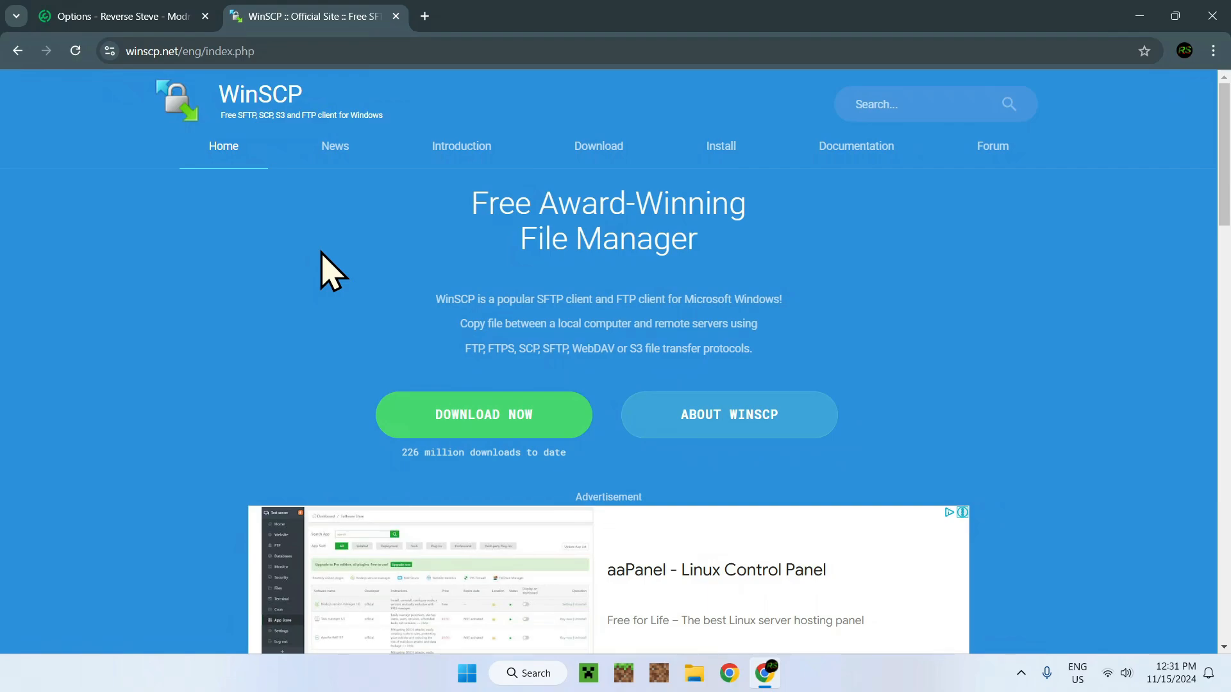
mouse_move(493, 446)
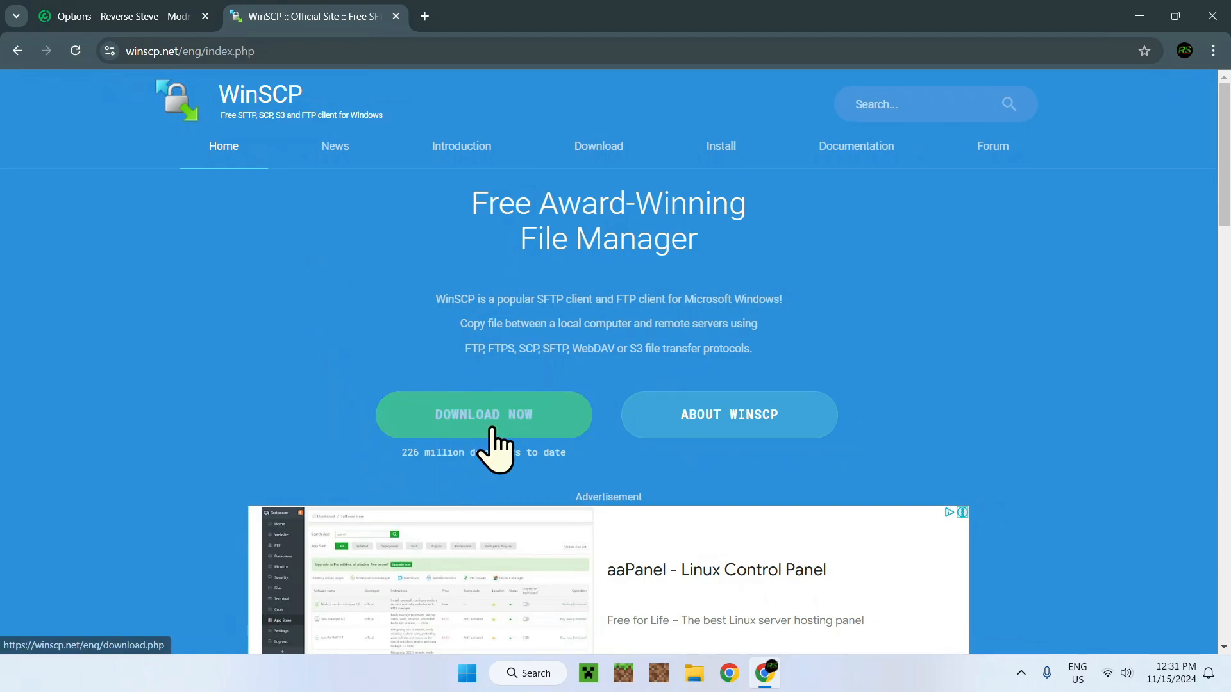
left_click(483, 415)
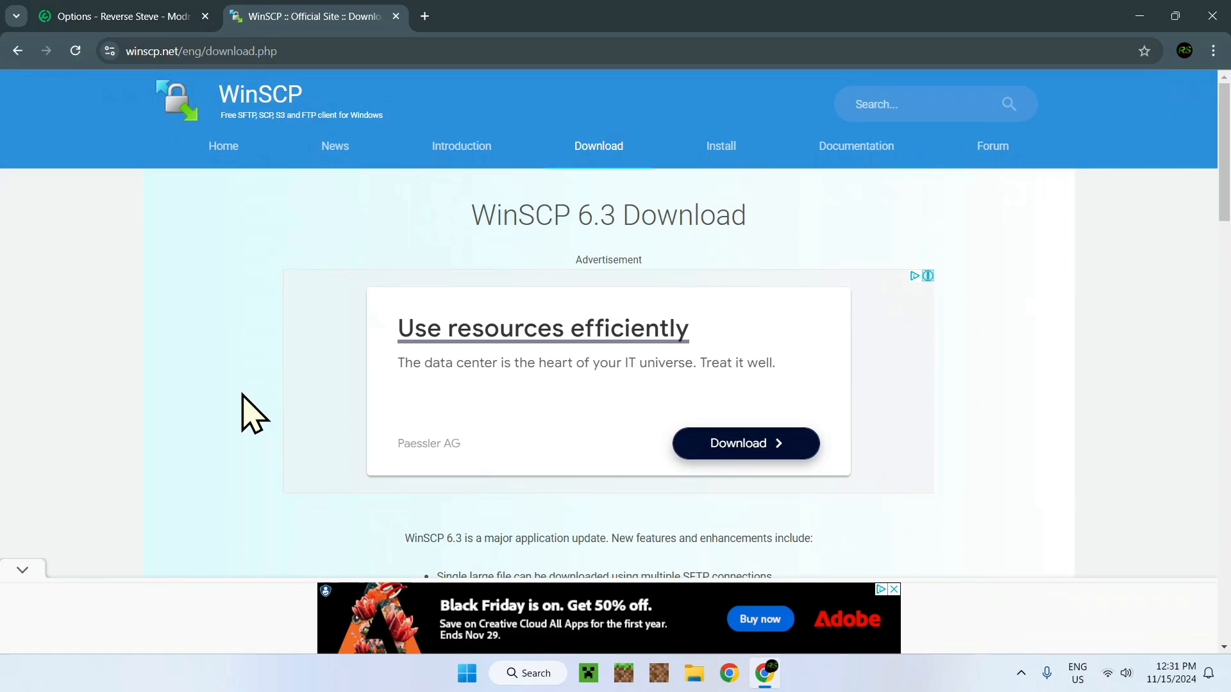
scroll("down", 3)
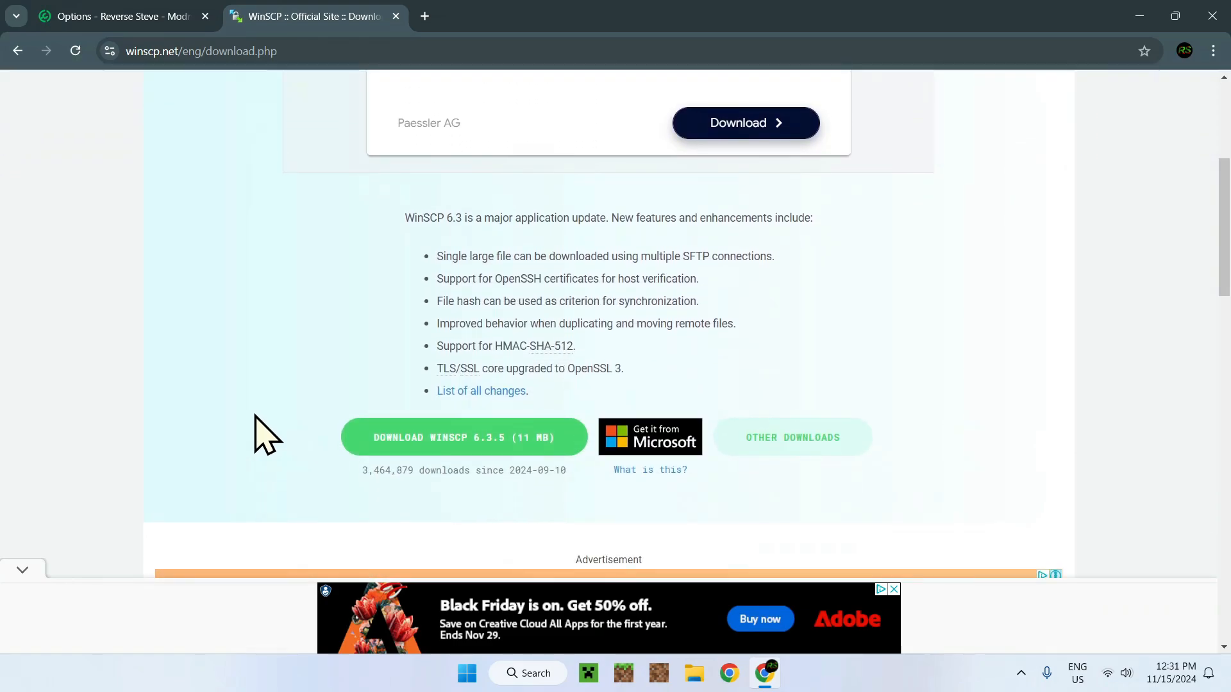
mouse_move(792, 437)
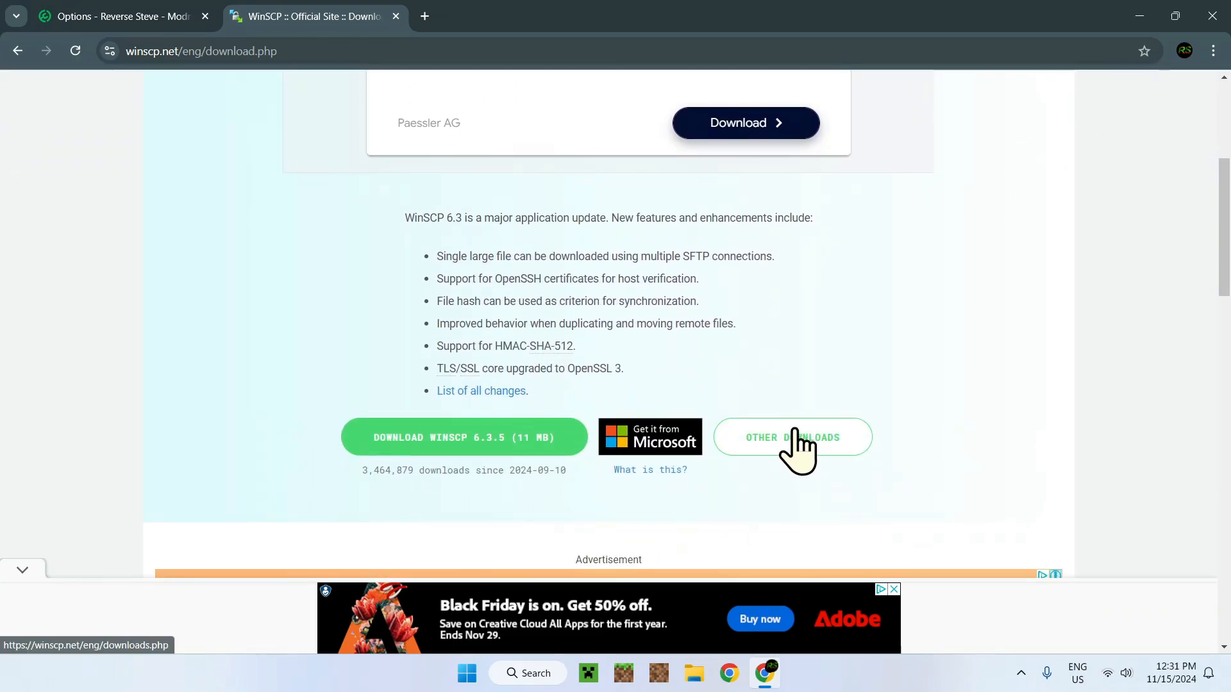
left_click(17, 50)
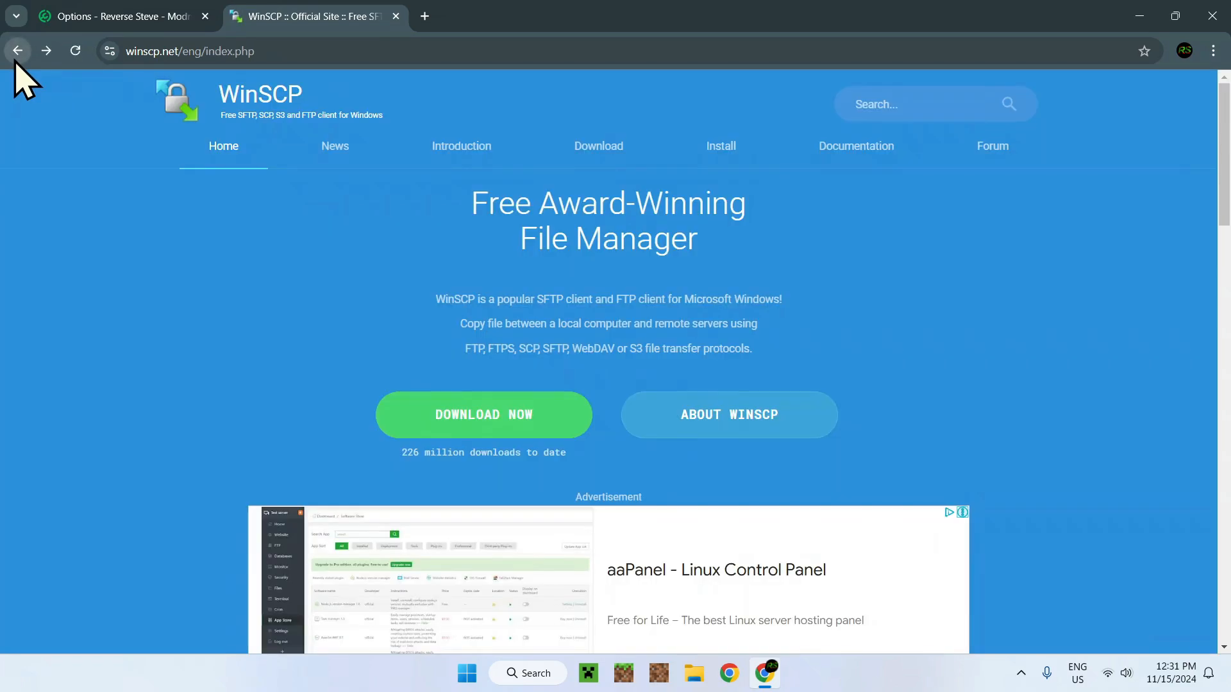
mouse_move(345, 437)
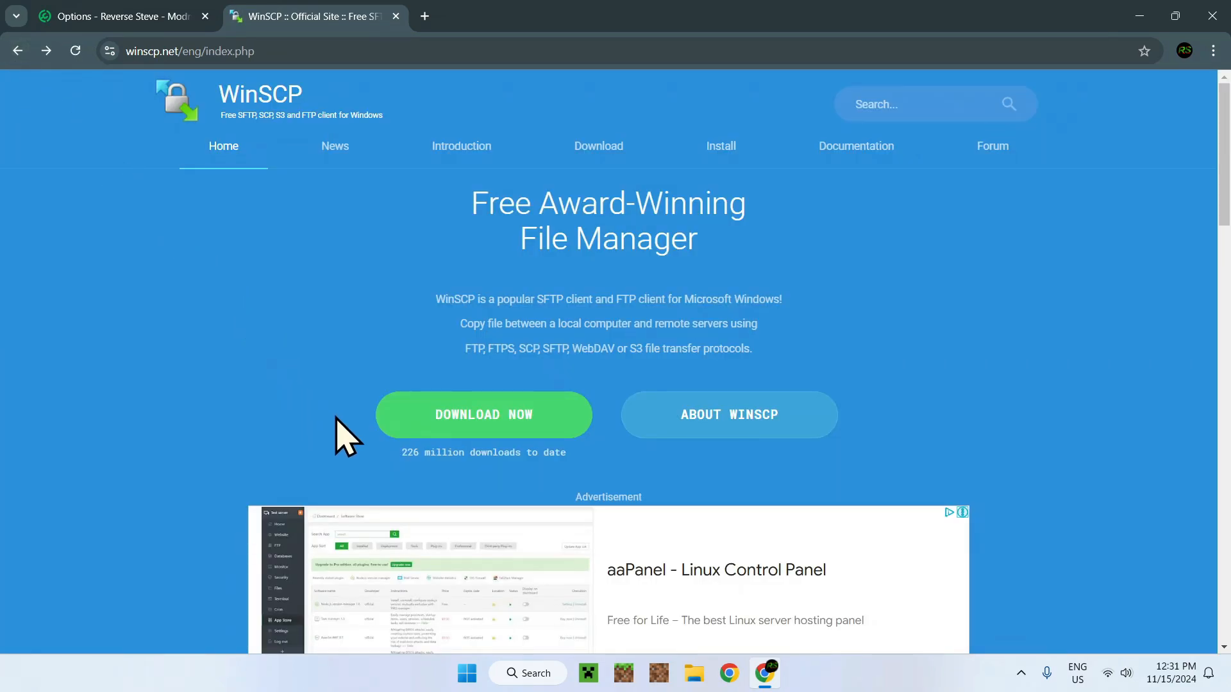
left_click(483, 415)
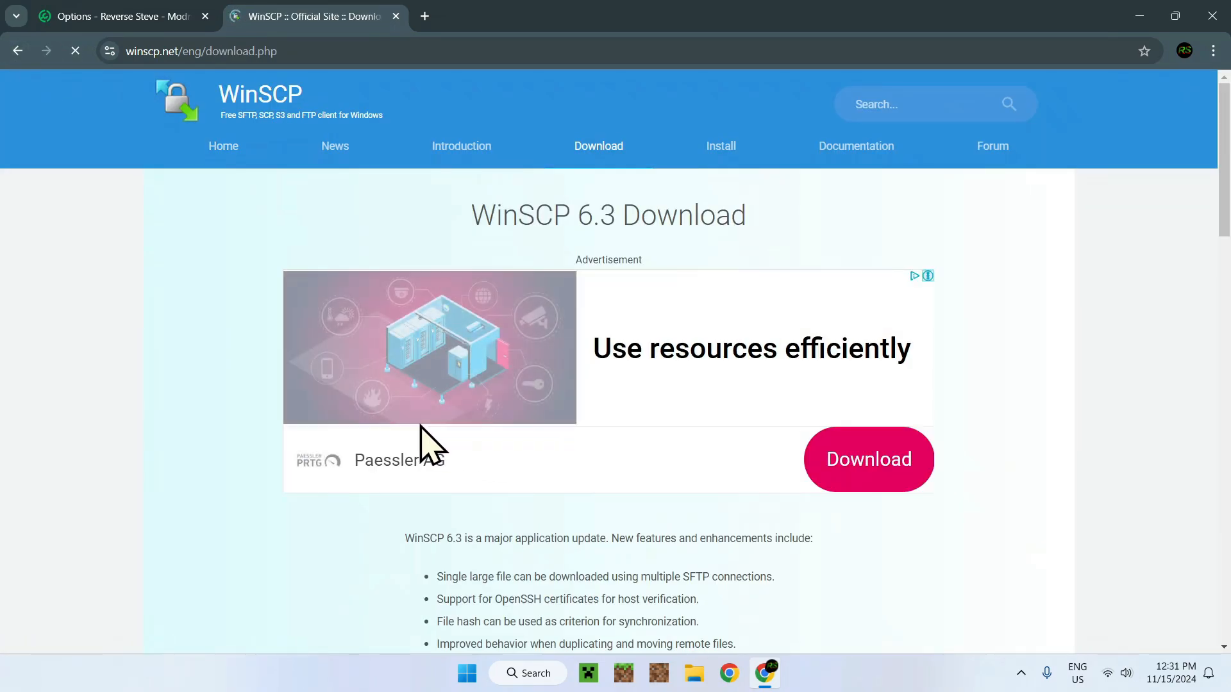
scroll("down", 3)
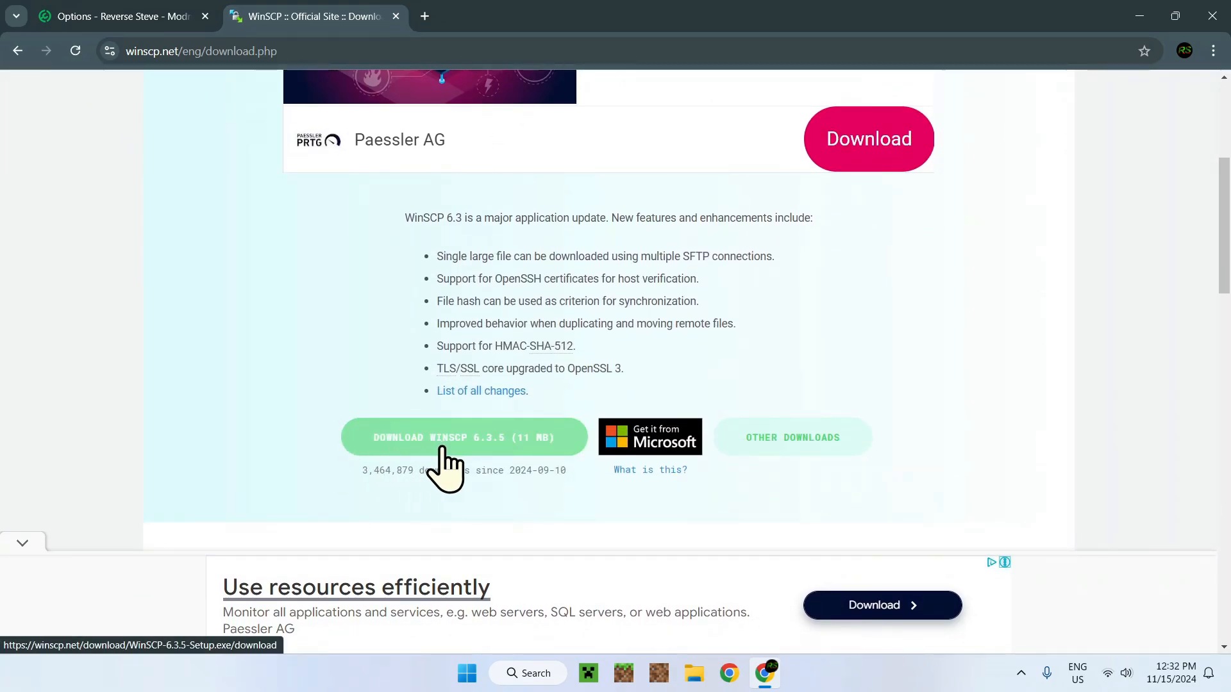
mouse_move(617, 468)
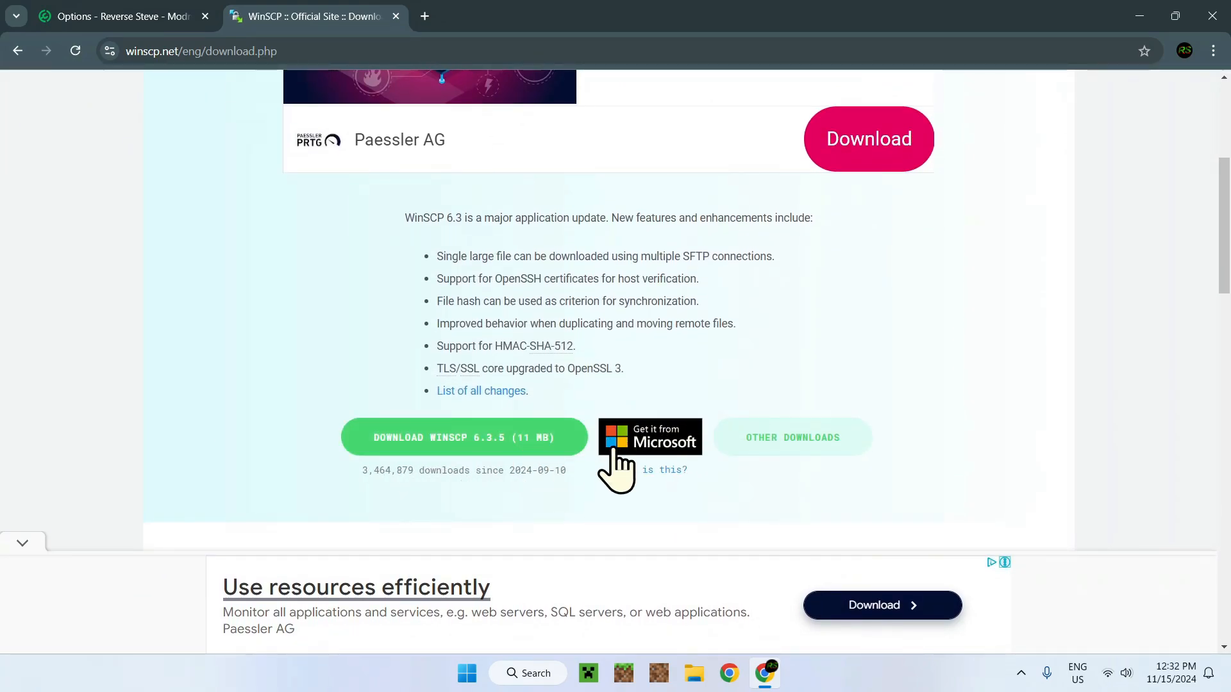
mouse_move(792, 437)
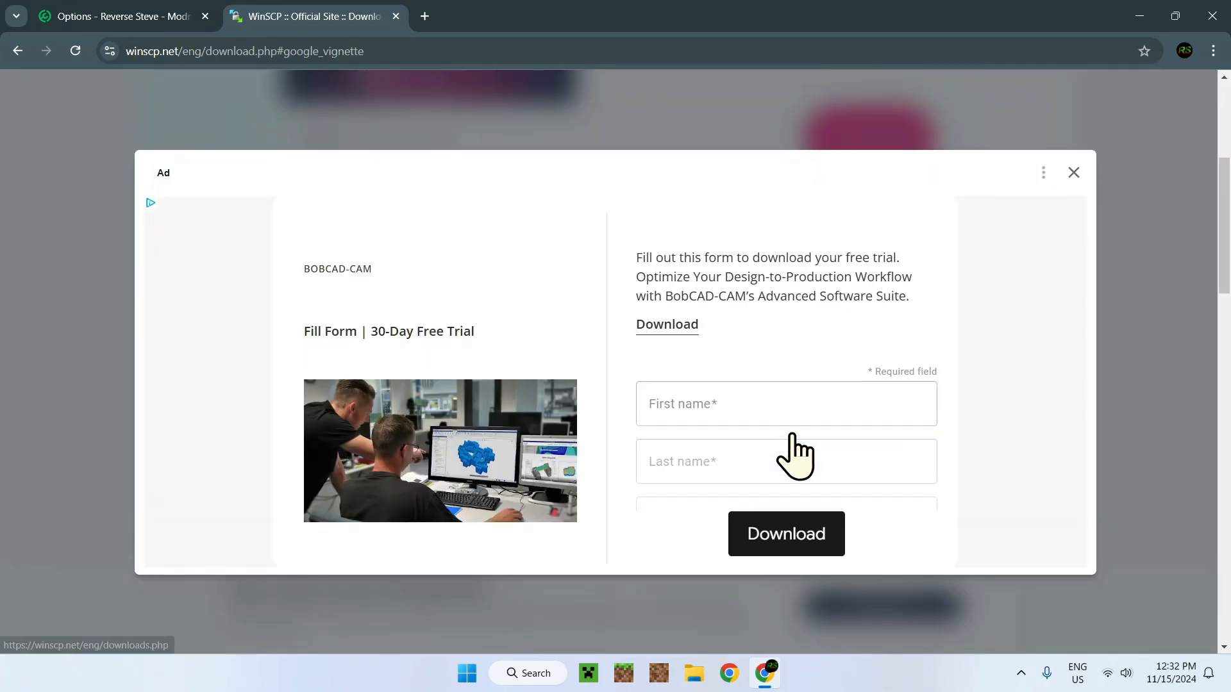
Download WinSCP-6.3.5-Portable.zip from Portable executables, then return to Modrinth's SFTP details.
left_click(1073, 173)
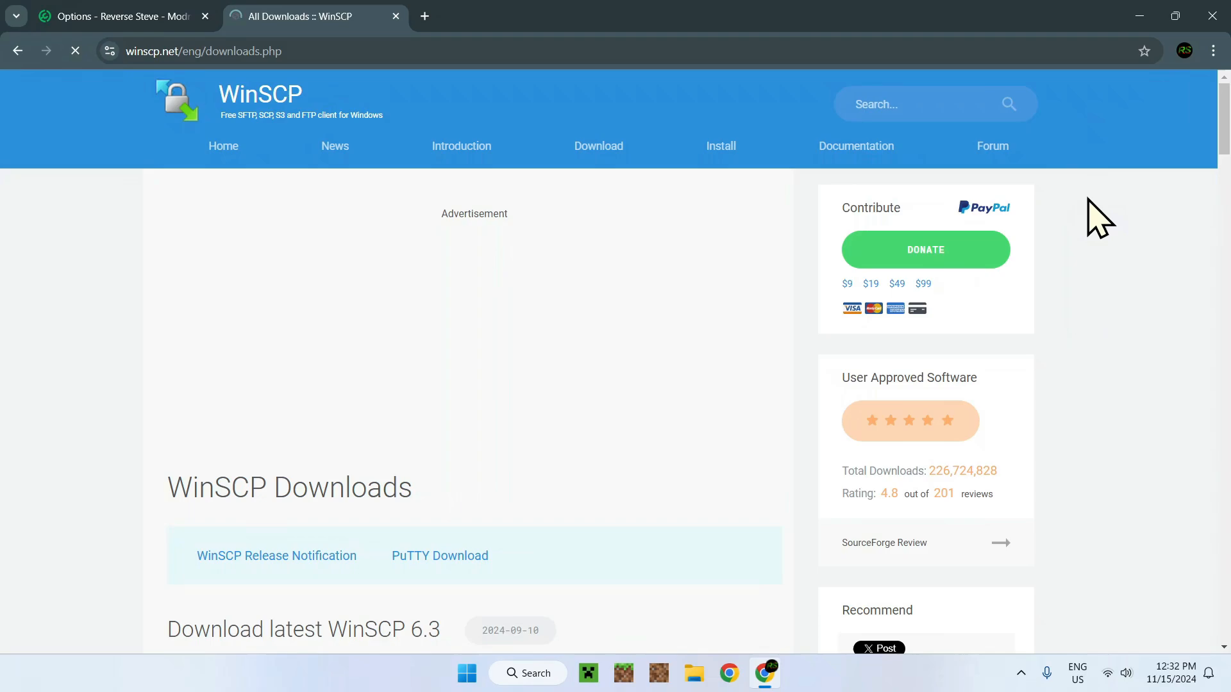
scroll("down", 3)
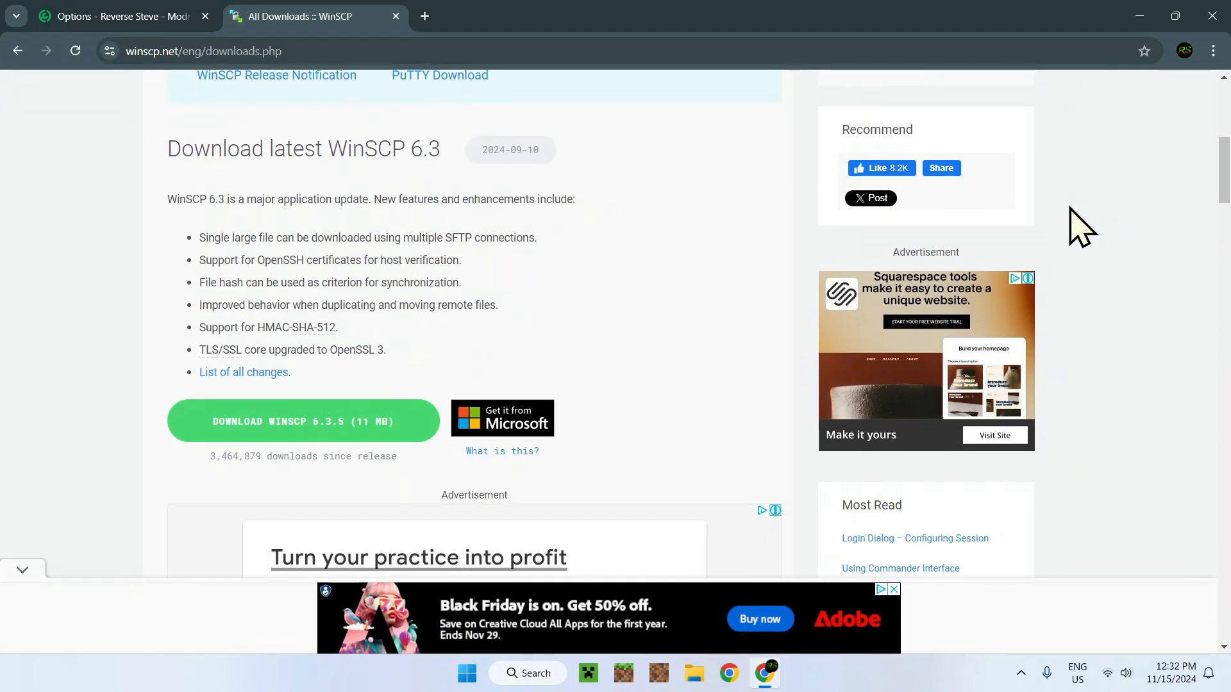
scroll("down", 3)
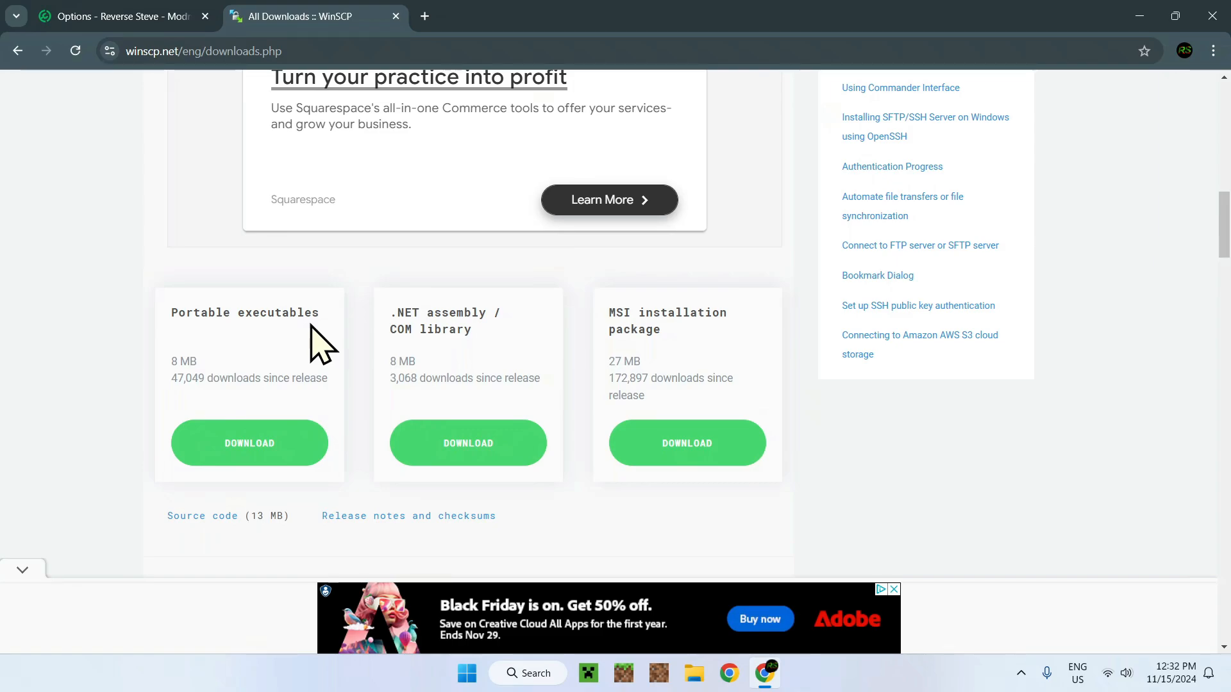
mouse_move(133, 329)
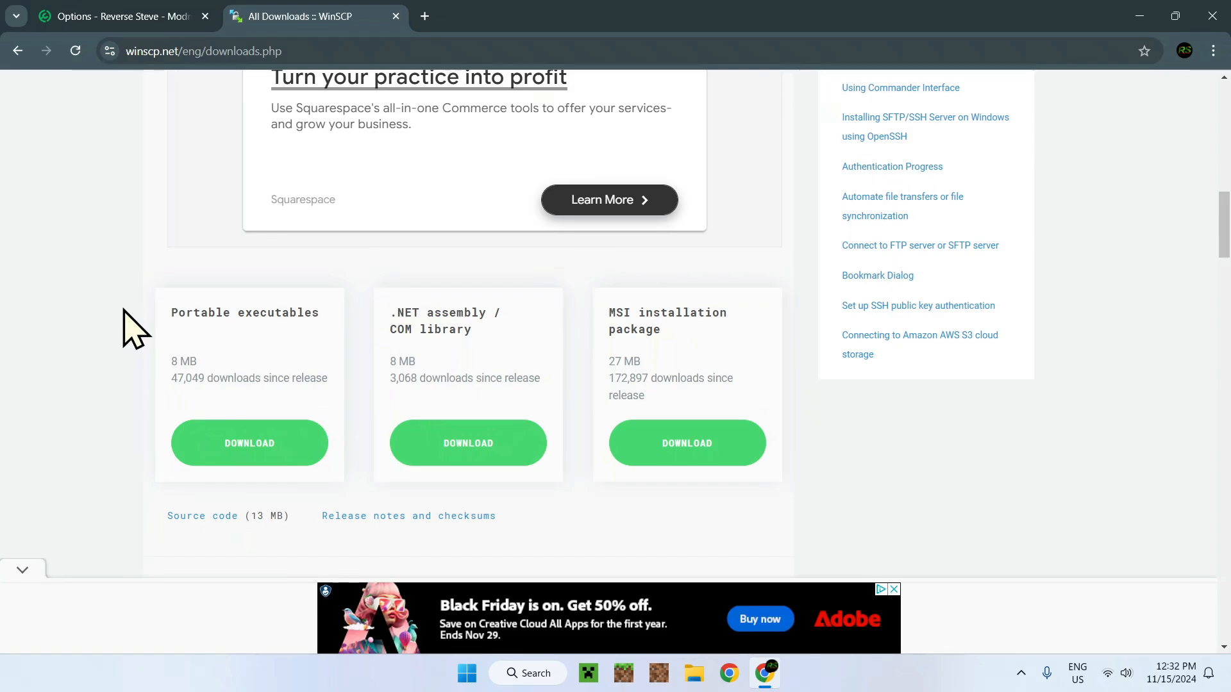
mouse_move(248, 443)
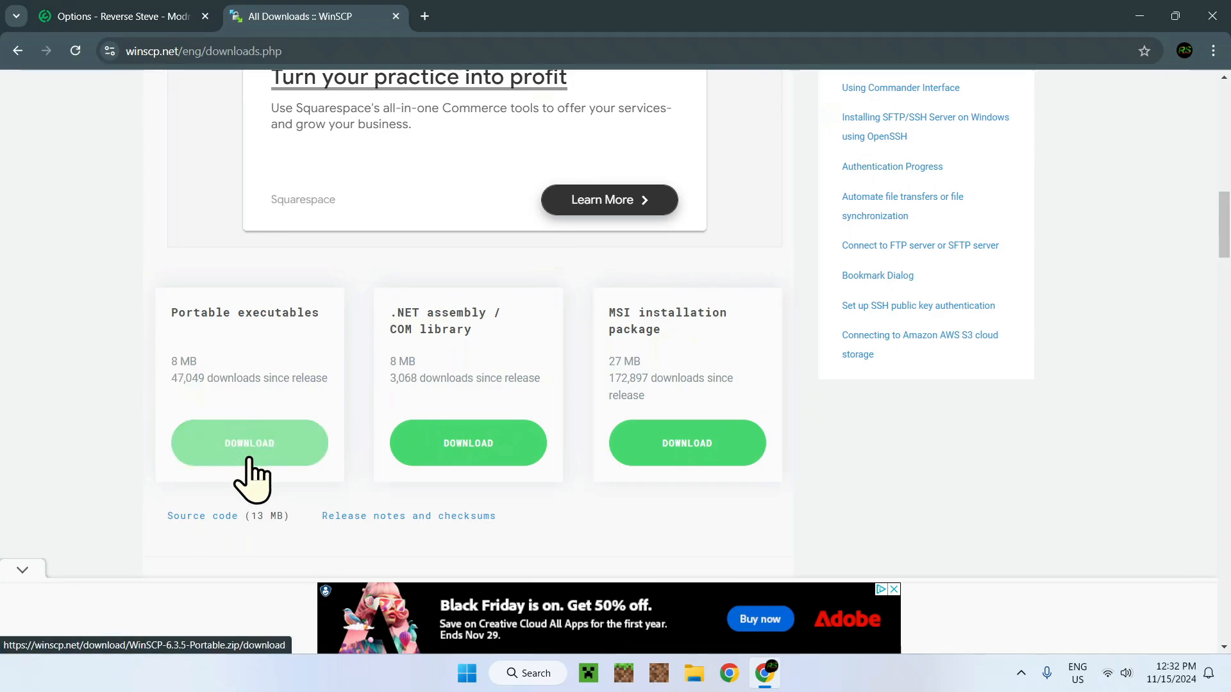
left_click(249, 443)
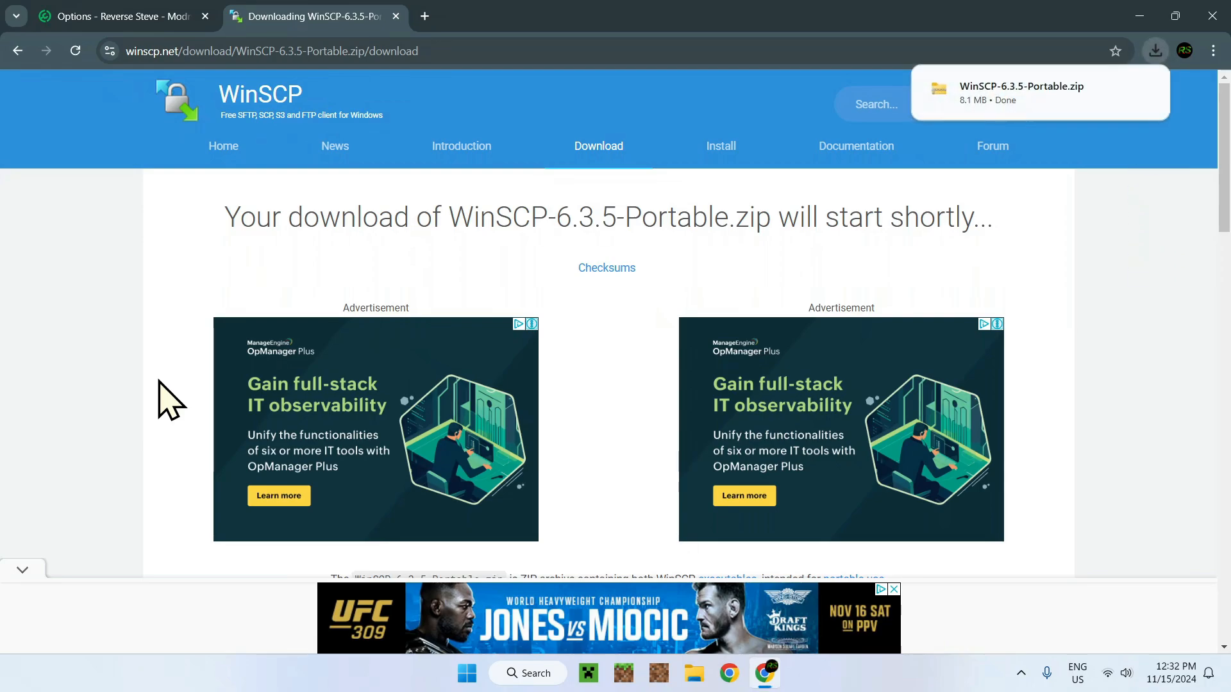
mouse_move(224, 349)
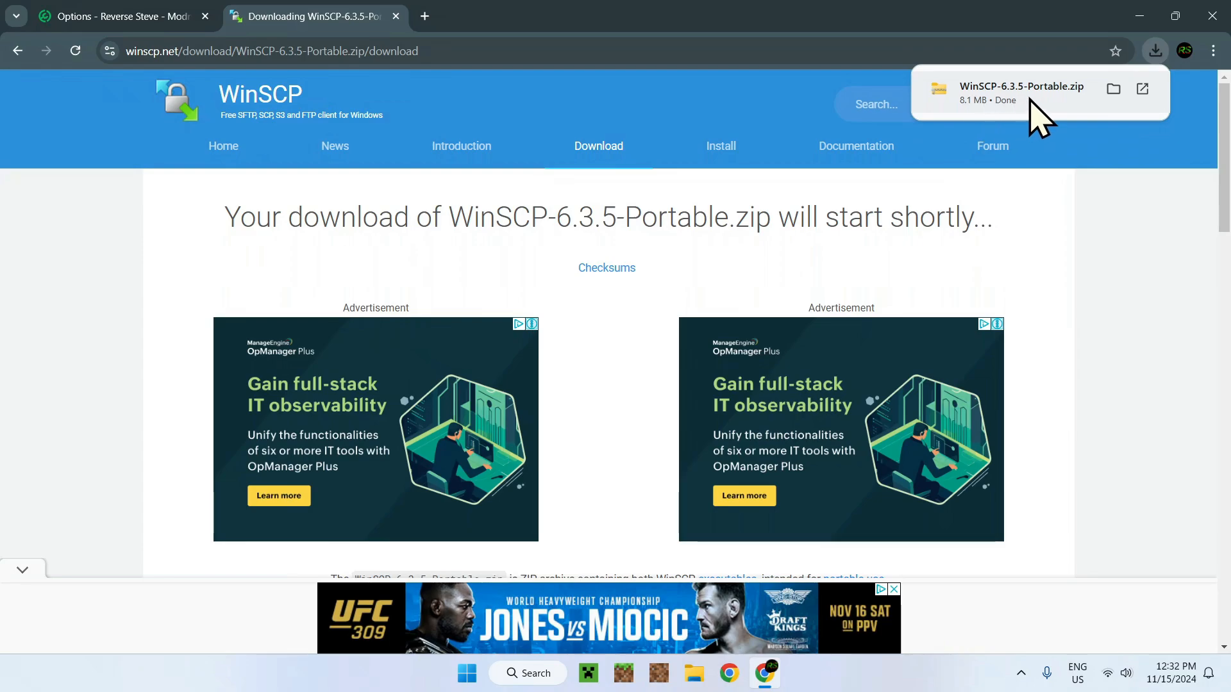
mouse_move(1146, 259)
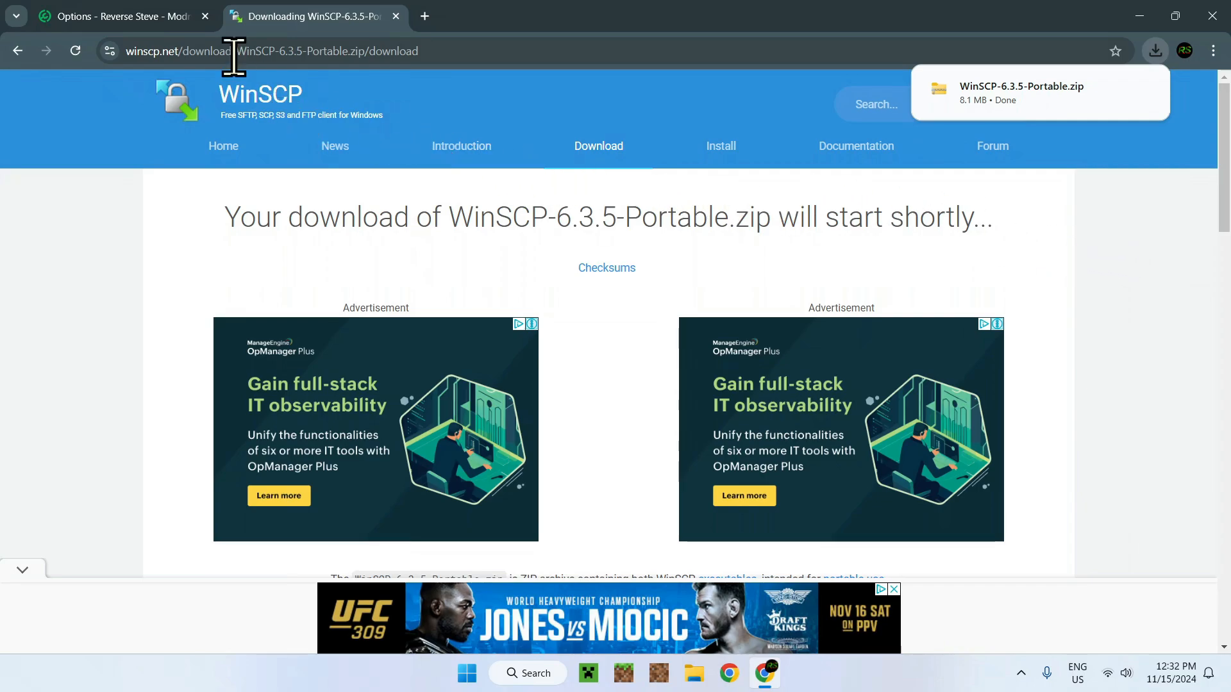
left_click(118, 16)
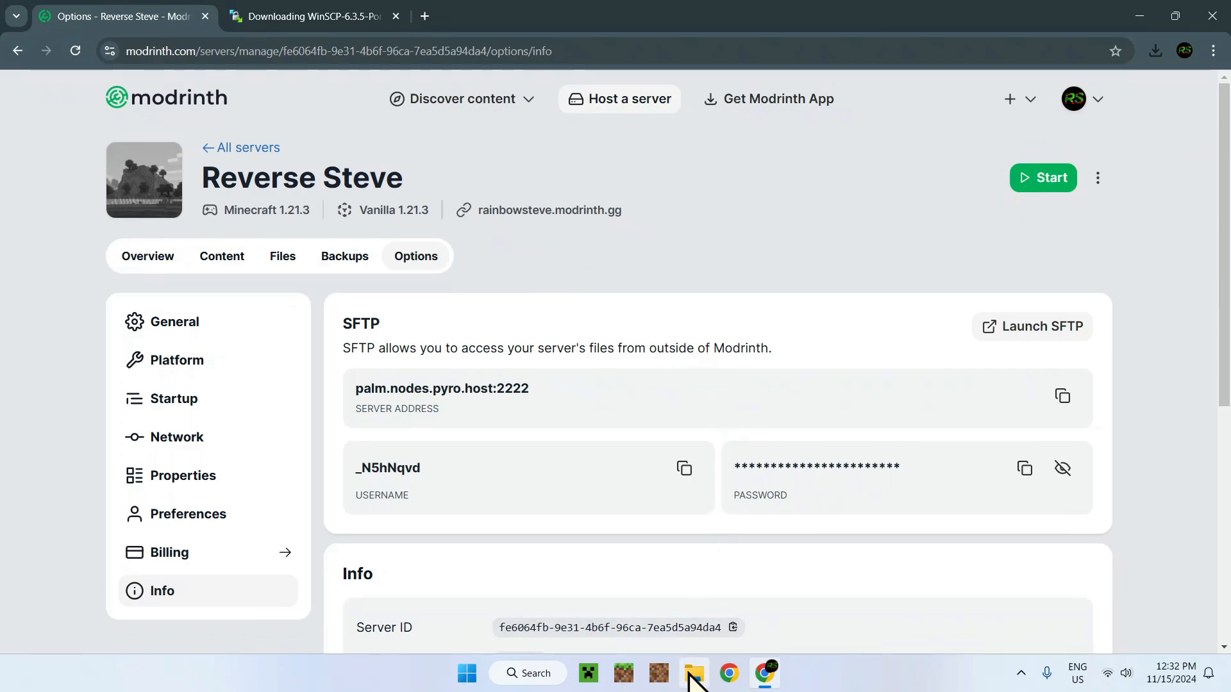
mouse_move(691, 673)
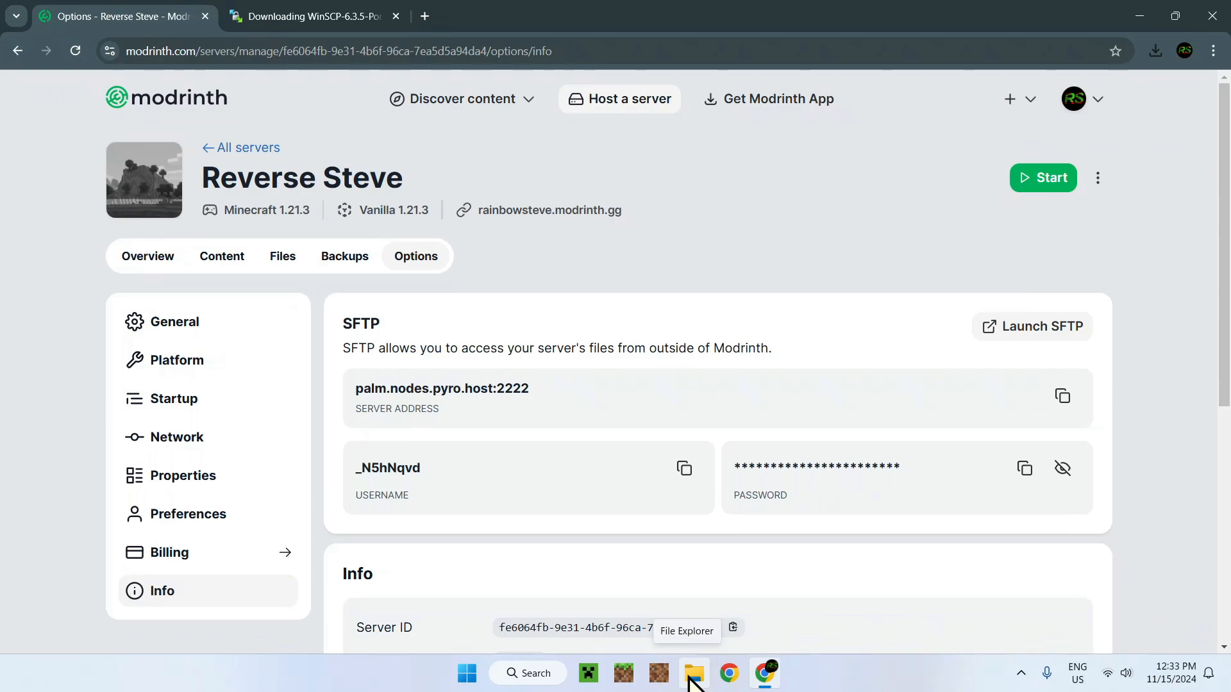
Extract WinSCP-6.3.5-Portable.zip in Downloads into a WinSCP-6.3.5-Portable folder.
left_click(692, 673)
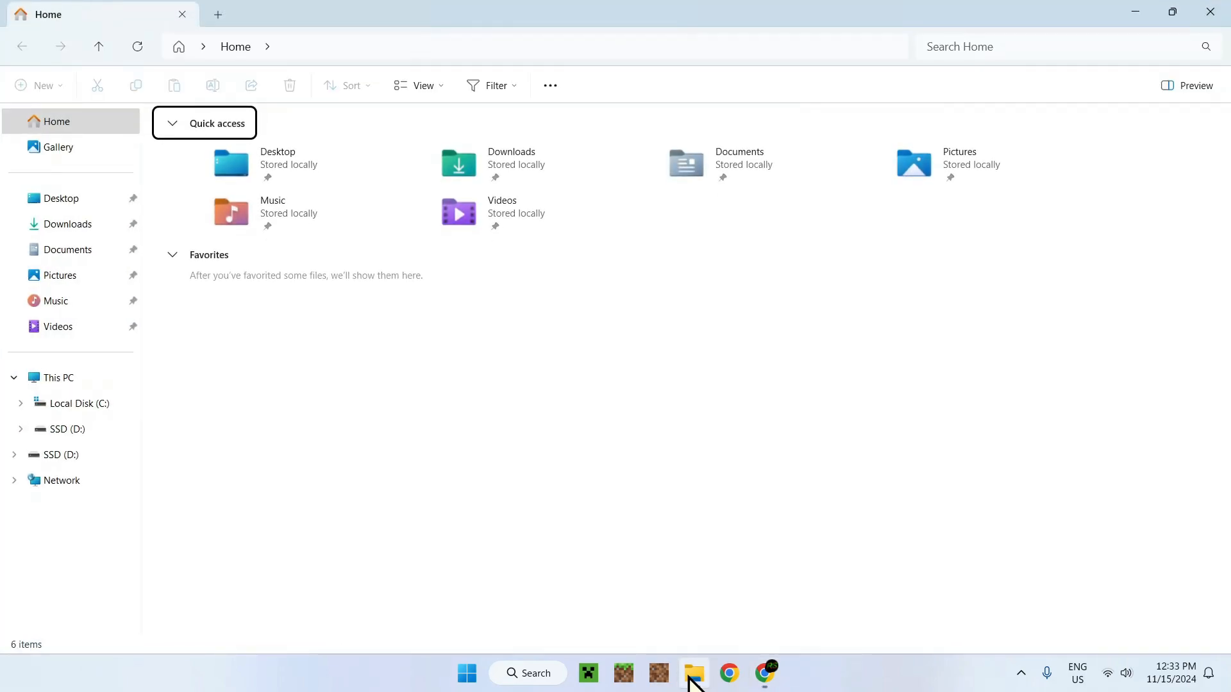
left_click(69, 224)
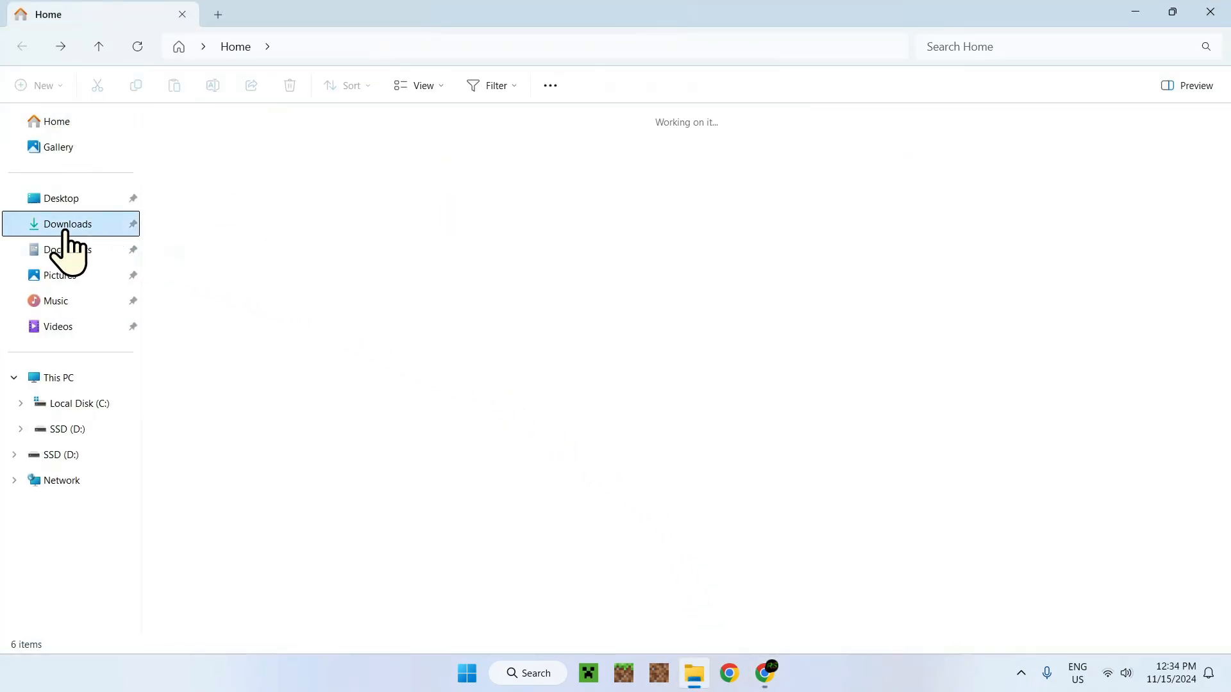
left_click(69, 223)
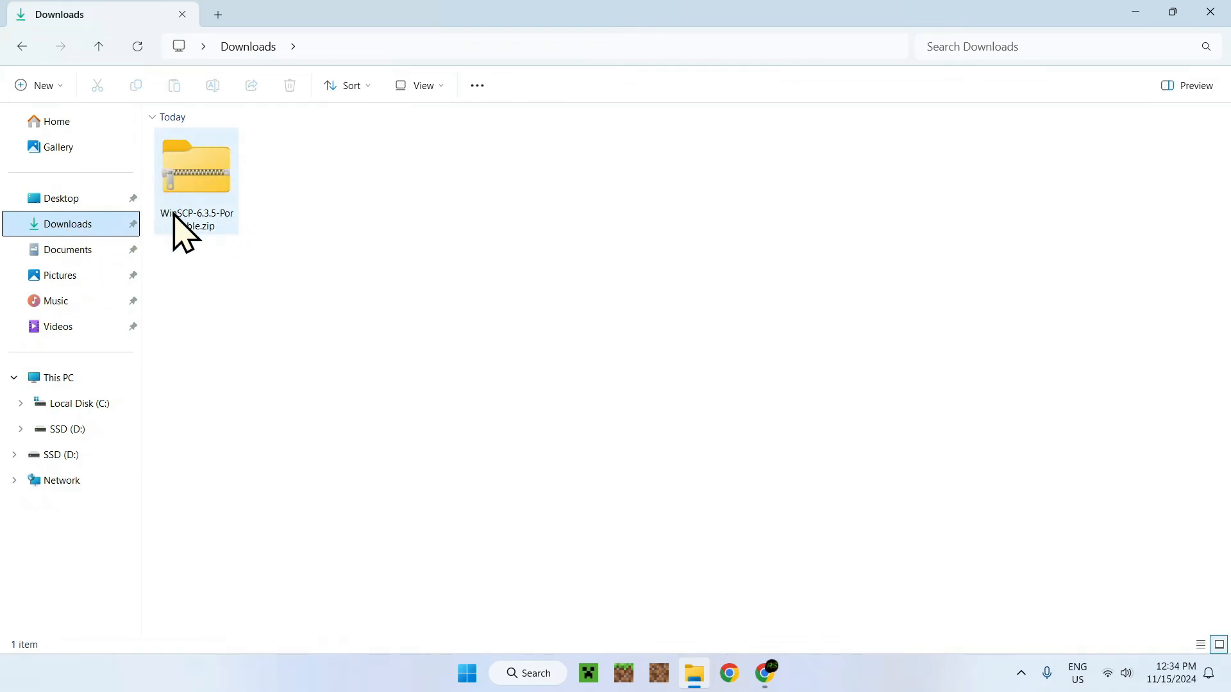
mouse_move(298, 188)
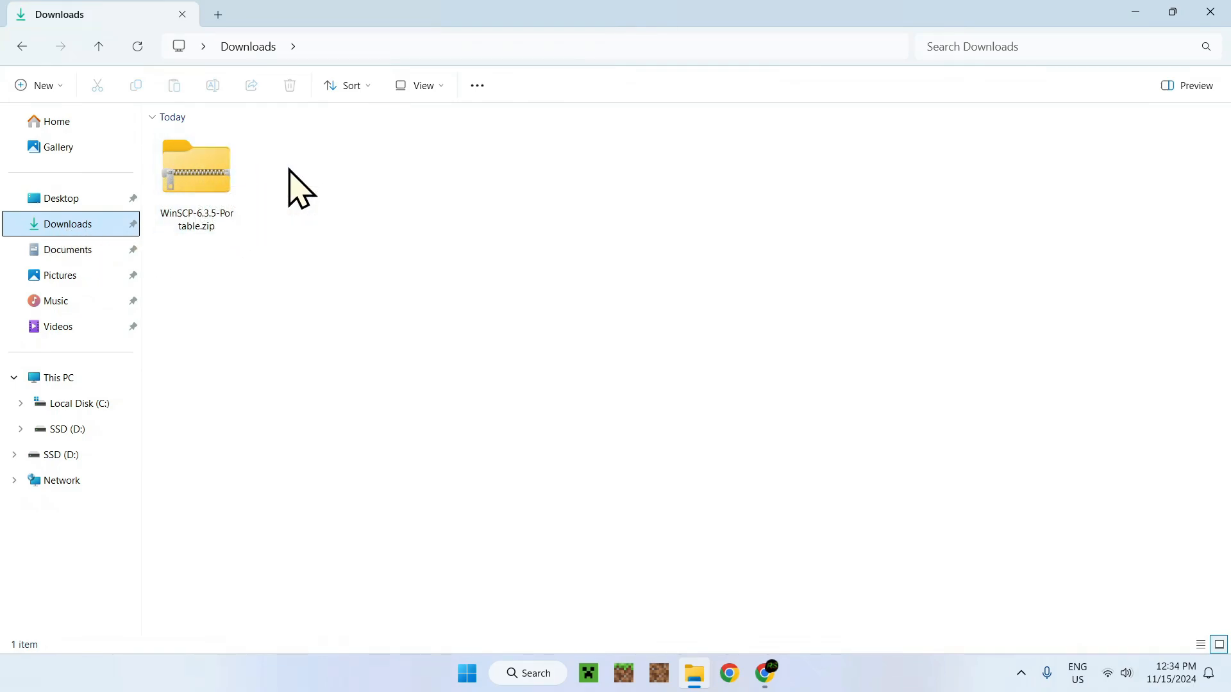
left_click(196, 169)
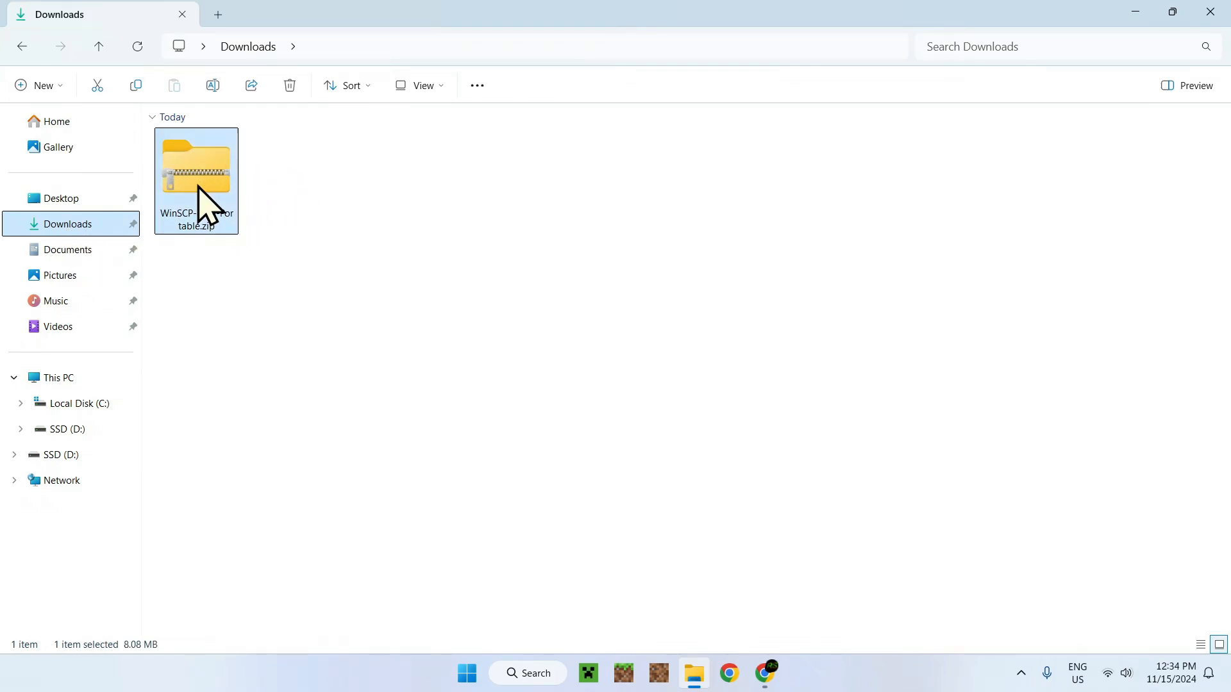
right_click(196, 173)
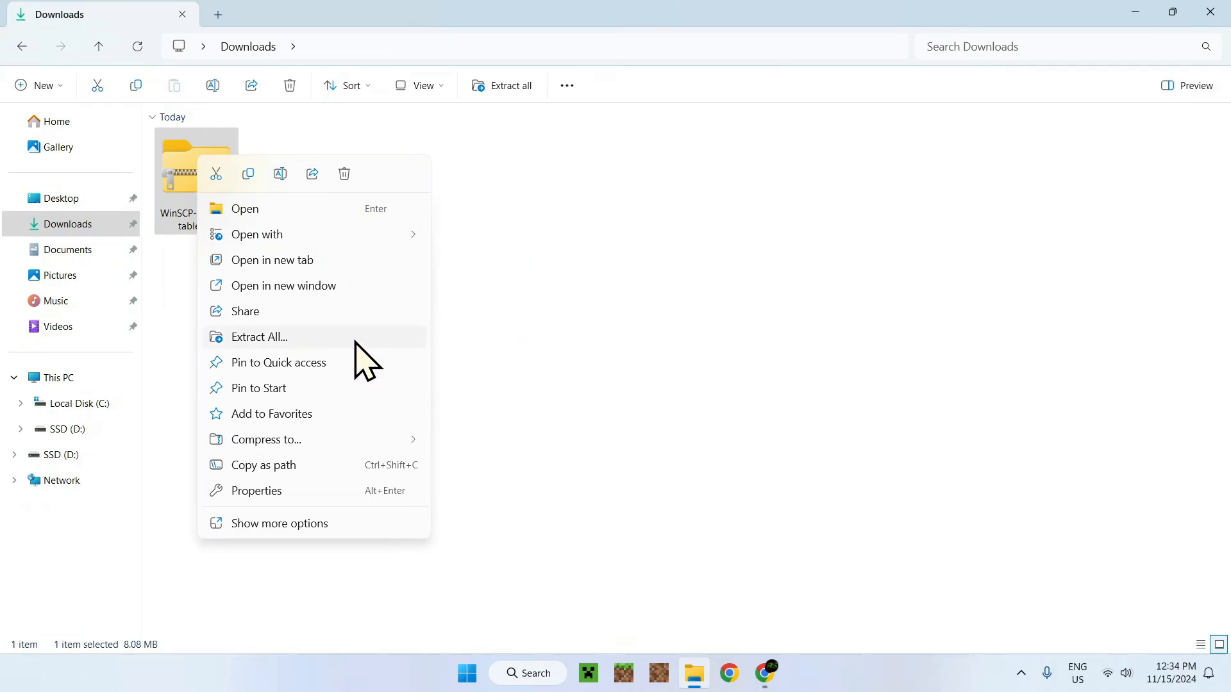
left_click(259, 336)
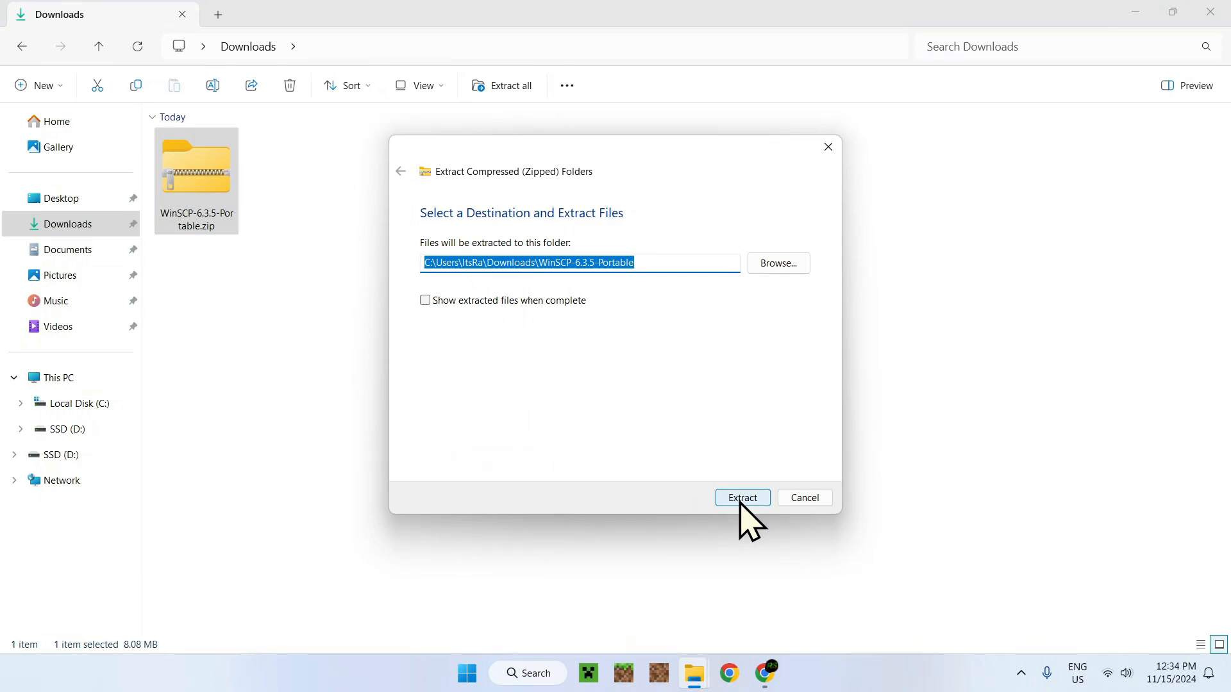
left_click(741, 498)
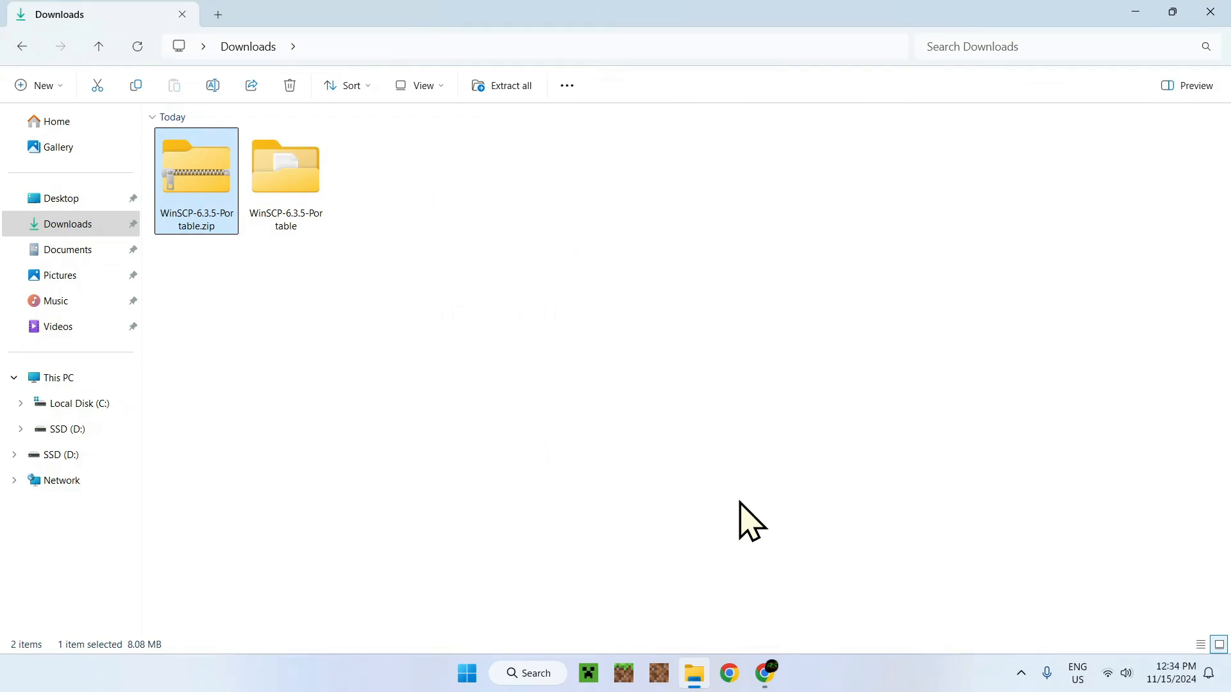
mouse_move(352, 264)
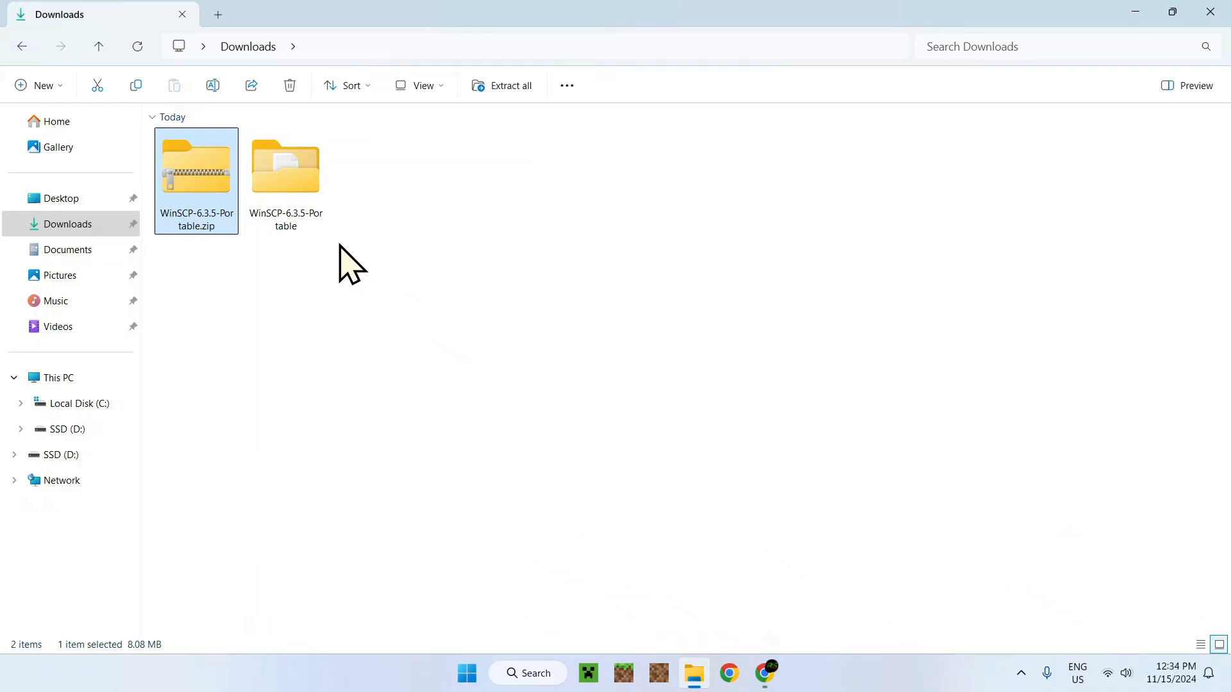
Run WinSCP.exe from the extracted WinSCP-6.3.5-Portable folder.
double_click(285, 165)
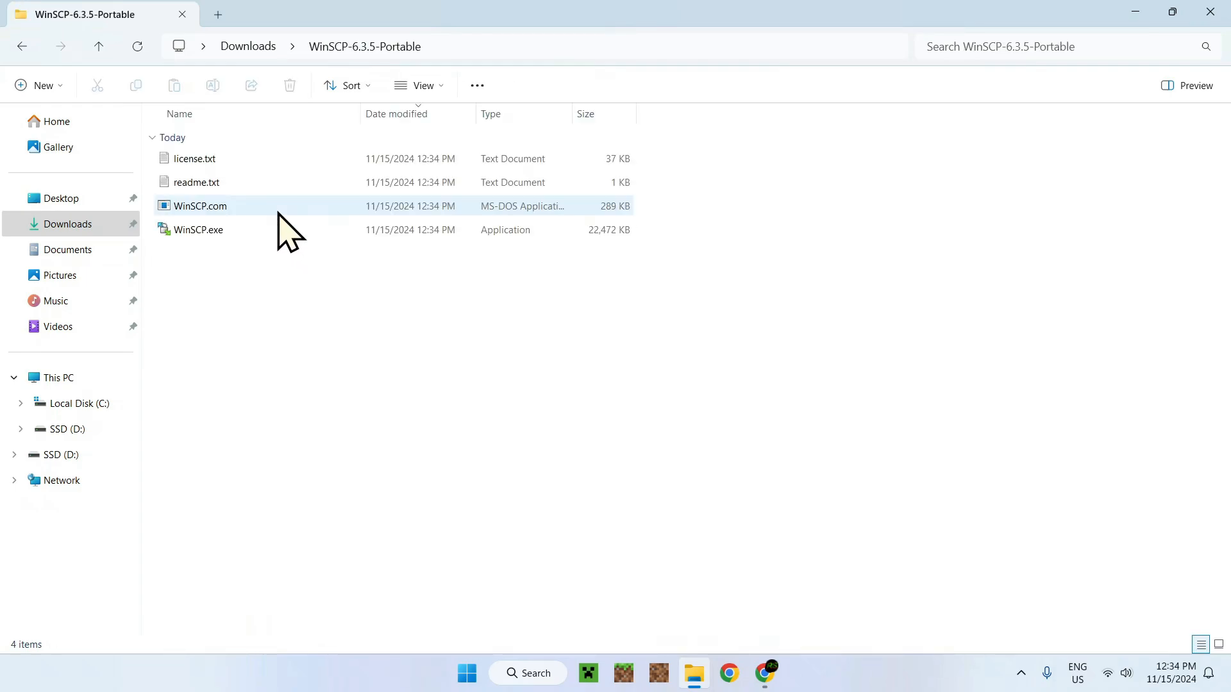
left_click(198, 230)
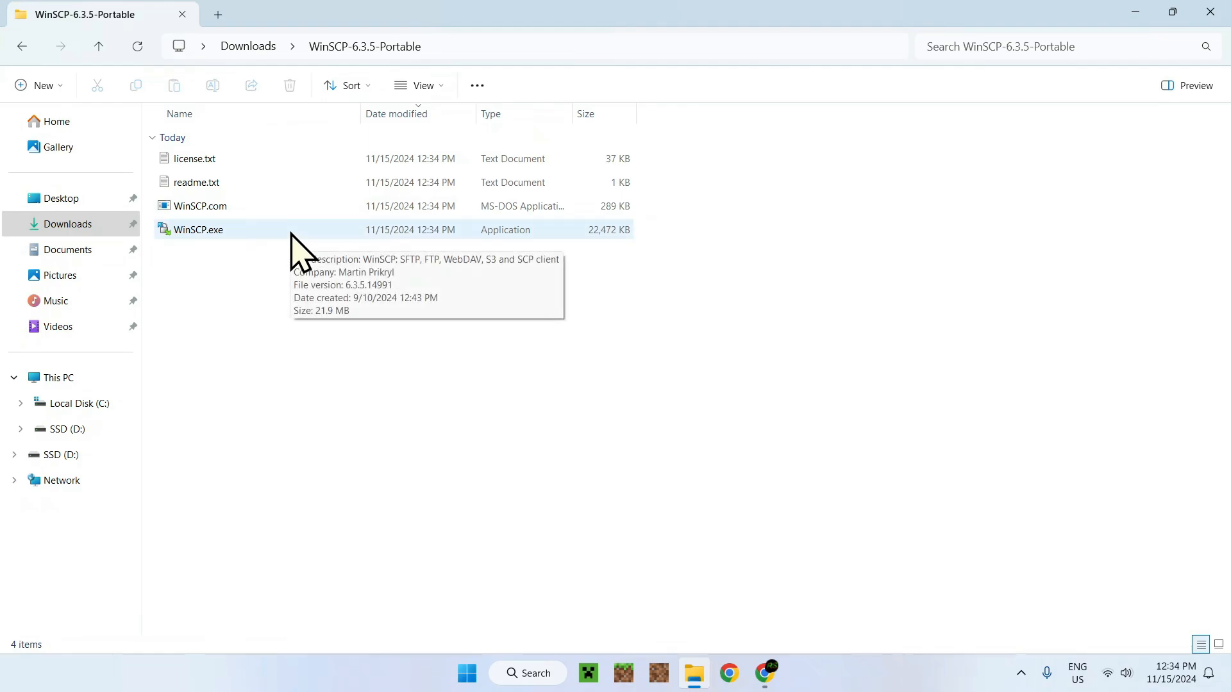
left_click(198, 230)
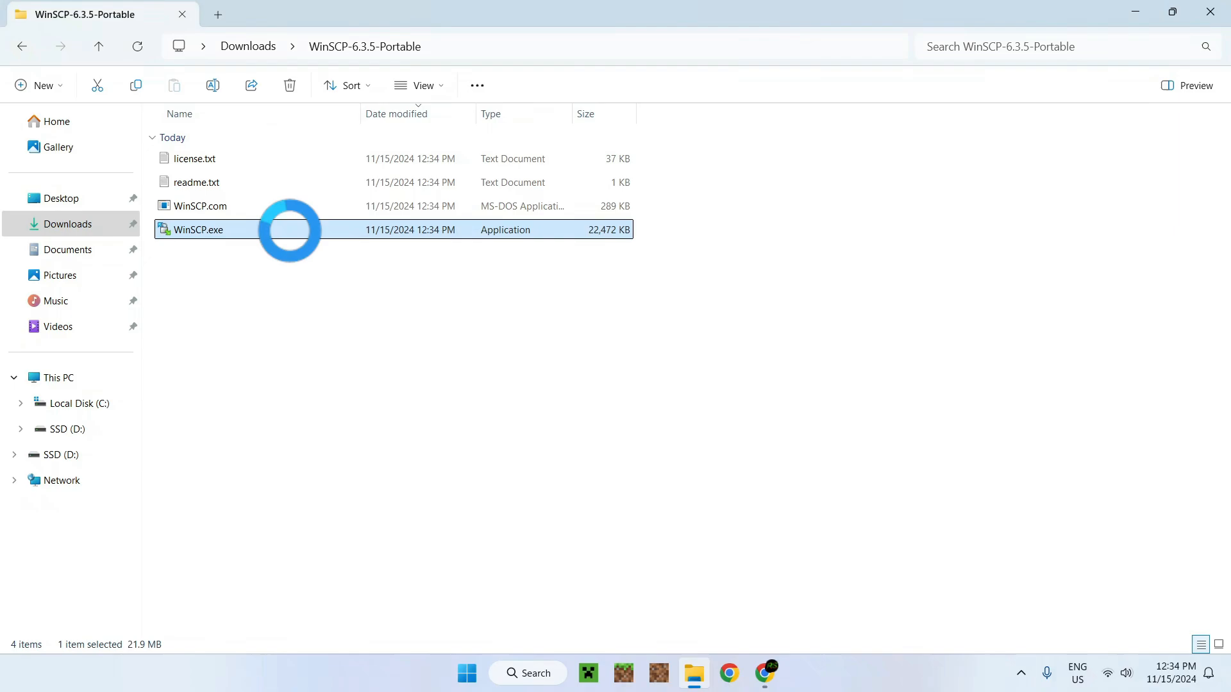
double_click(198, 230)
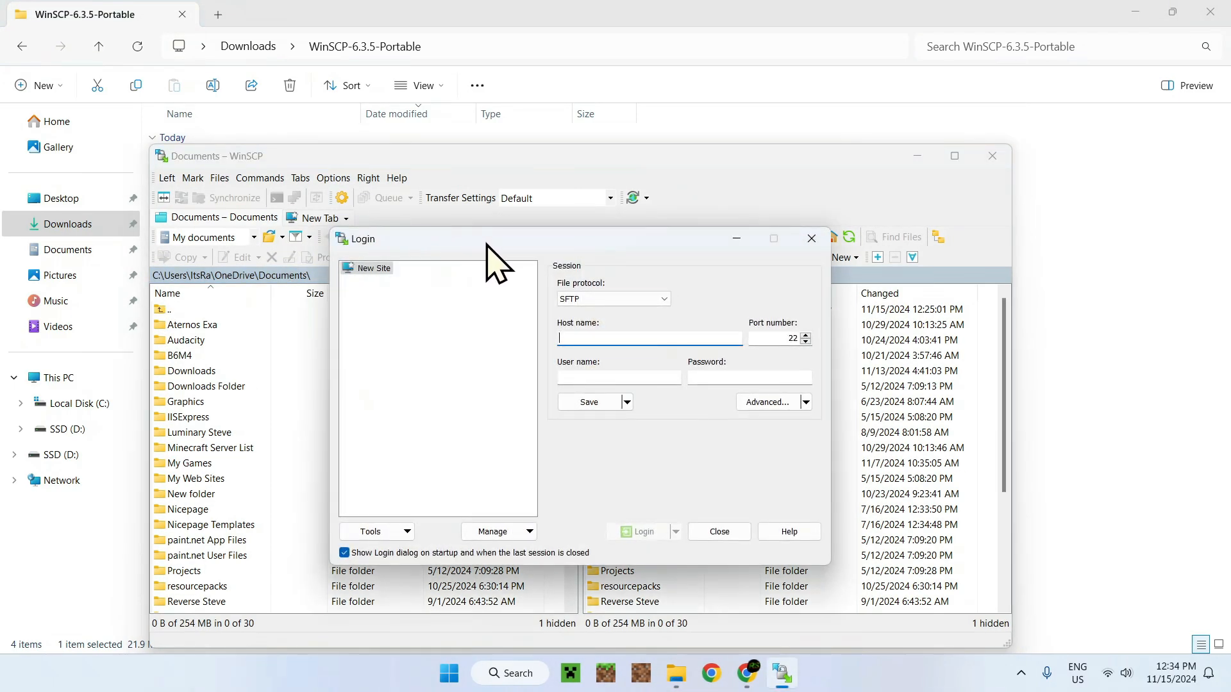
mouse_move(811, 337)
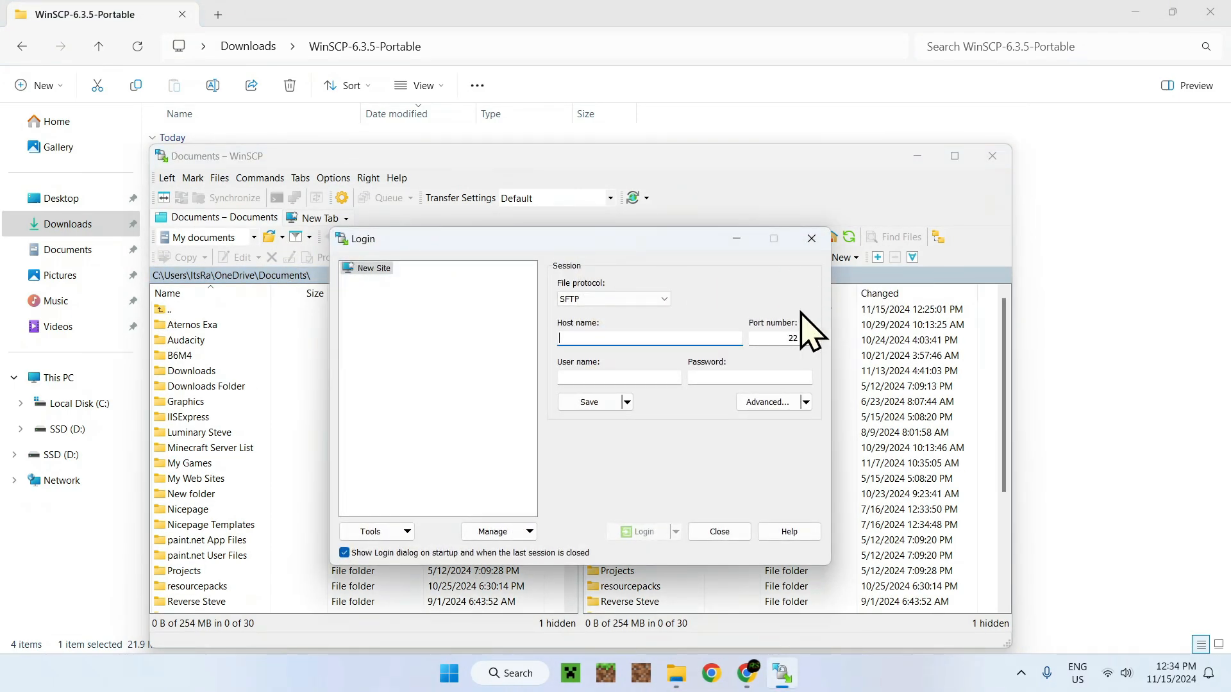
mouse_move(703, 307)
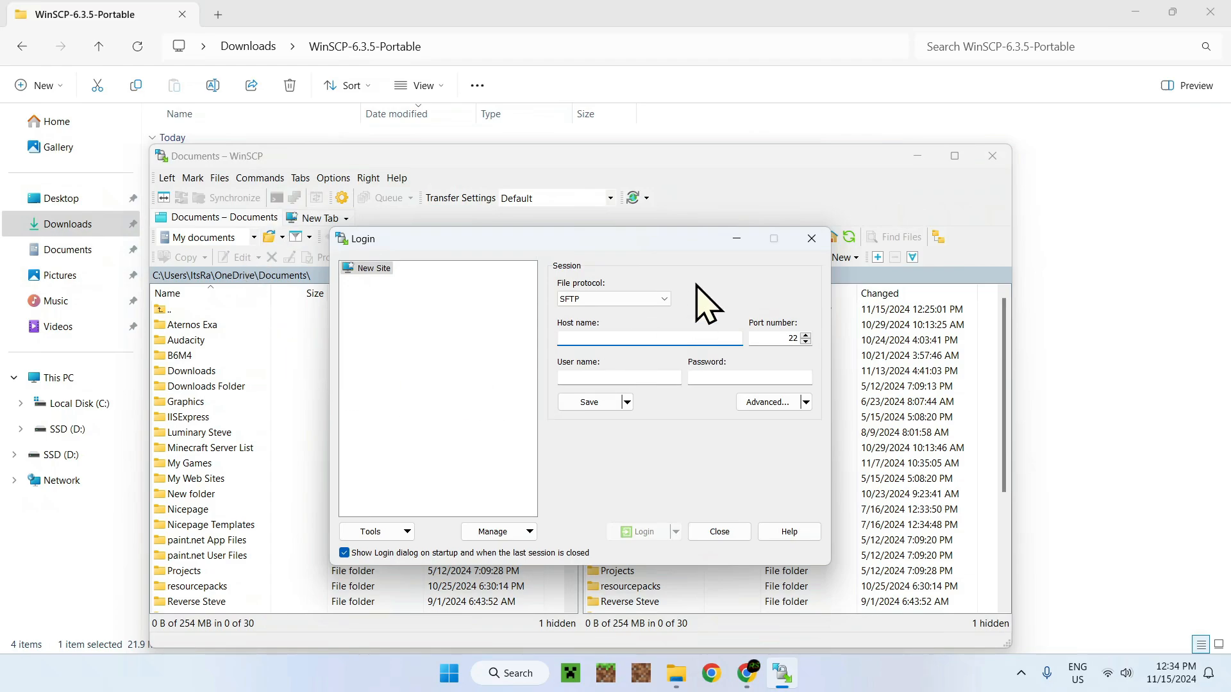
mouse_move(598, 259)
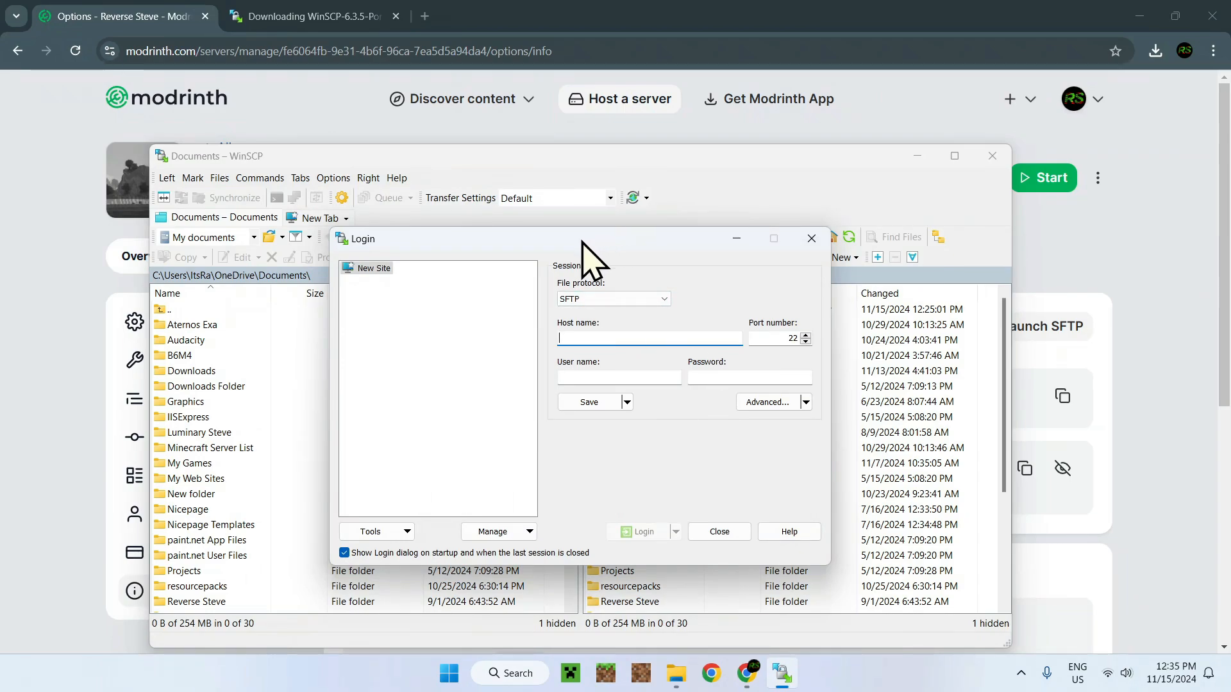
mouse_move(746, 377)
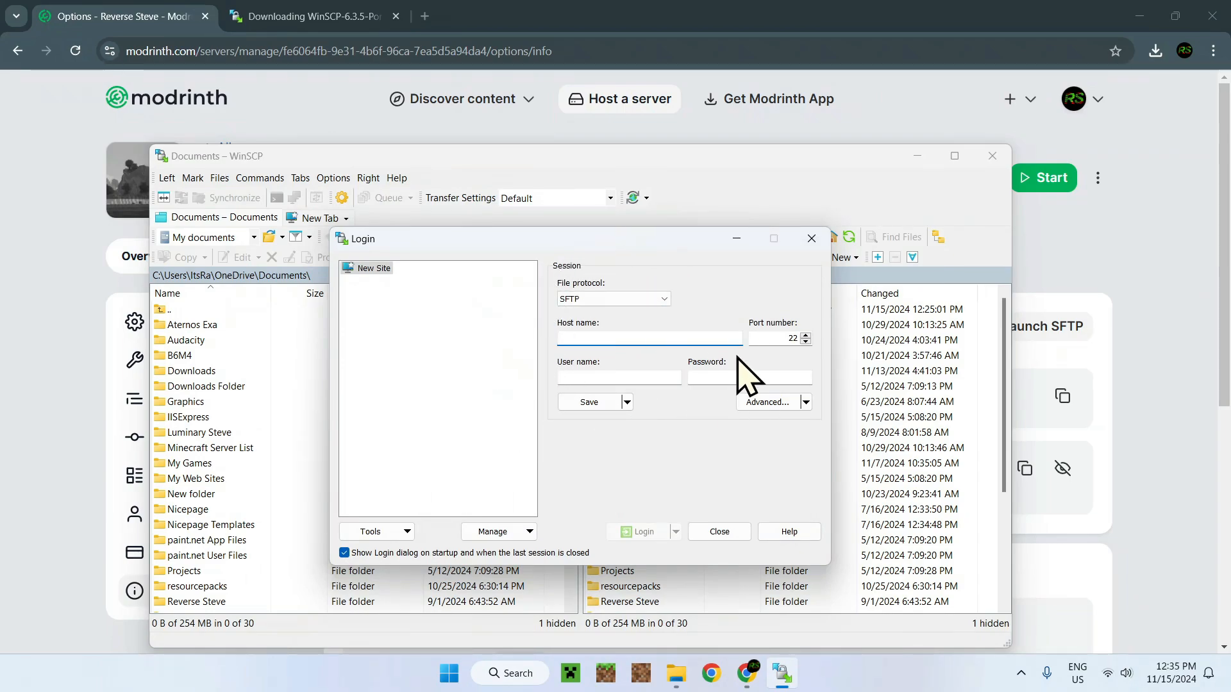
Log in to palm.nodes.pyro.host port 2222 with the copied SFTP username and password.
left_click(648, 338)
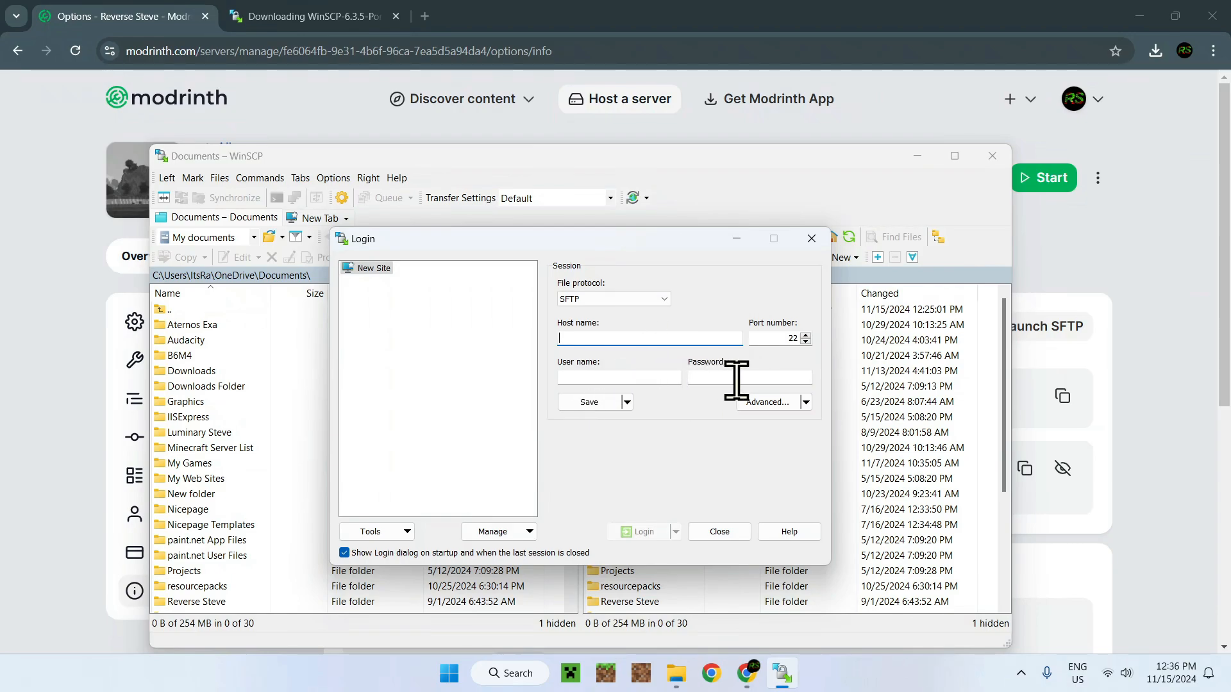
mouse_move(1161, 377)
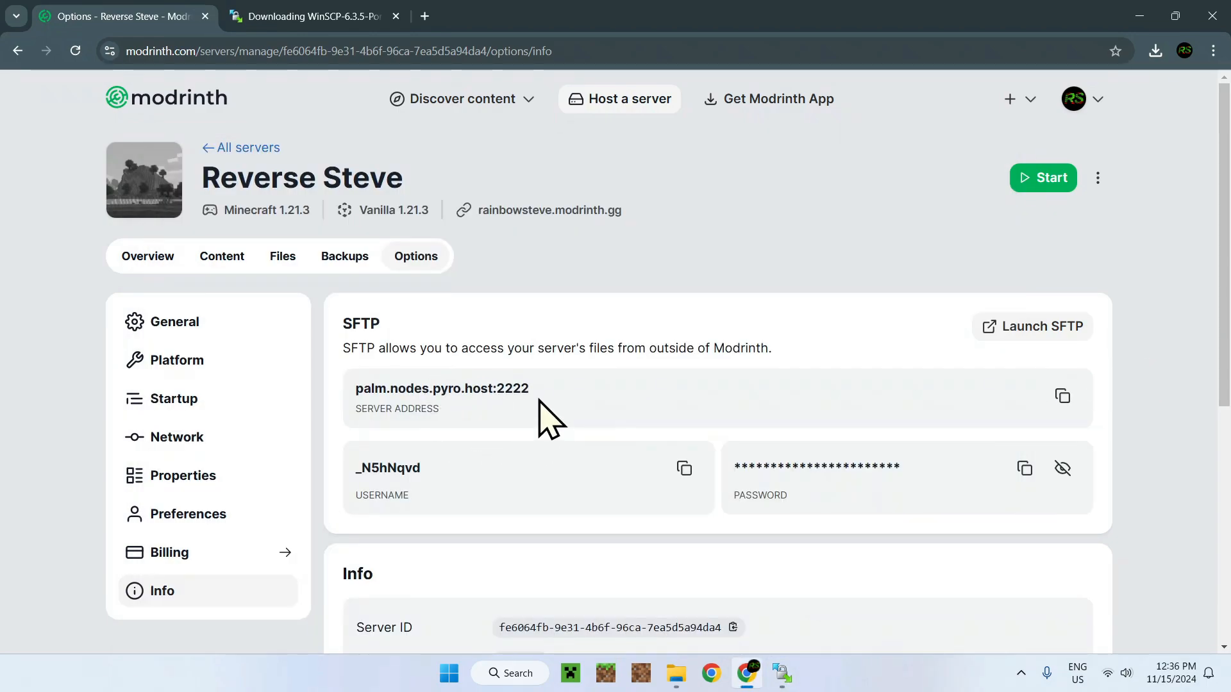
left_click(1062, 396)
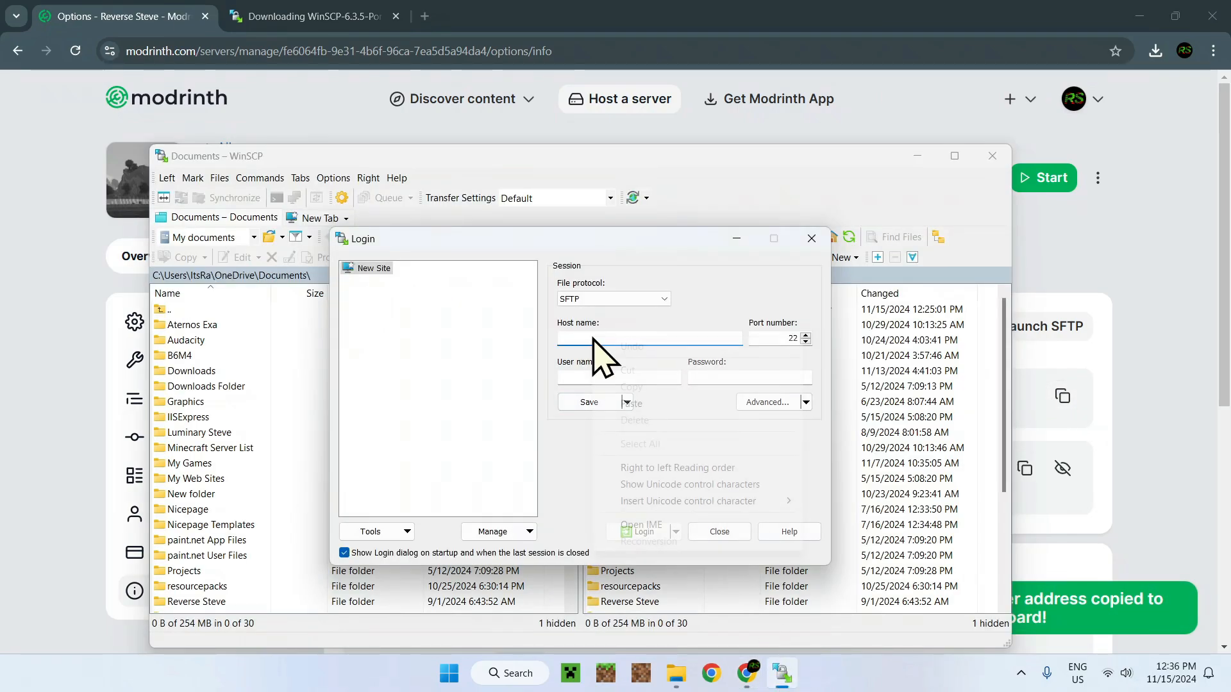
type("palm.nodes.pyro.host:2222")
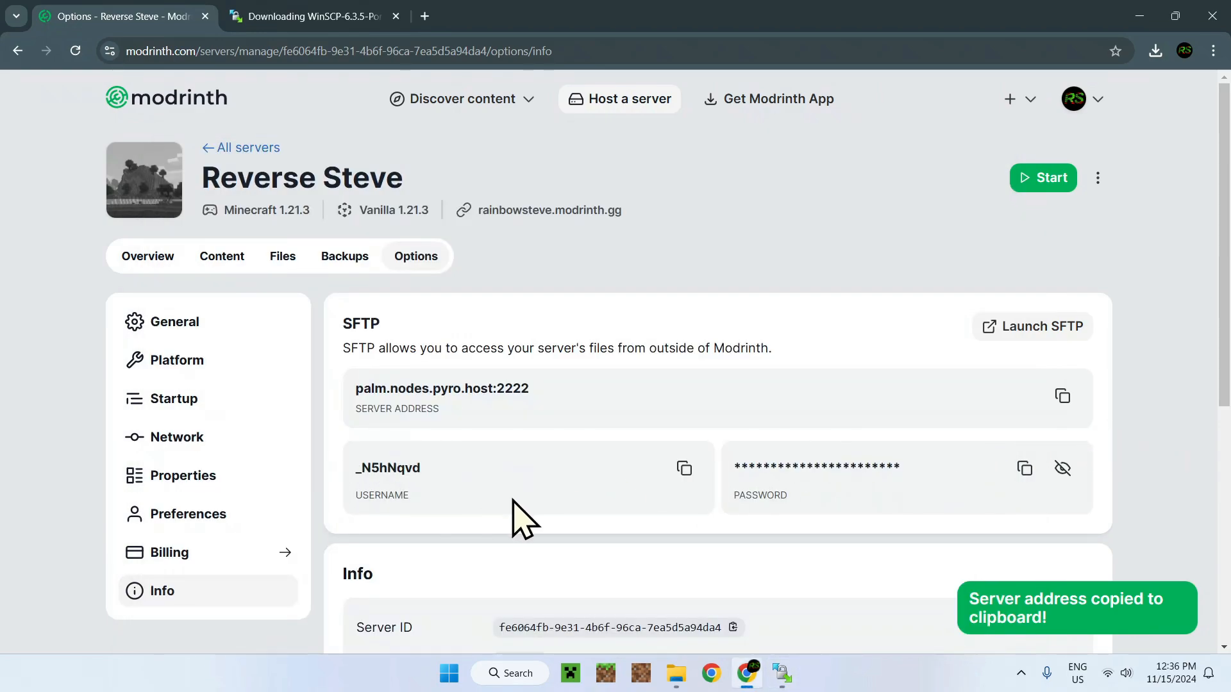
left_click(780, 673)
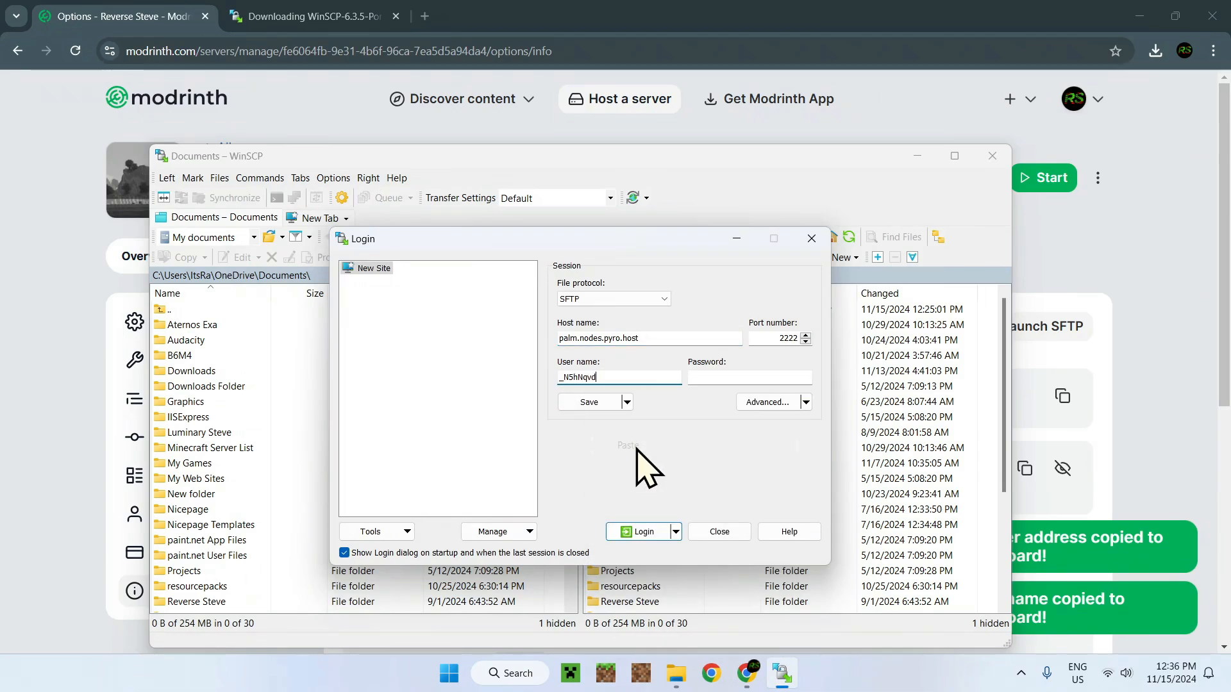
mouse_move(1154, 408)
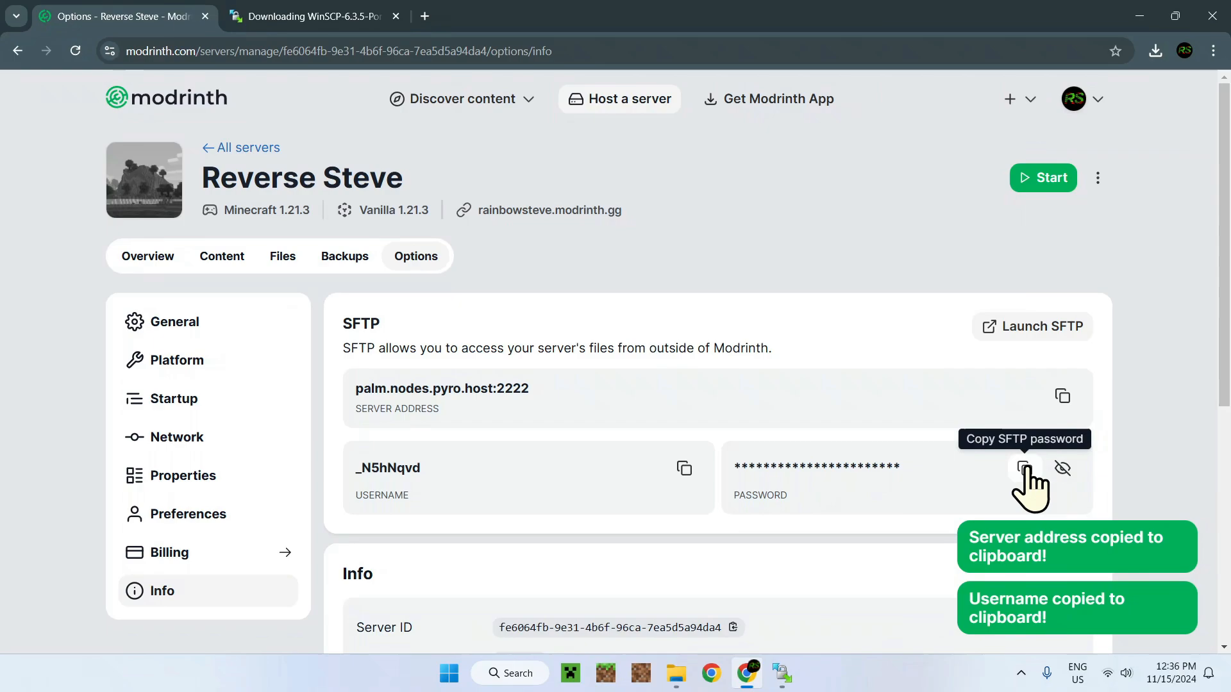
left_click(1024, 469)
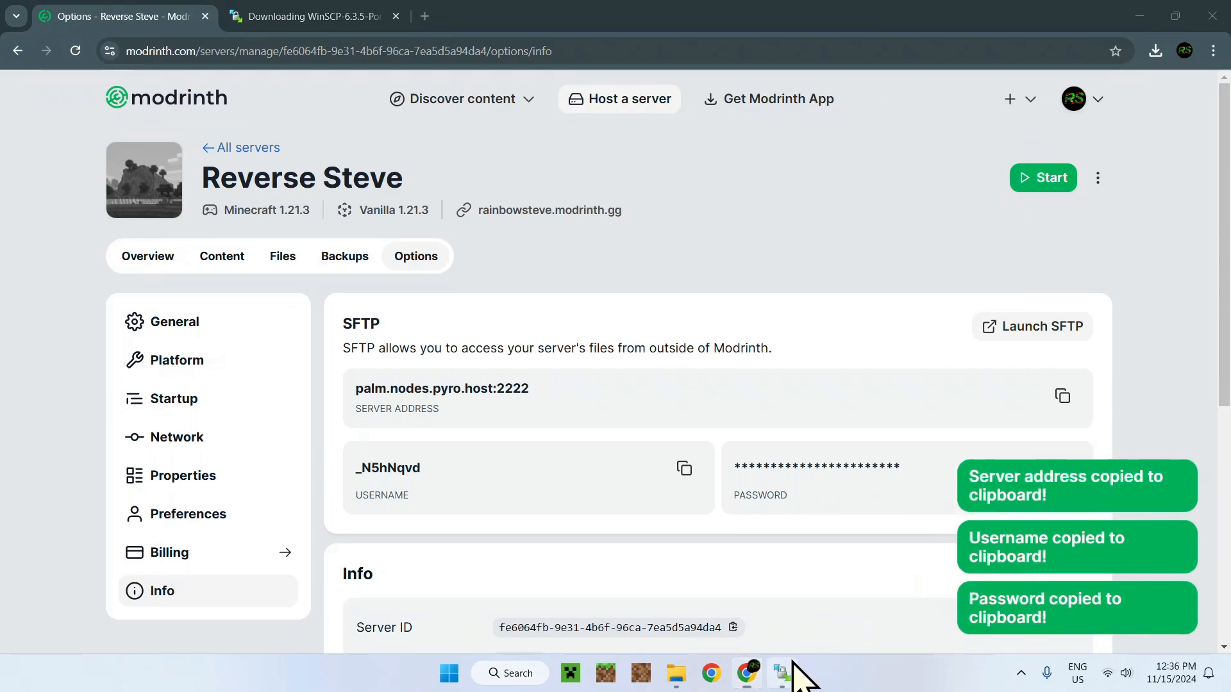
left_click(780, 672)
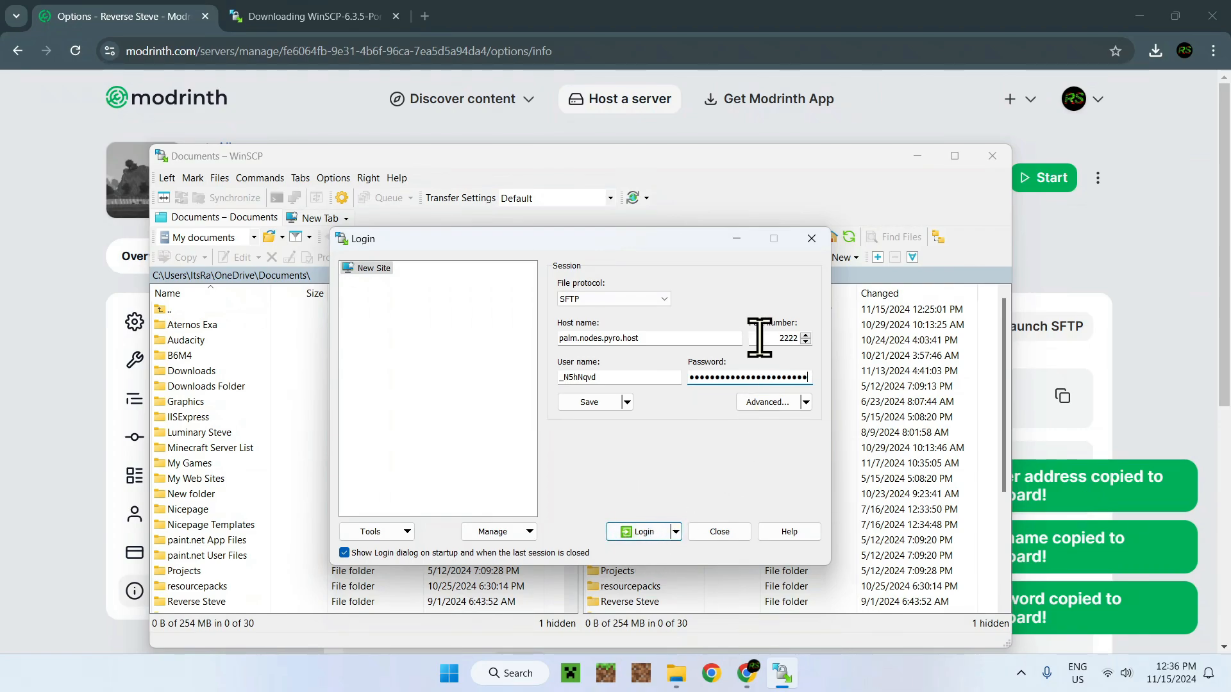
mouse_move(660, 338)
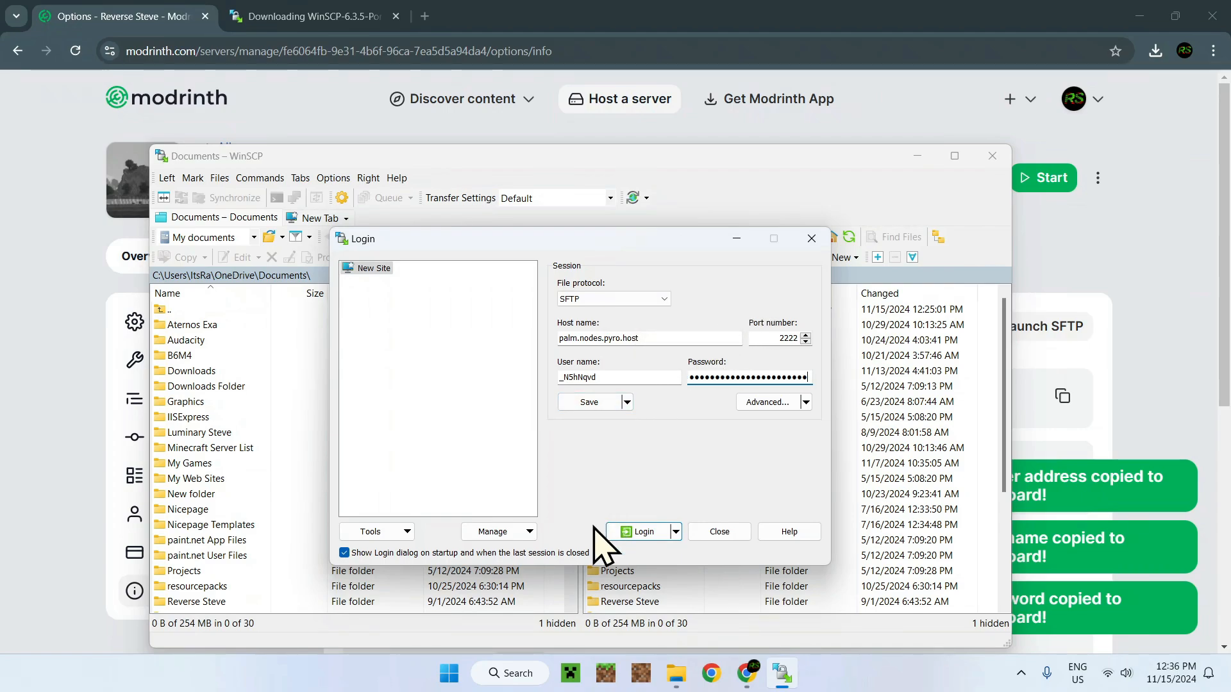
mouse_move(643, 531)
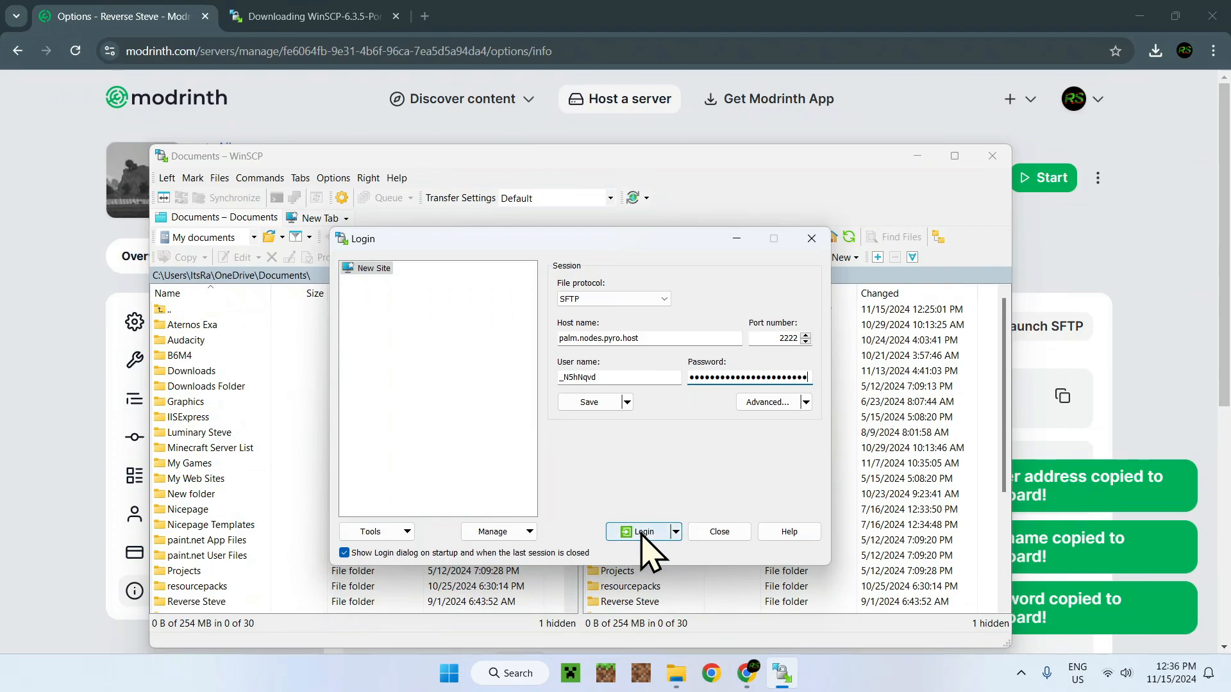
left_click(642, 531)
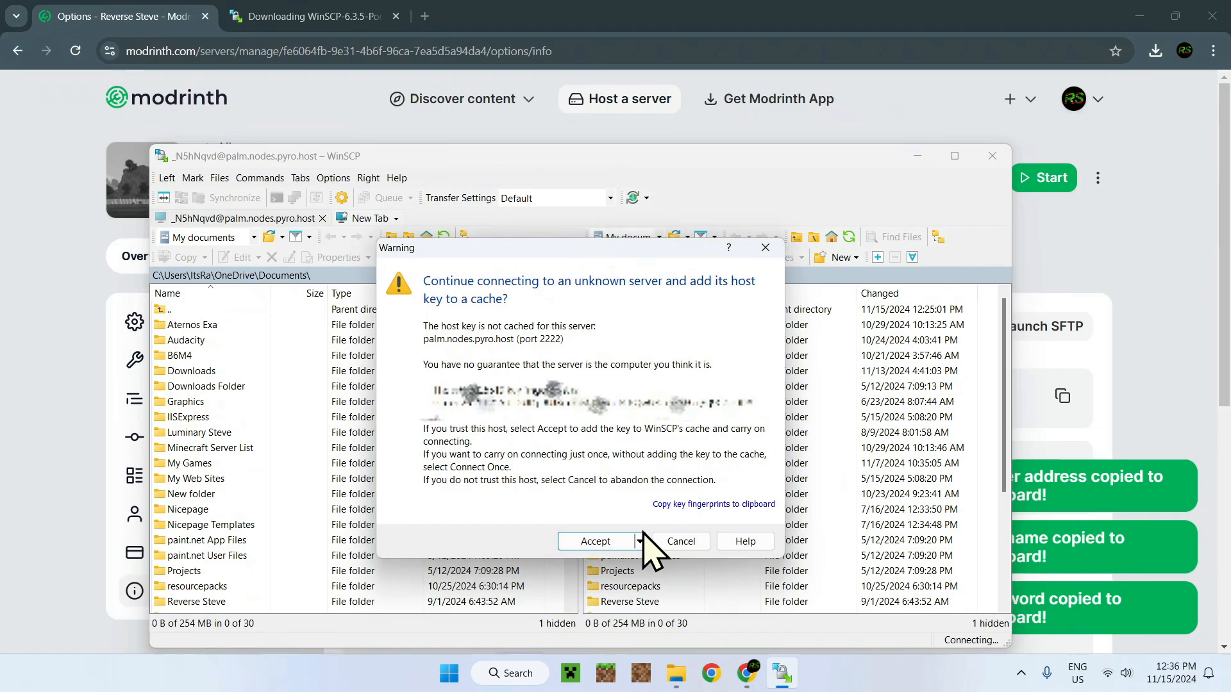
mouse_move(650, 550)
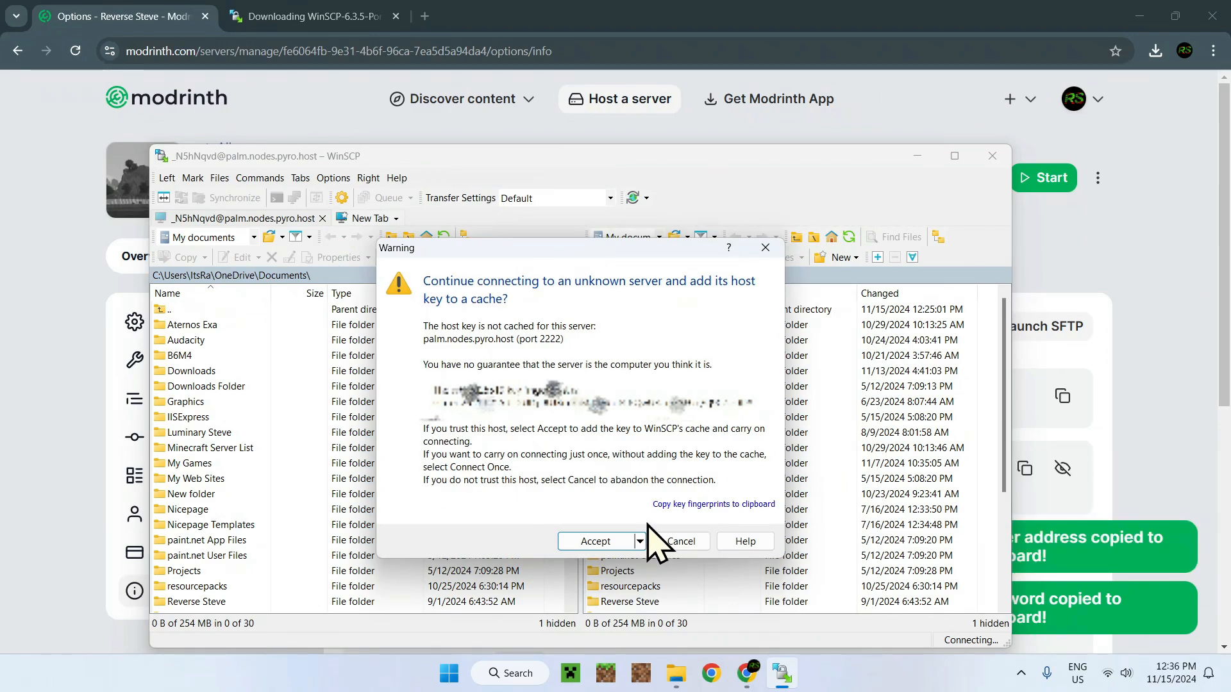
mouse_move(467, 301)
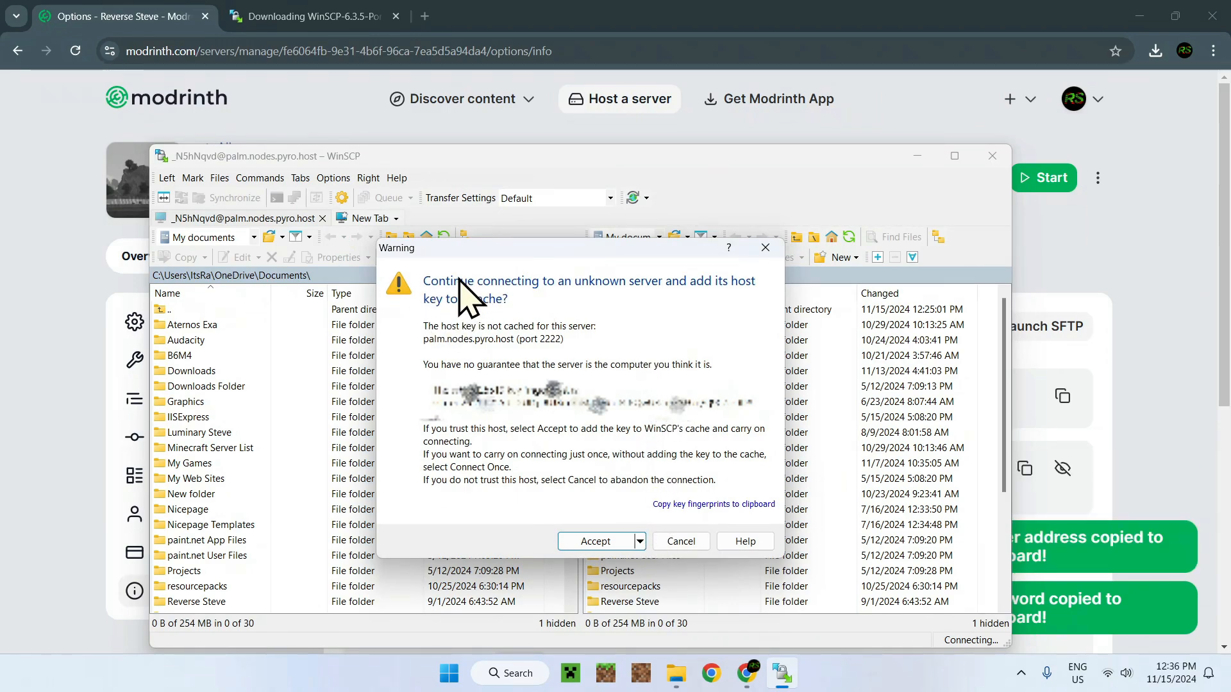
mouse_move(632, 302)
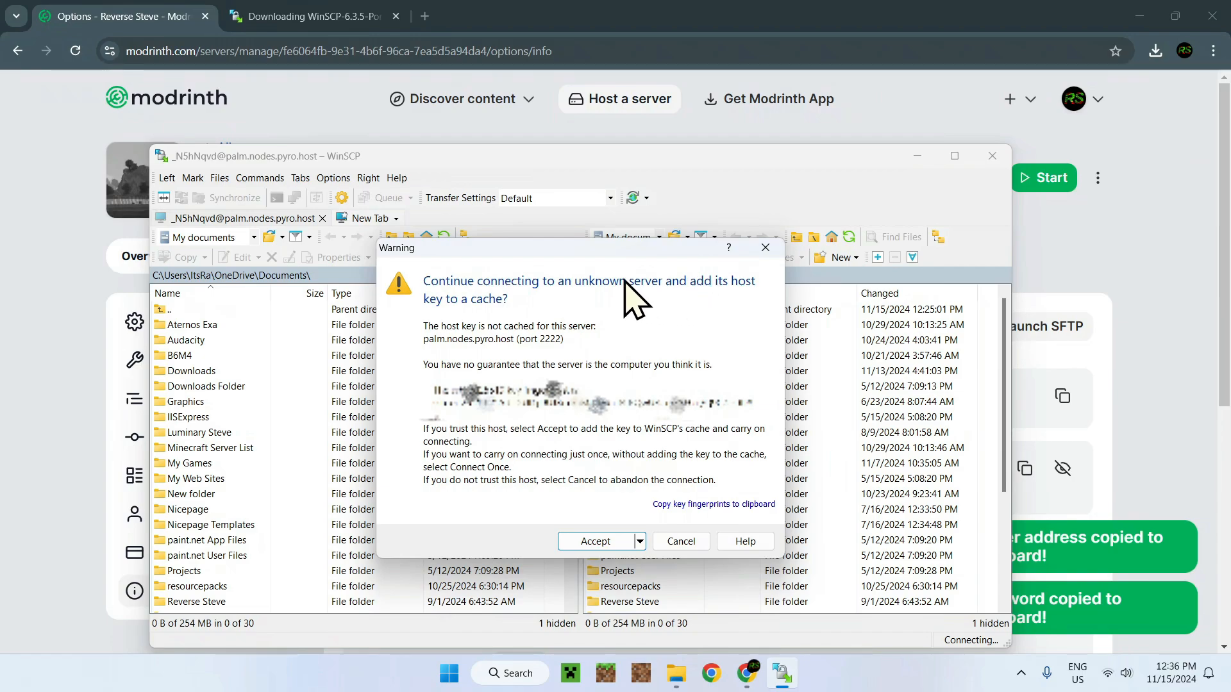
mouse_move(550, 325)
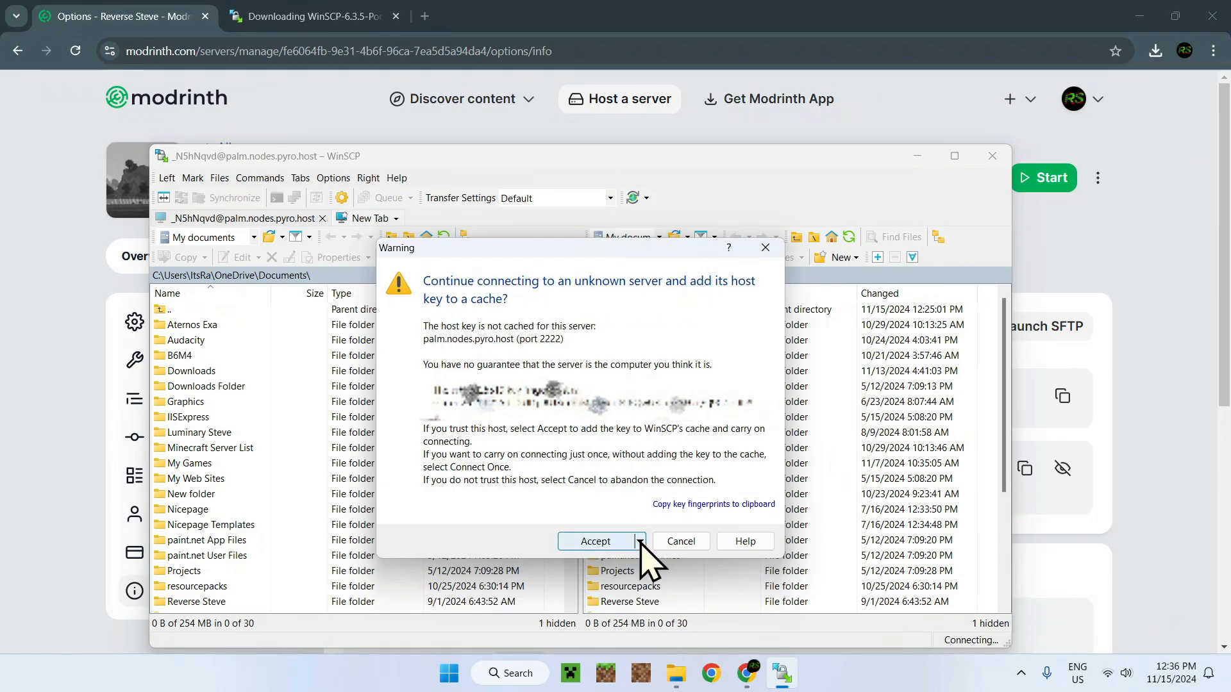
Accept the unknown host key with Connect Once.
left_click(638, 542)
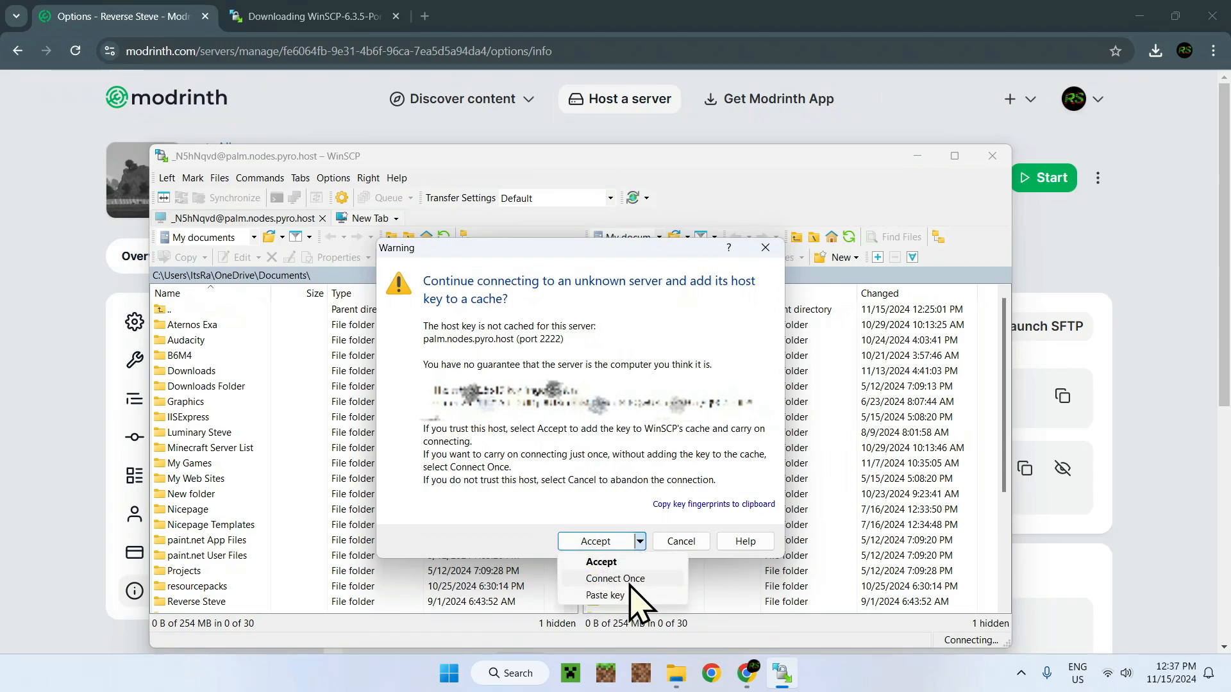
mouse_move(625, 591)
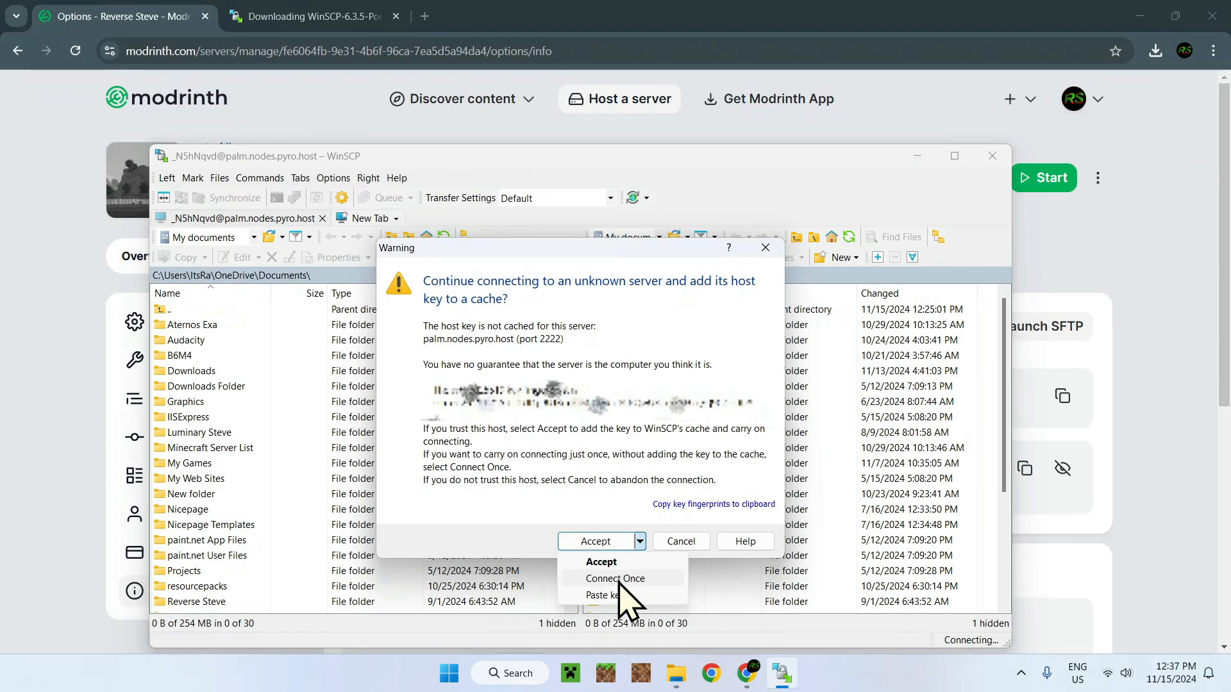
mouse_move(667, 601)
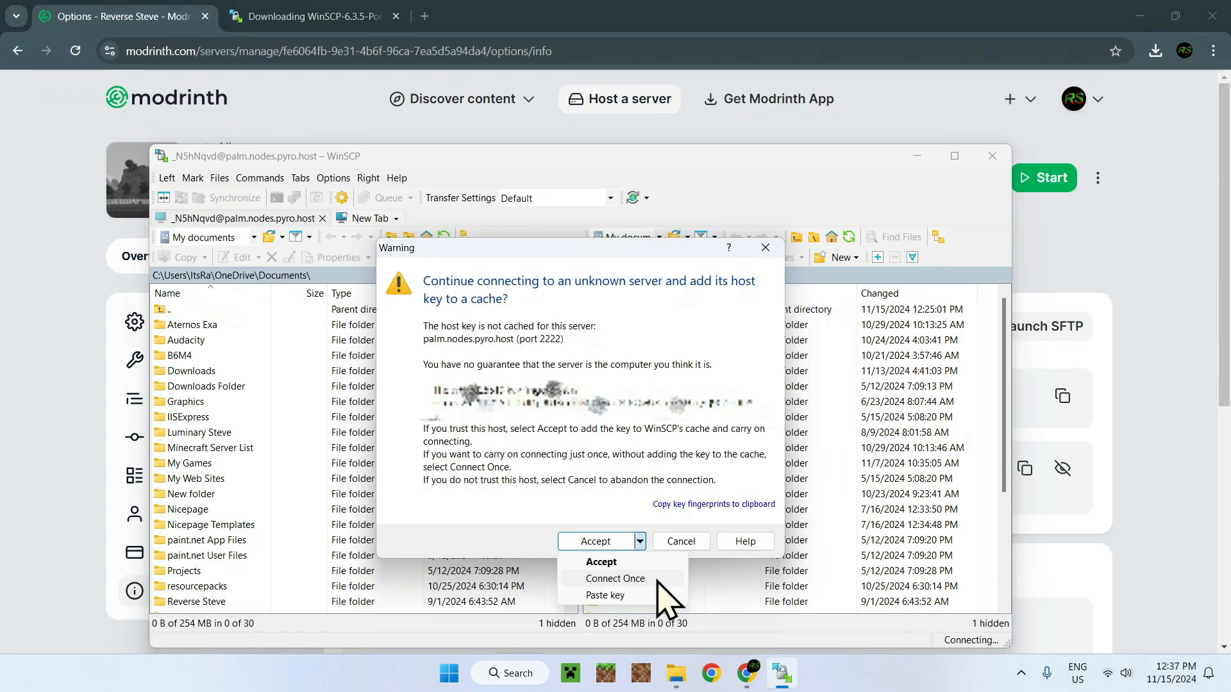
left_click(600, 562)
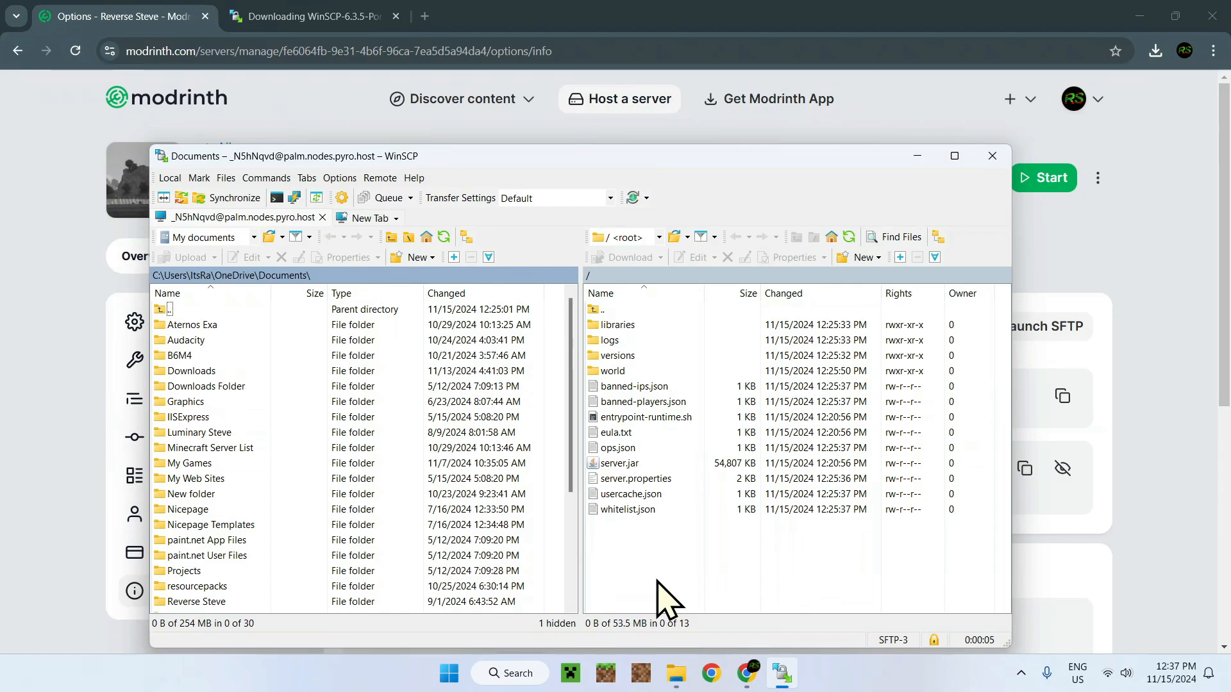
mouse_move(352, 416)
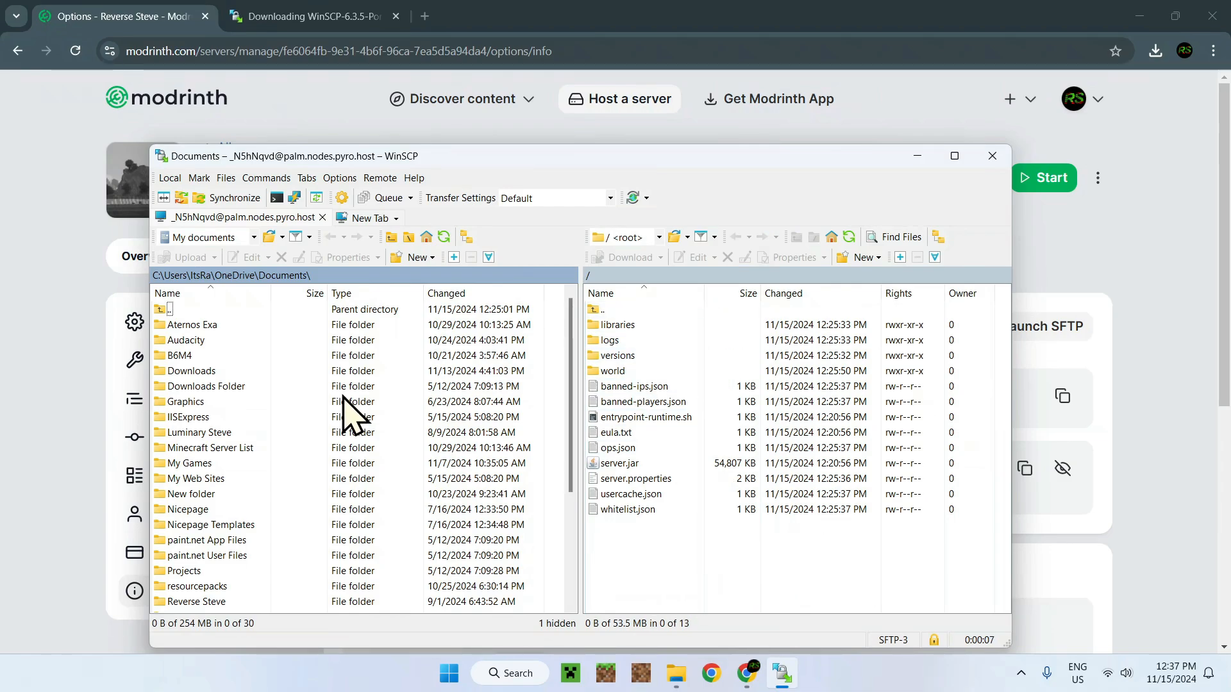
mouse_move(832, 431)
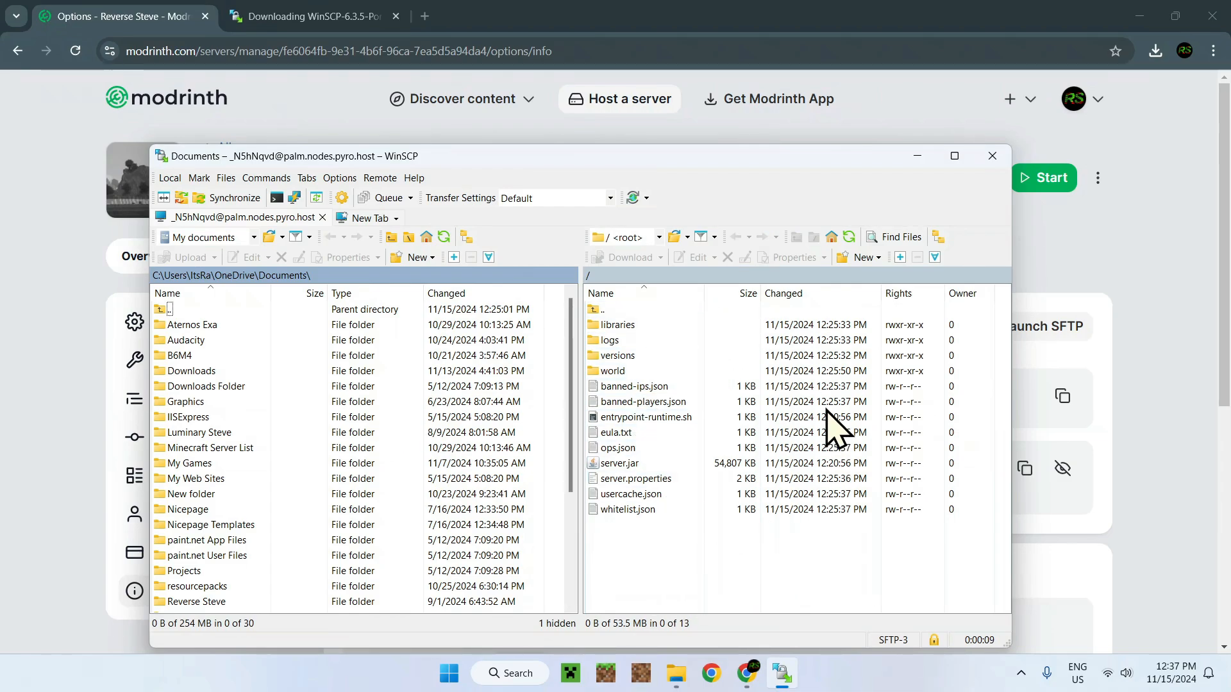
mouse_move(785, 448)
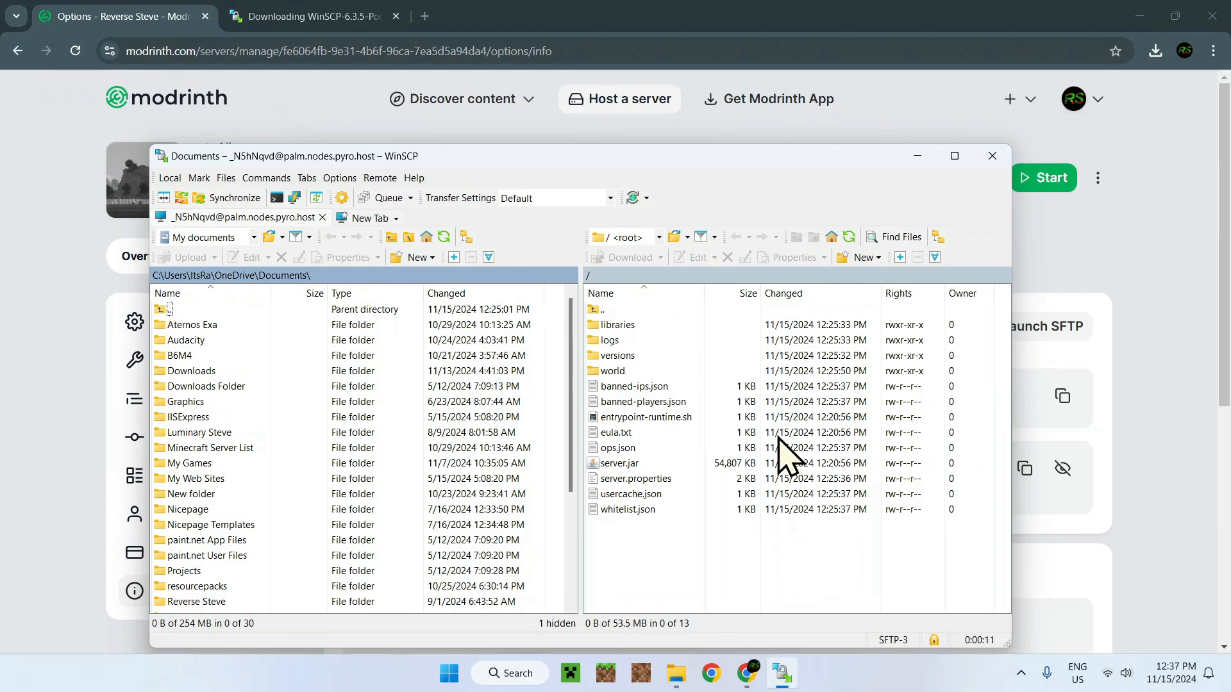
mouse_move(739, 473)
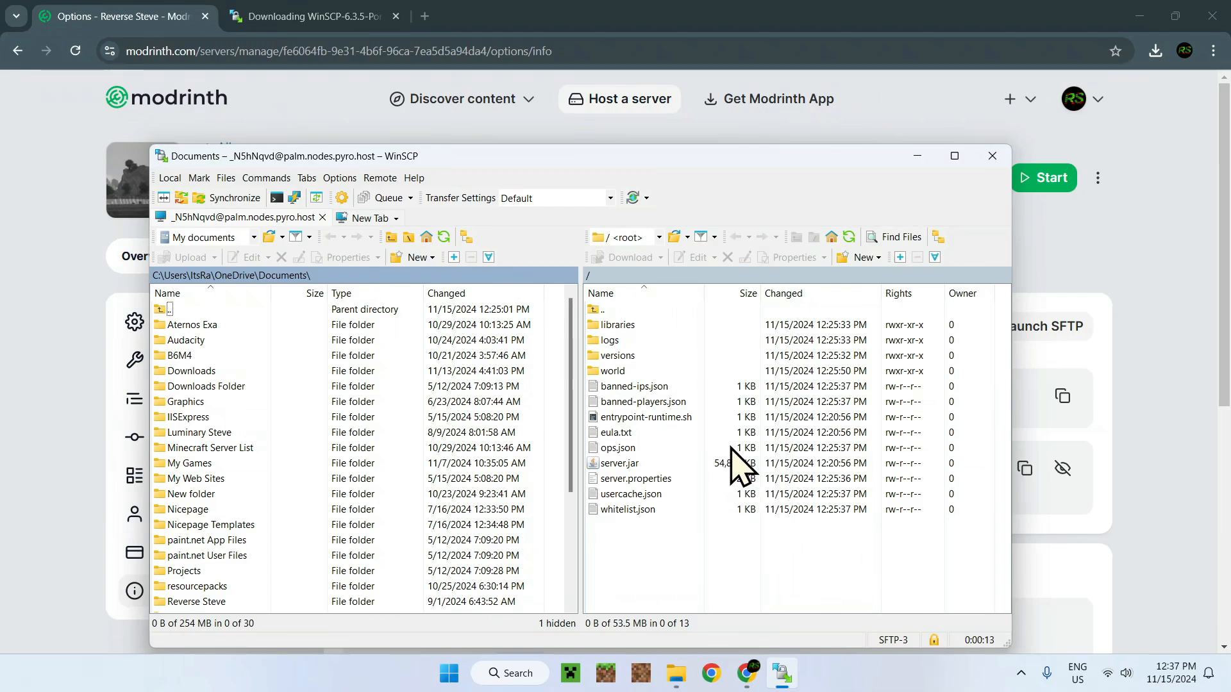
Switch WinSCP's local panel from My documents to Desktop.
left_click(618, 324)
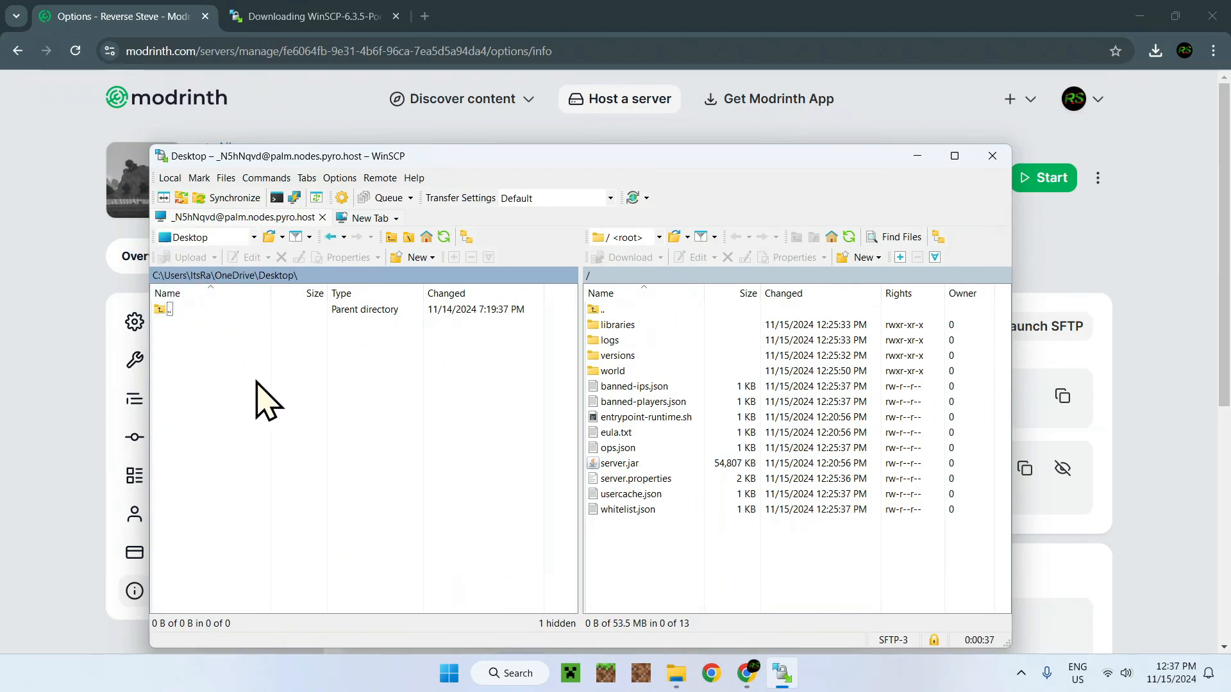
mouse_move(430, 454)
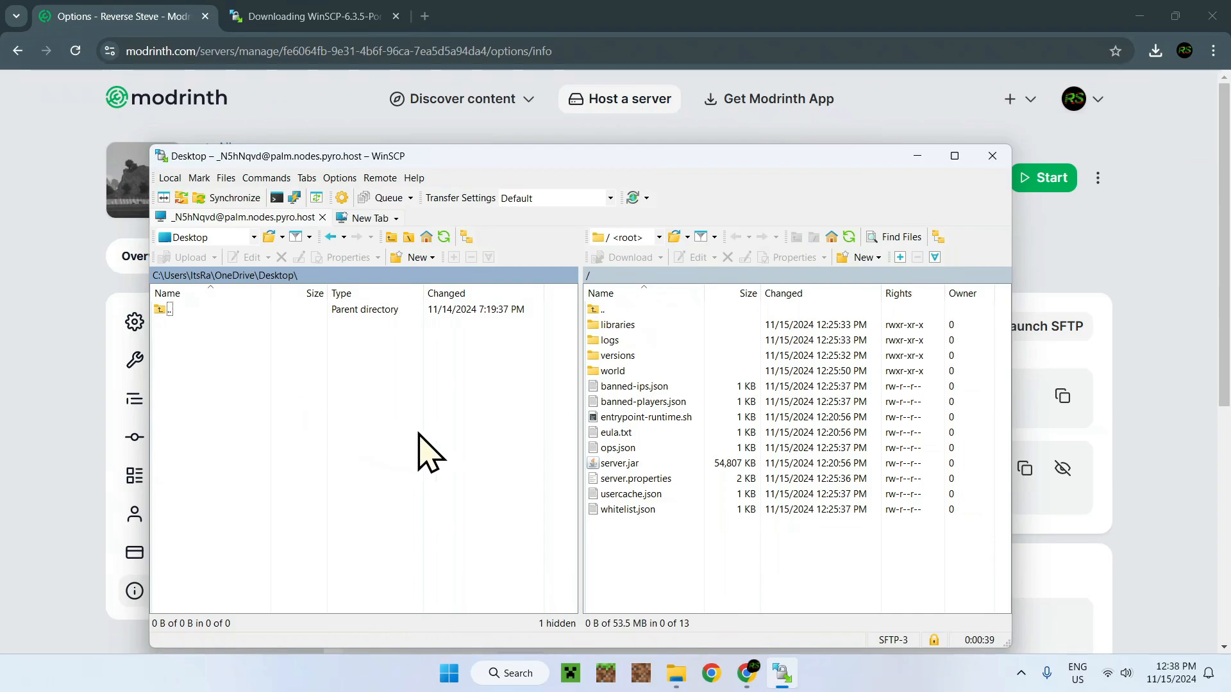
Copy server.properties and the versions folder from the remote server onto the local Desktop.
left_click(630, 494)
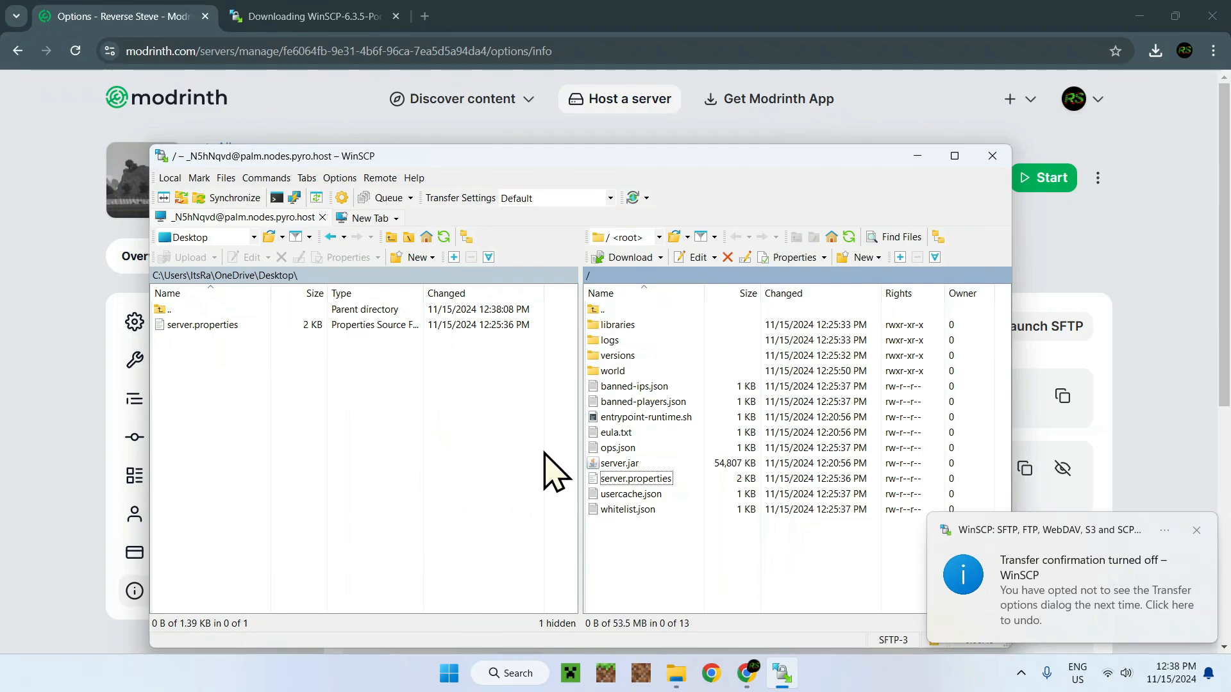
left_click(202, 324)
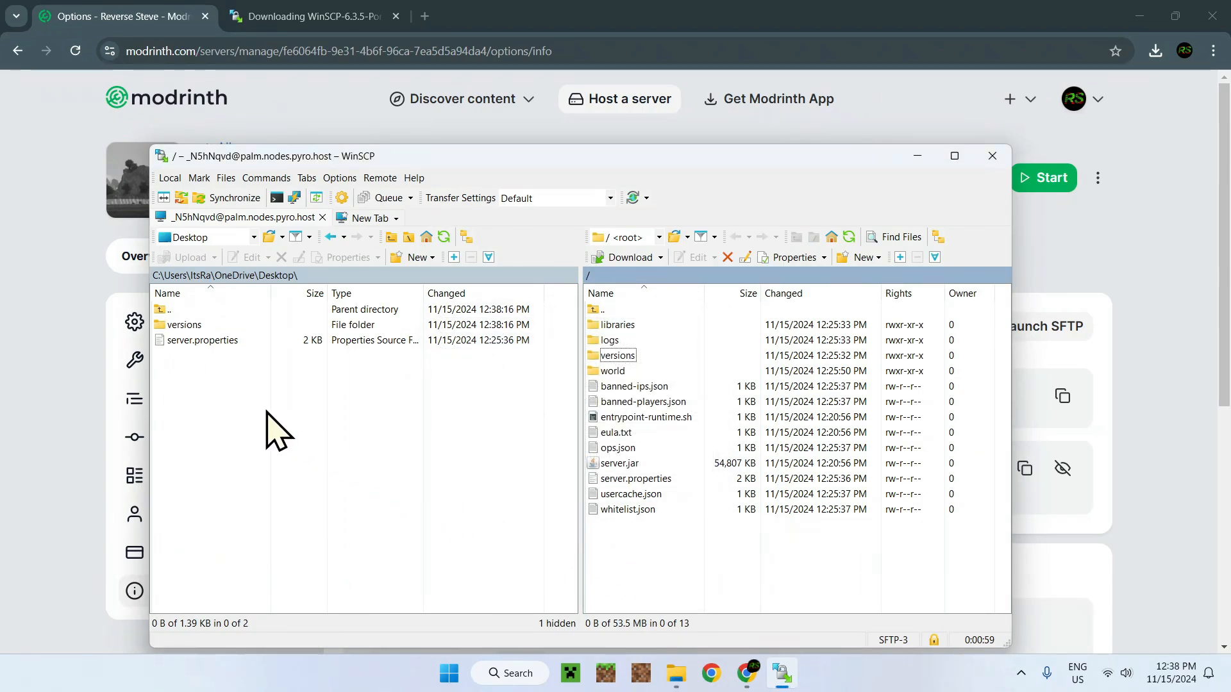
left_click(185, 324)
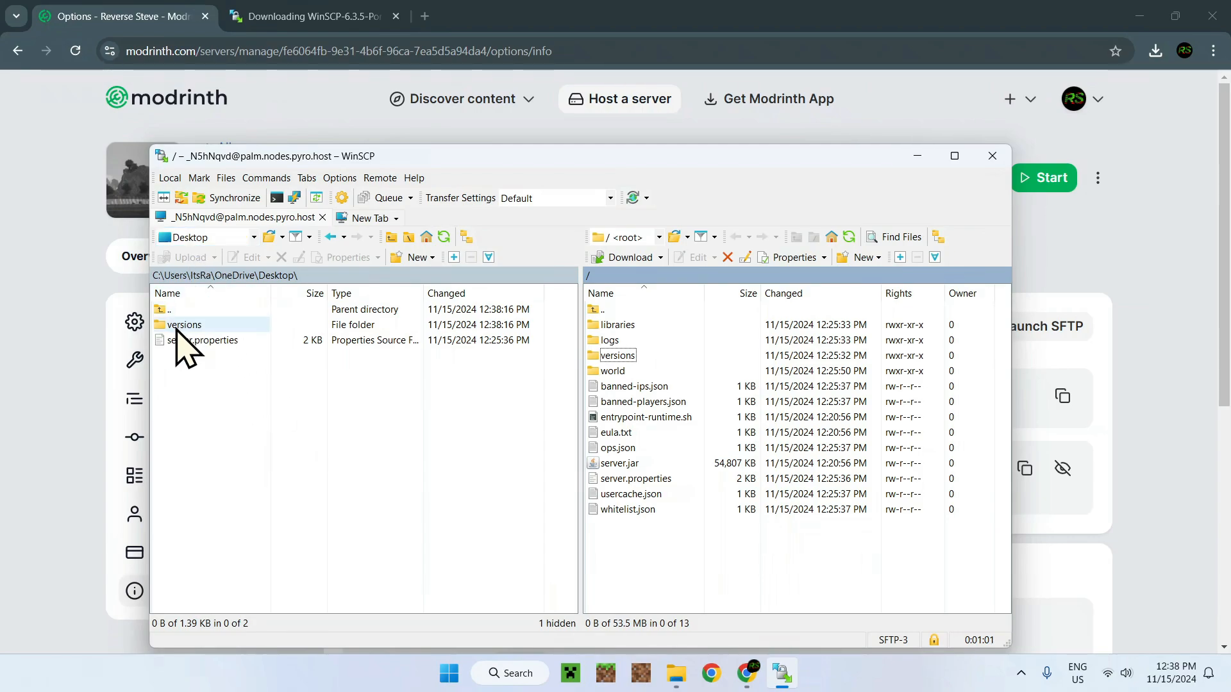
left_click(202, 340)
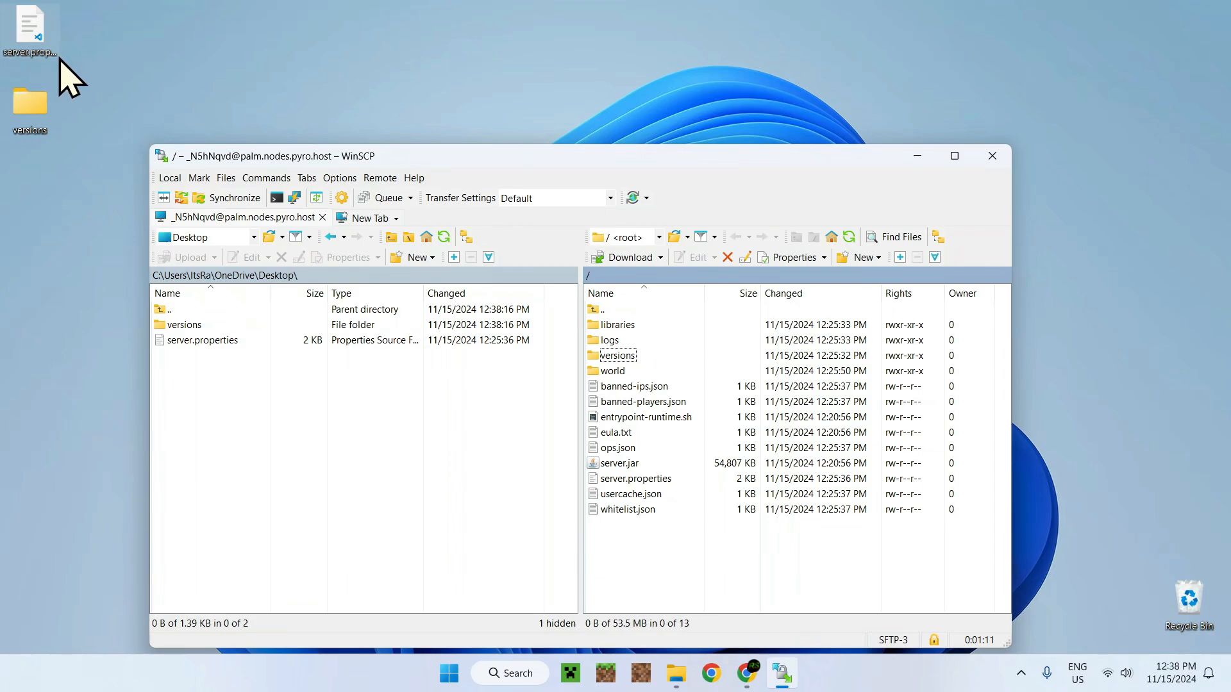
Begin transferring the remote world folder onto the local Desktop.
double_click(29, 103)
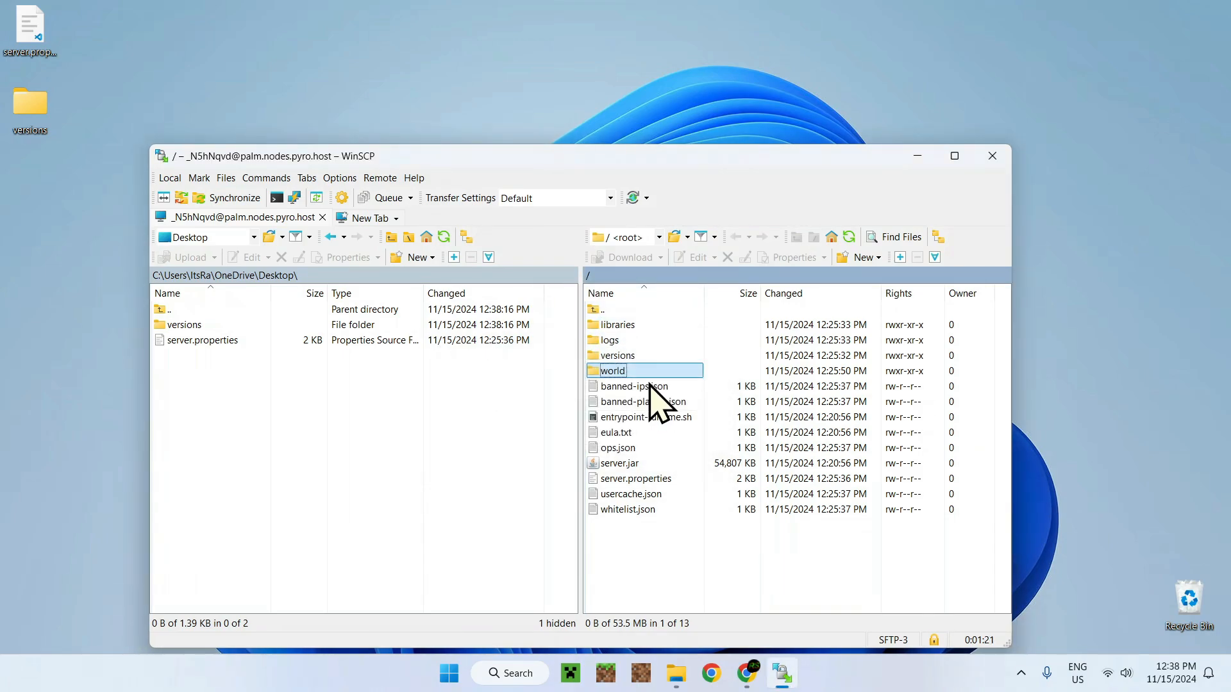
double_click(612, 371)
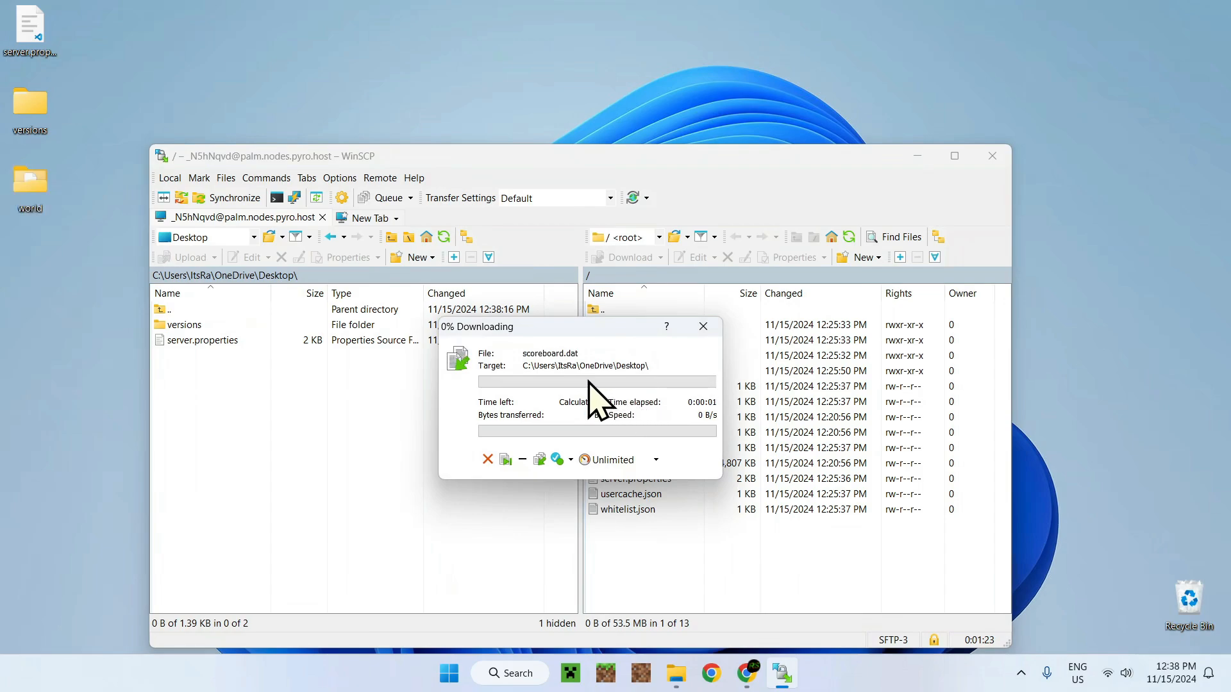